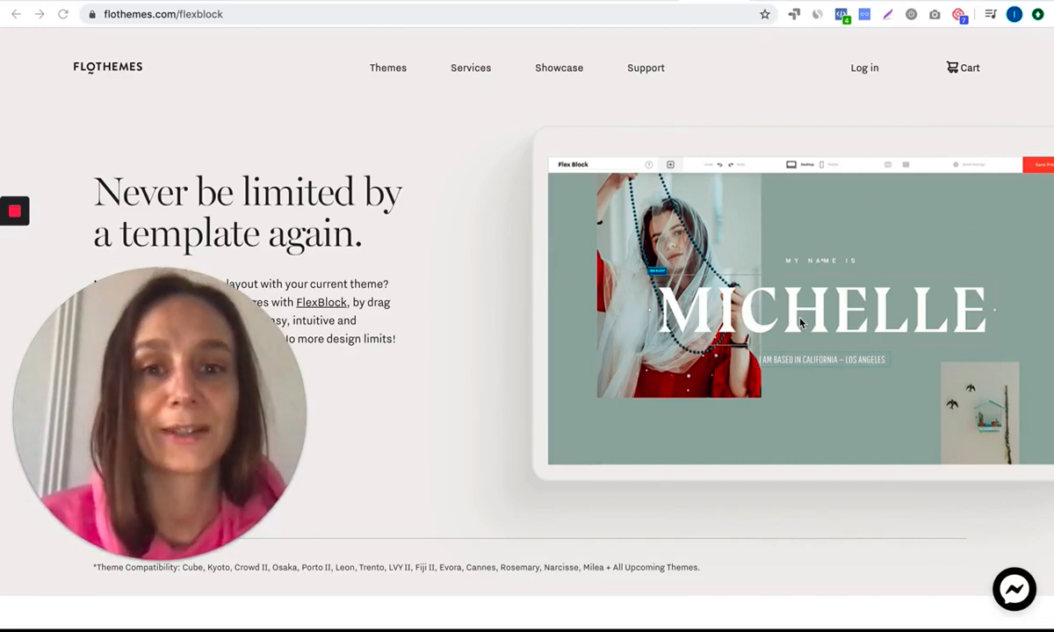
# View the Lovely demo's FAQs section with its two-column question layout for reference
pyautogui.click(14, 211)
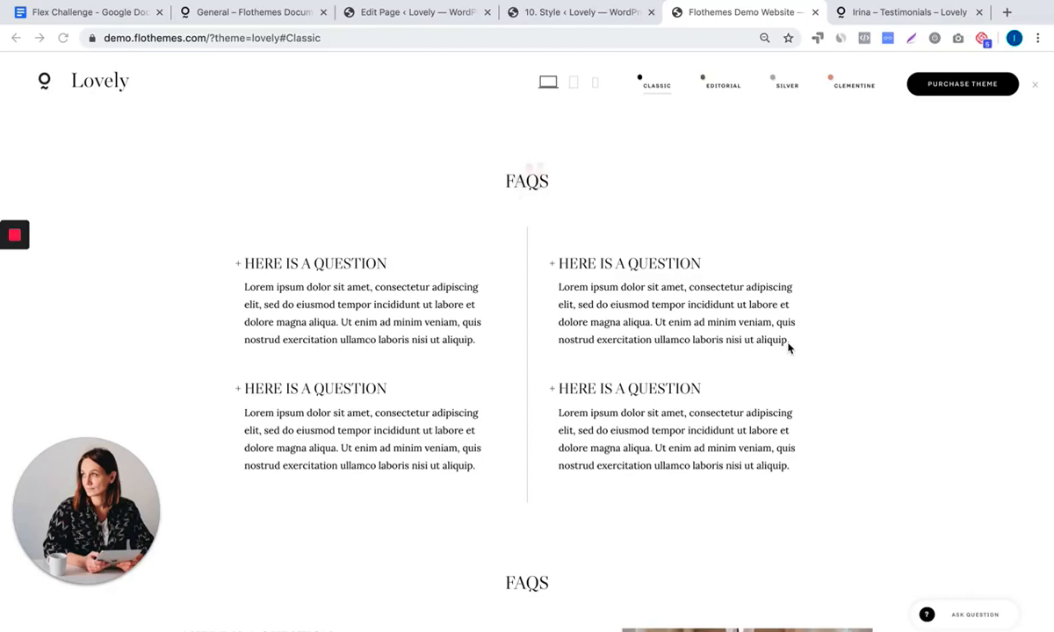
pyautogui.moveTo(716, 302)
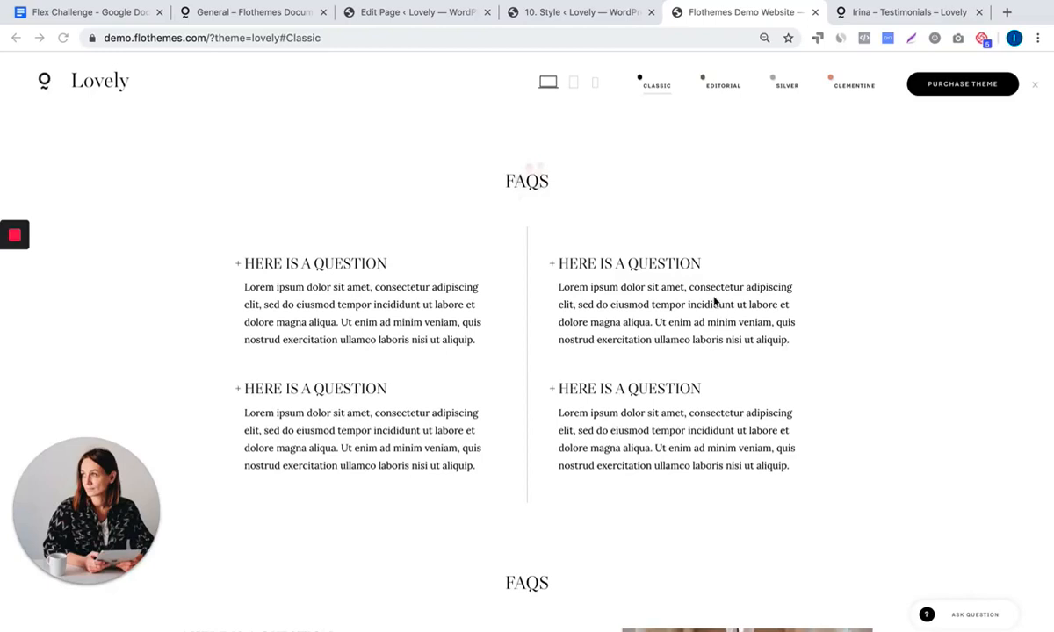
pyautogui.moveTo(408, 358)
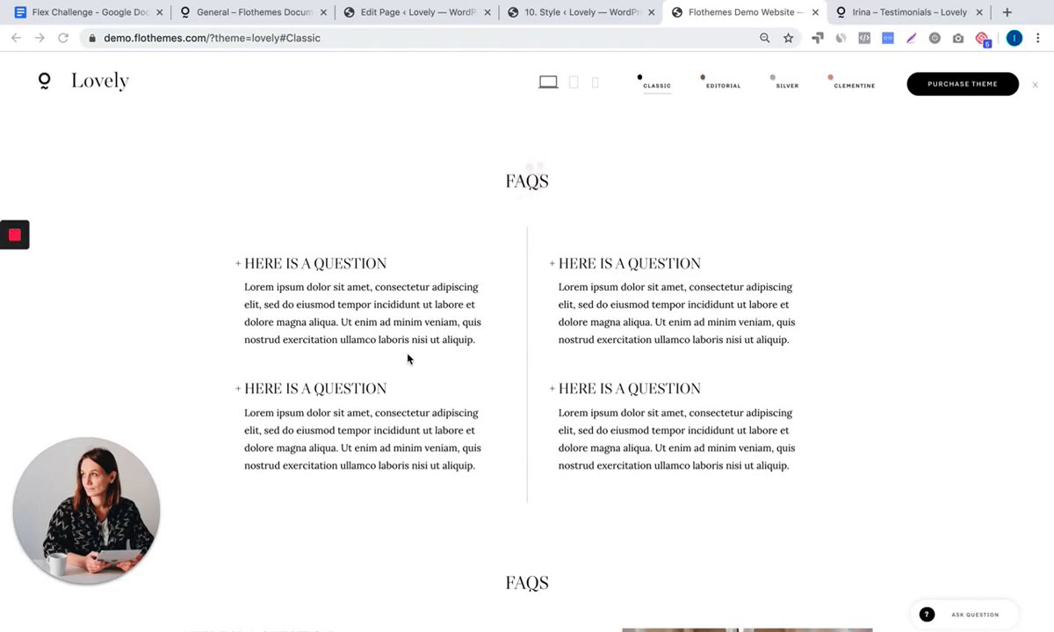
pyautogui.moveTo(474, 275)
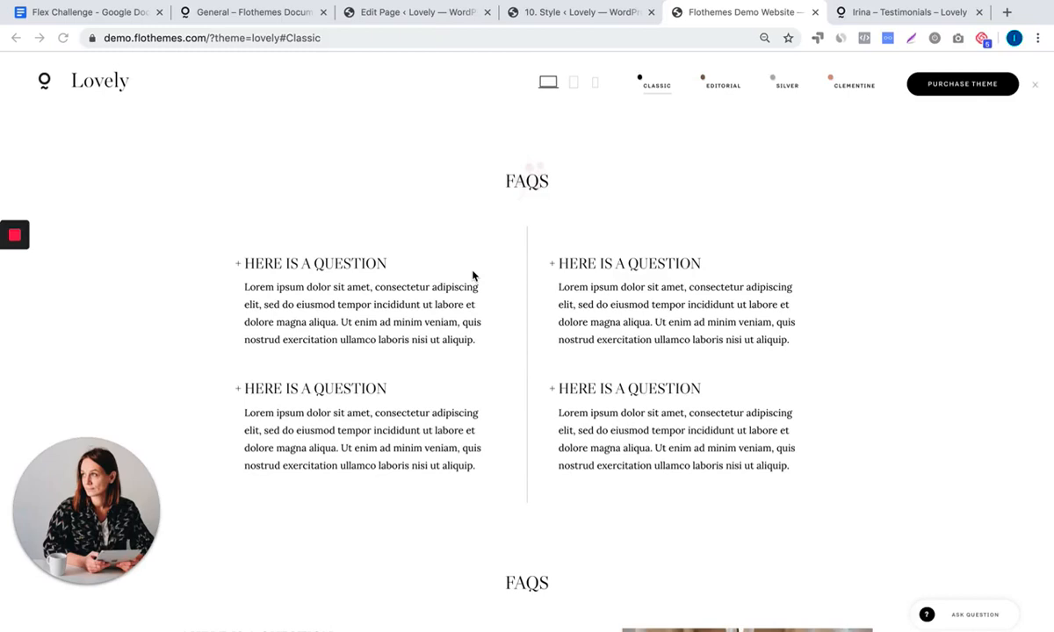
pyautogui.moveTo(492, 257)
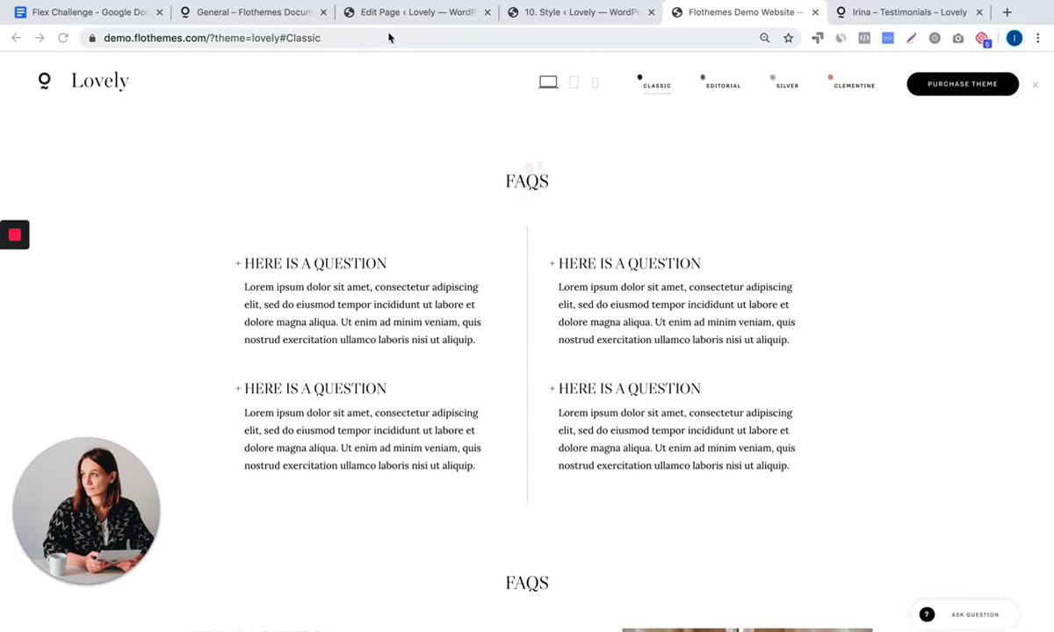
# Add a new Flex Block above the footer on the WordPress page and open it in the builder
pyautogui.click(412, 11)
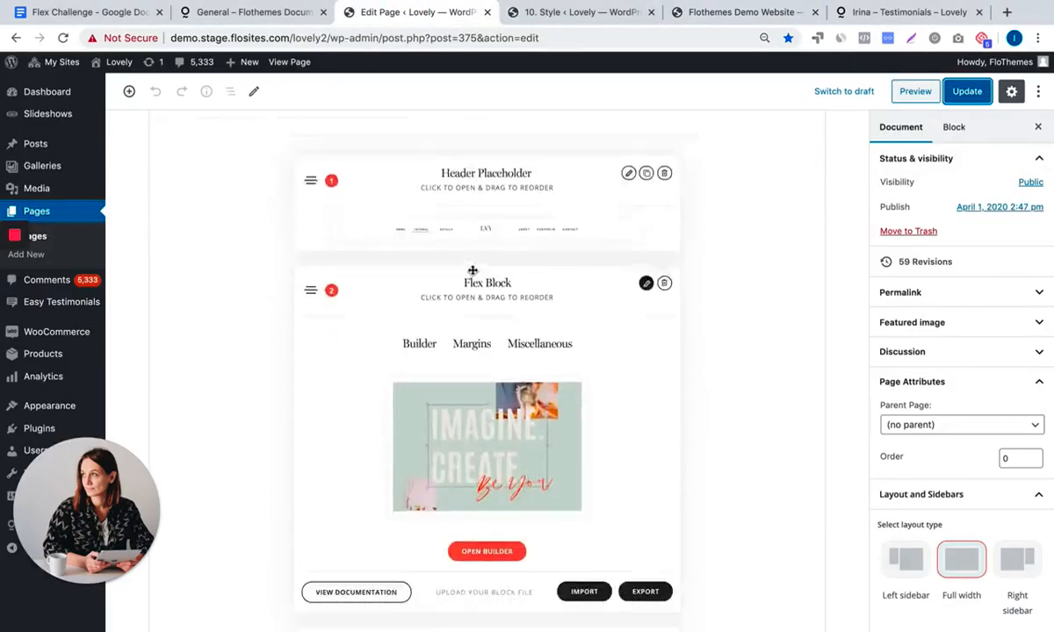
pyautogui.scroll(-3)
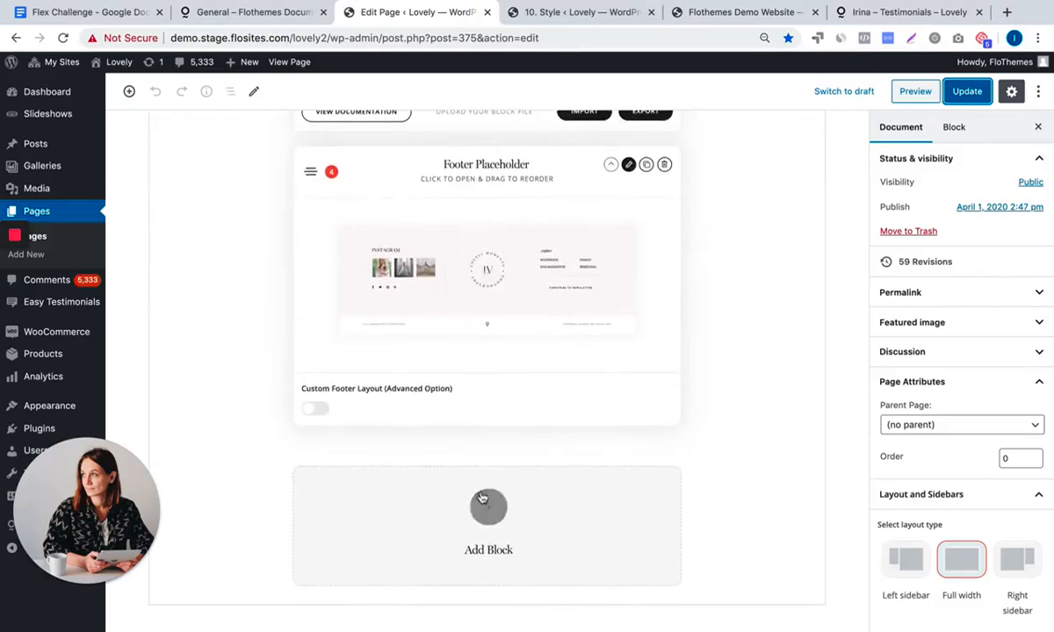
pyautogui.click(489, 506)
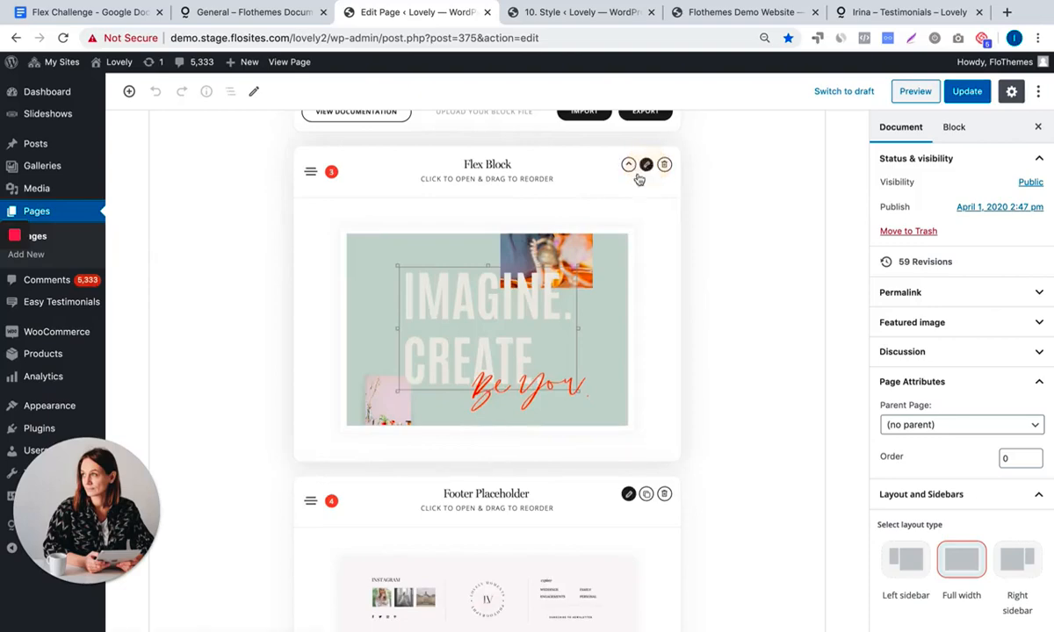
pyautogui.click(647, 165)
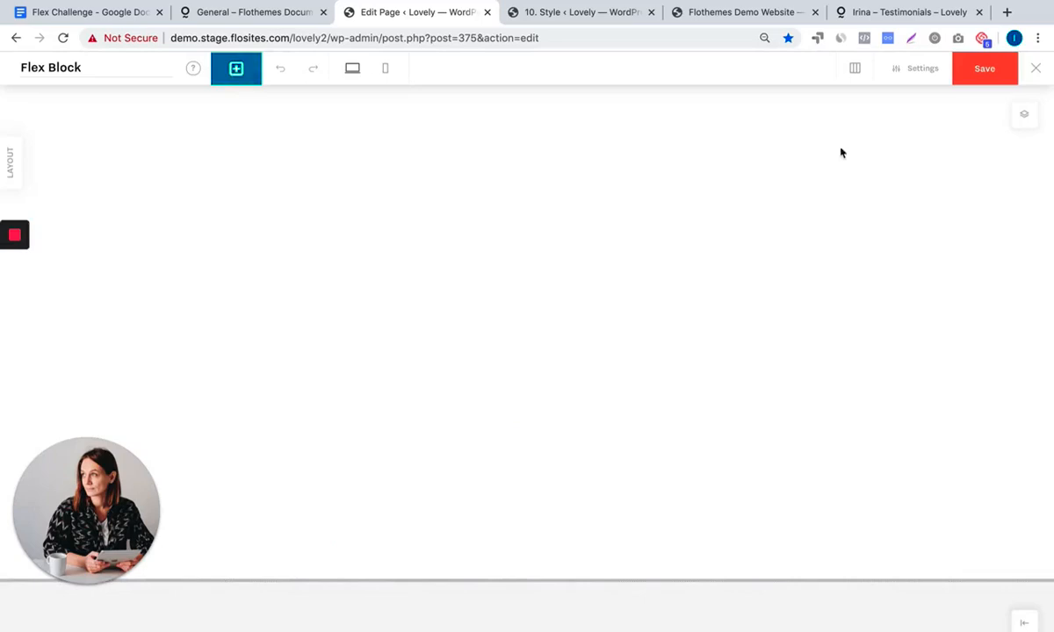
# Show the Theme Page Edges & Screen Center layout guides on the empty canvas
pyautogui.click(854, 67)
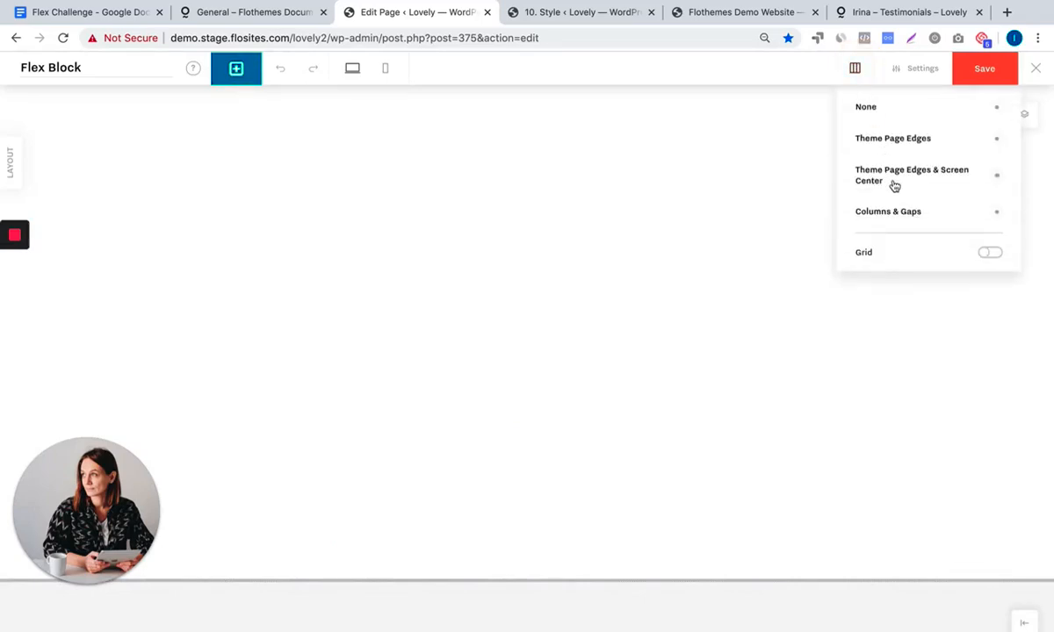
pyautogui.click(911, 175)
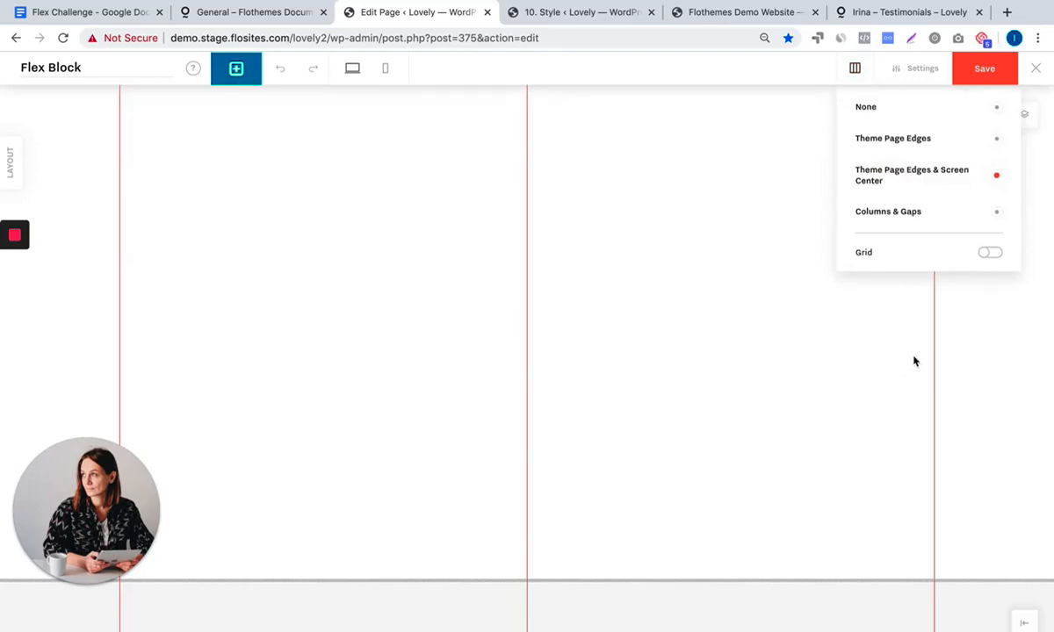
pyautogui.moveTo(506, 342)
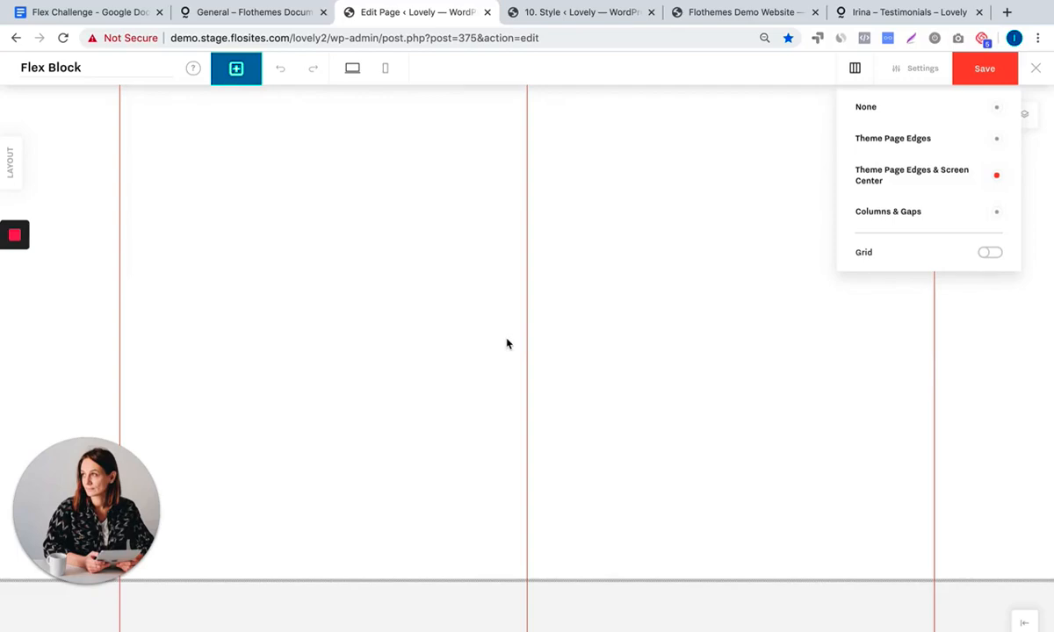
pyautogui.moveTo(270, 192)
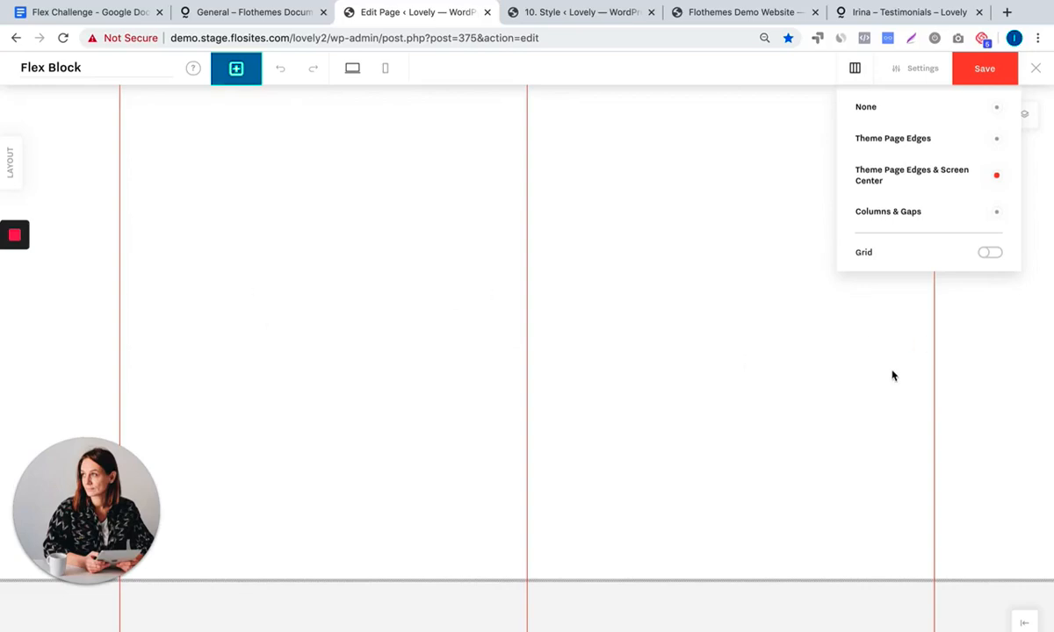
pyautogui.moveTo(1019, 367)
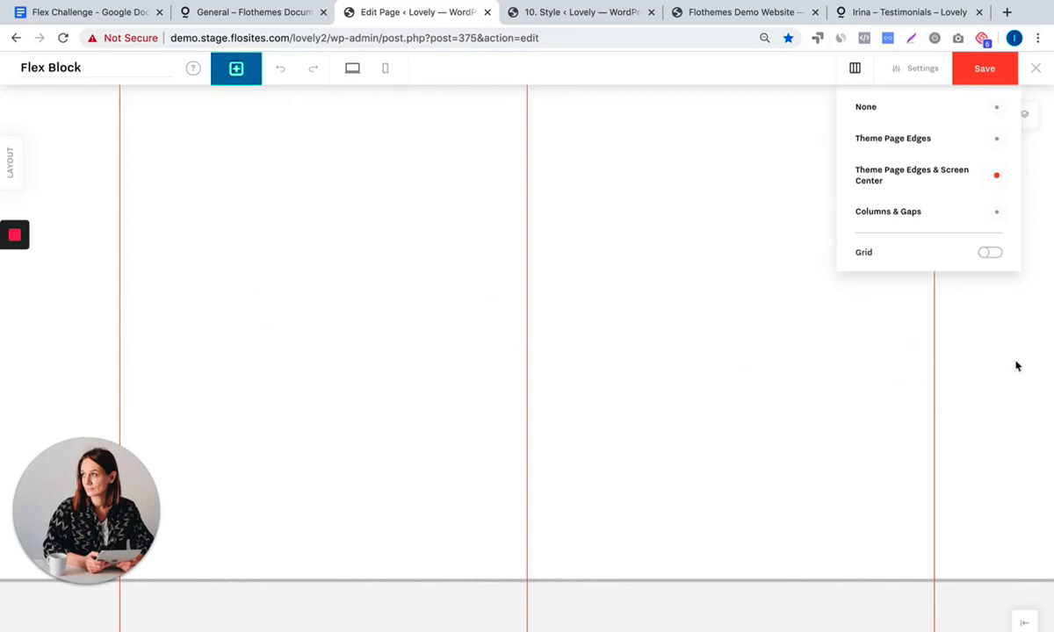
pyautogui.moveTo(238, 267)
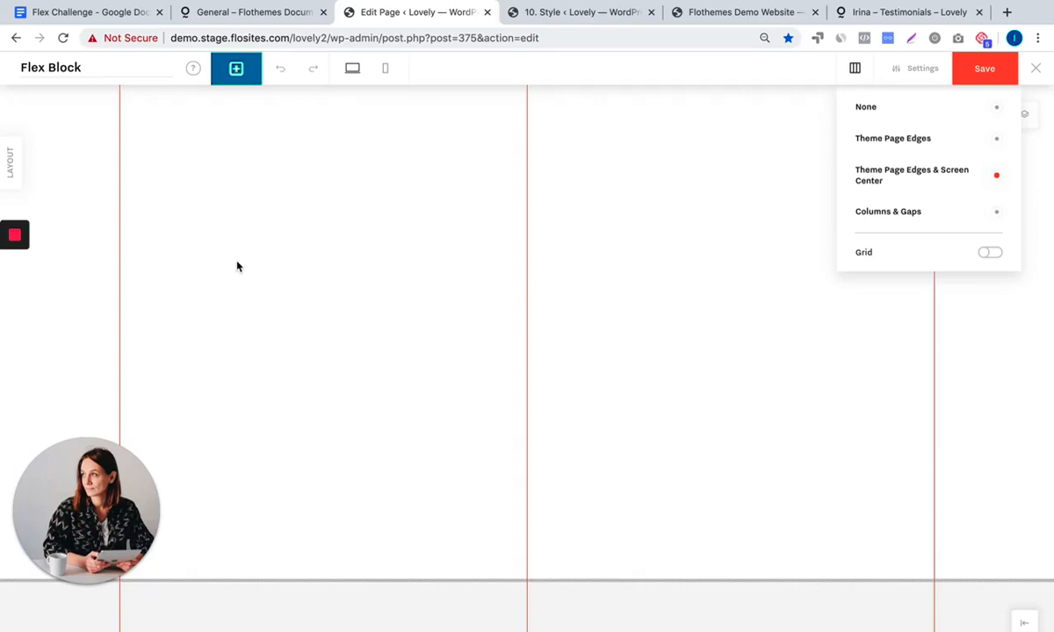
pyautogui.moveTo(253, 105)
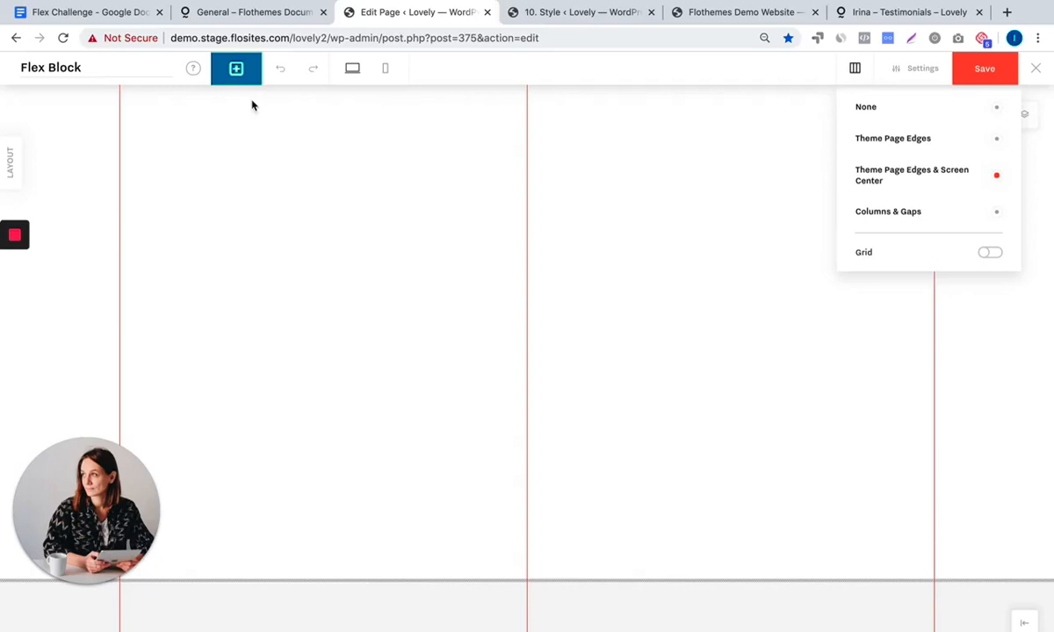
# Add a centred FAQ heading text element set in LibreCaslonDisplay at a larger size
pyautogui.click(235, 66)
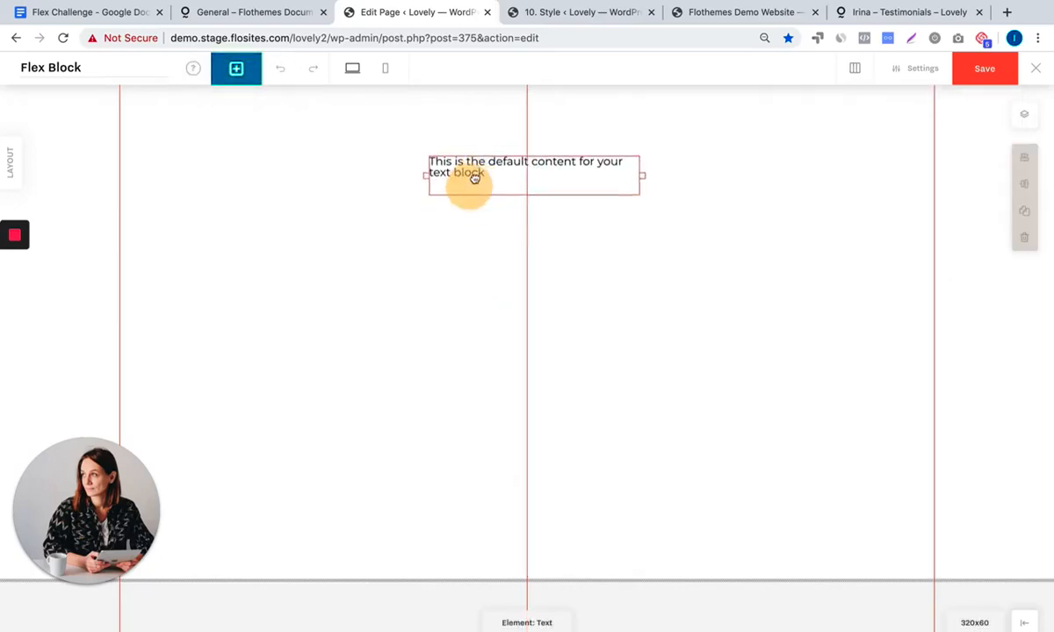
pyautogui.click(474, 174)
pyautogui.write('FAQ')
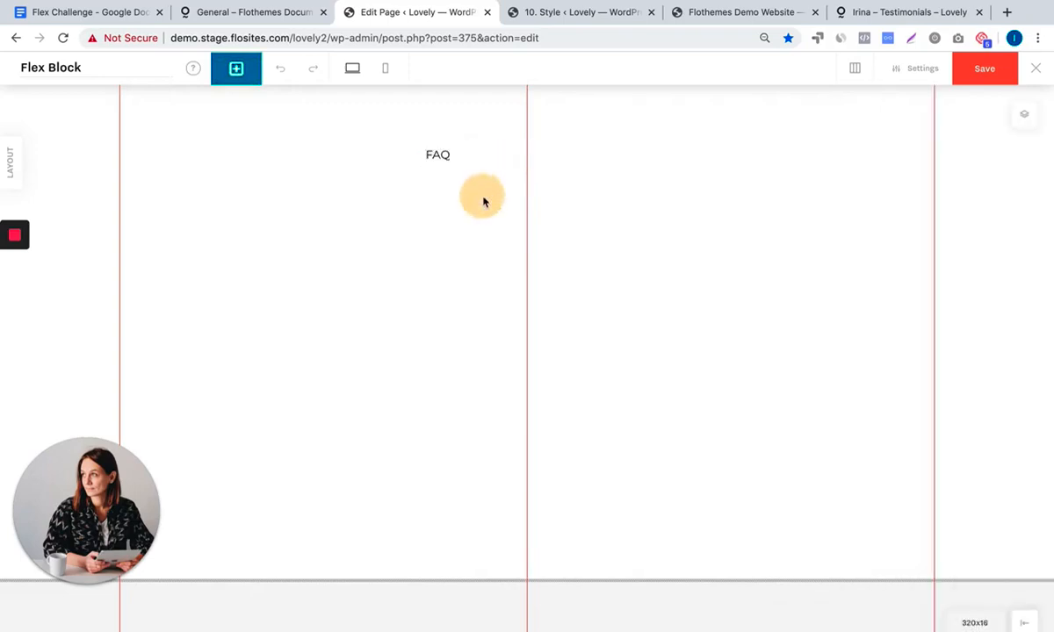
pyautogui.click(437, 155)
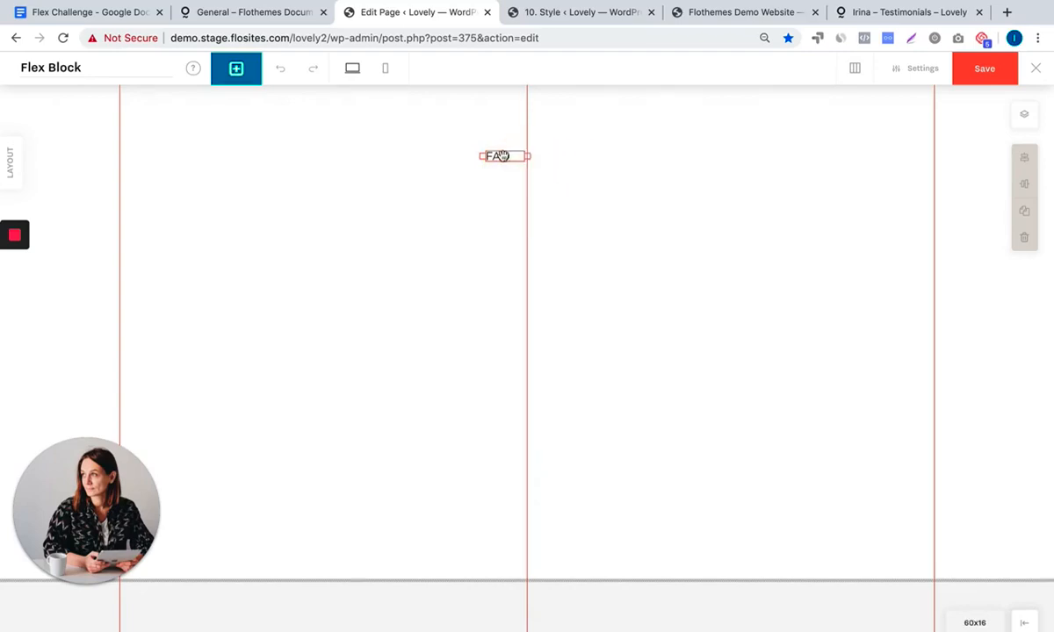
pyautogui.click(499, 155)
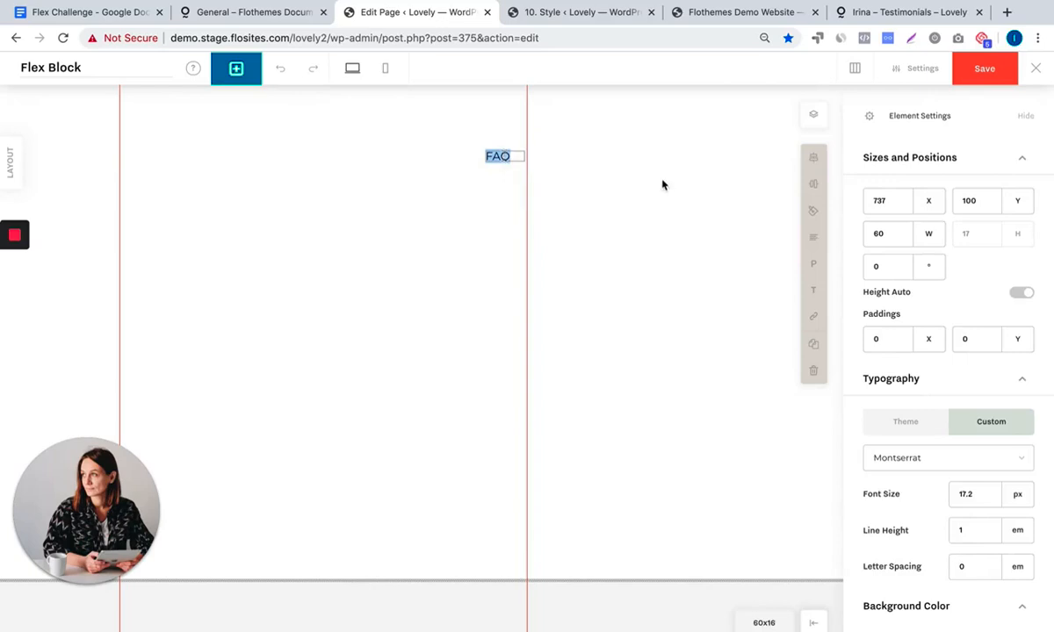
pyautogui.moveTo(846, 125)
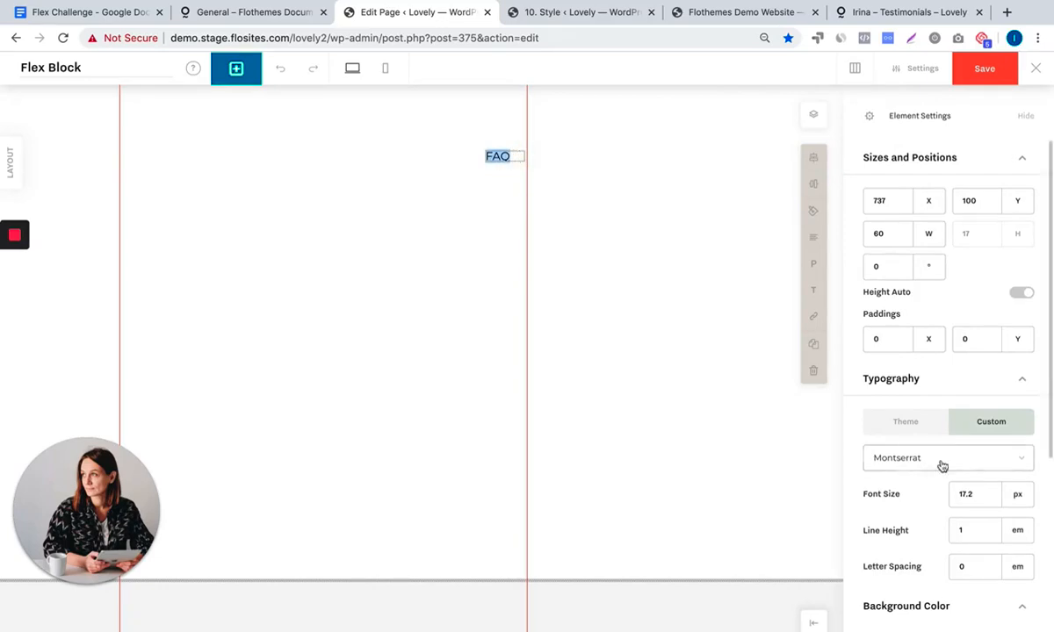
pyautogui.click(941, 457)
pyautogui.write('2')
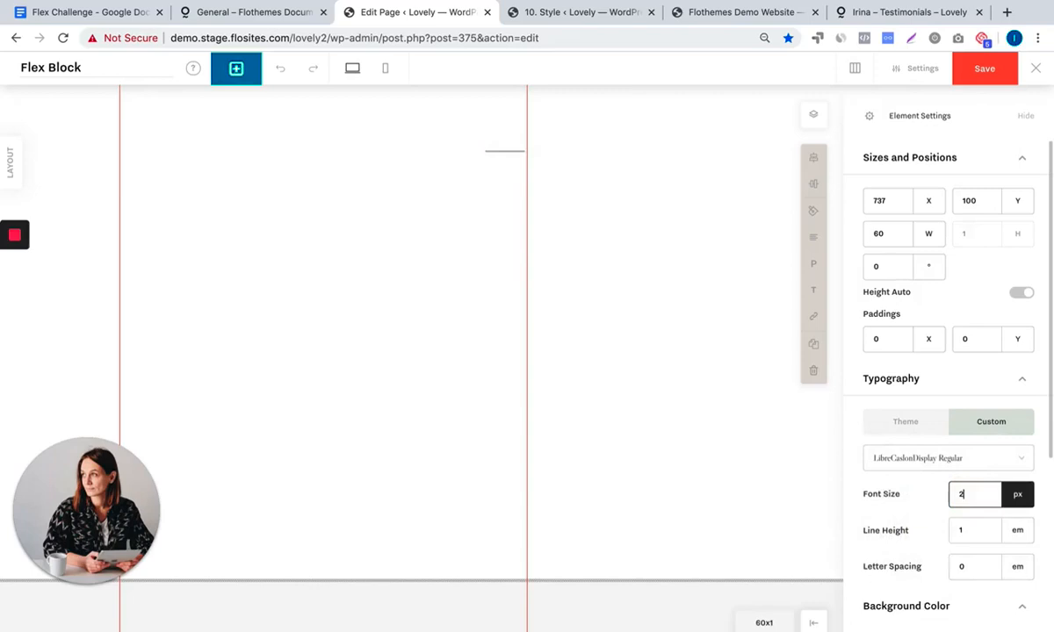
pyautogui.write('4')
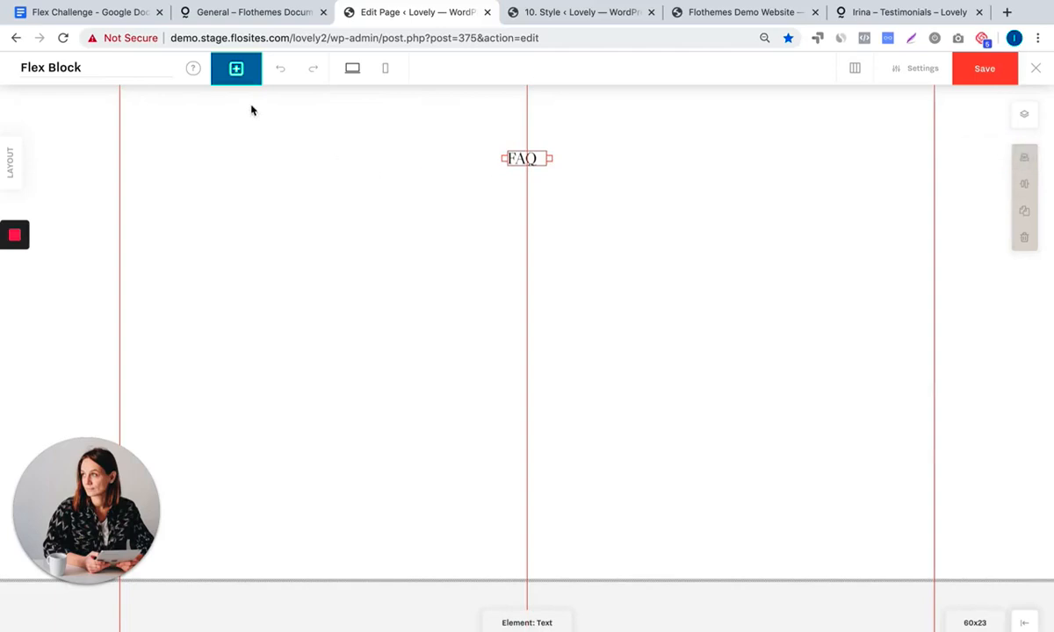
# Add a '+HERE IS YOUR QUESTION' heading with a default text block positioned beneath it
pyautogui.click(235, 69)
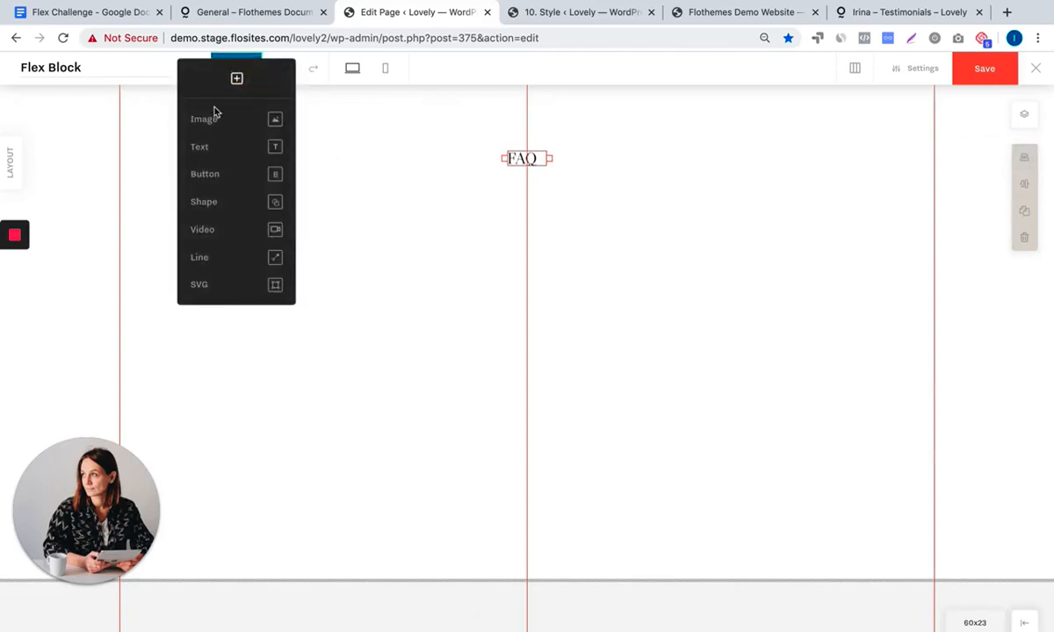
pyautogui.click(200, 147)
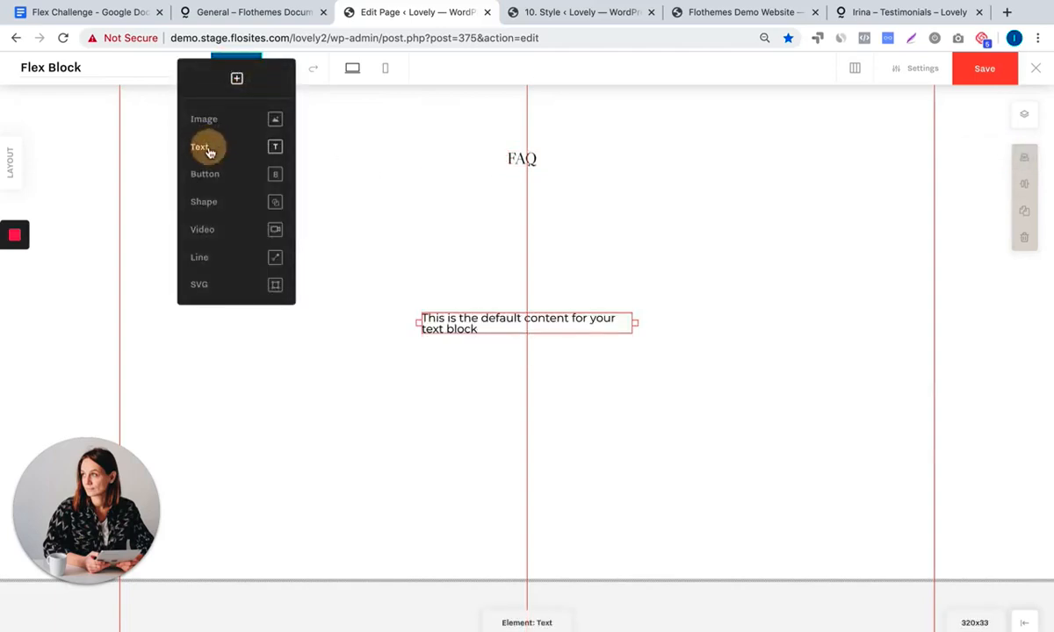
pyautogui.click(200, 147)
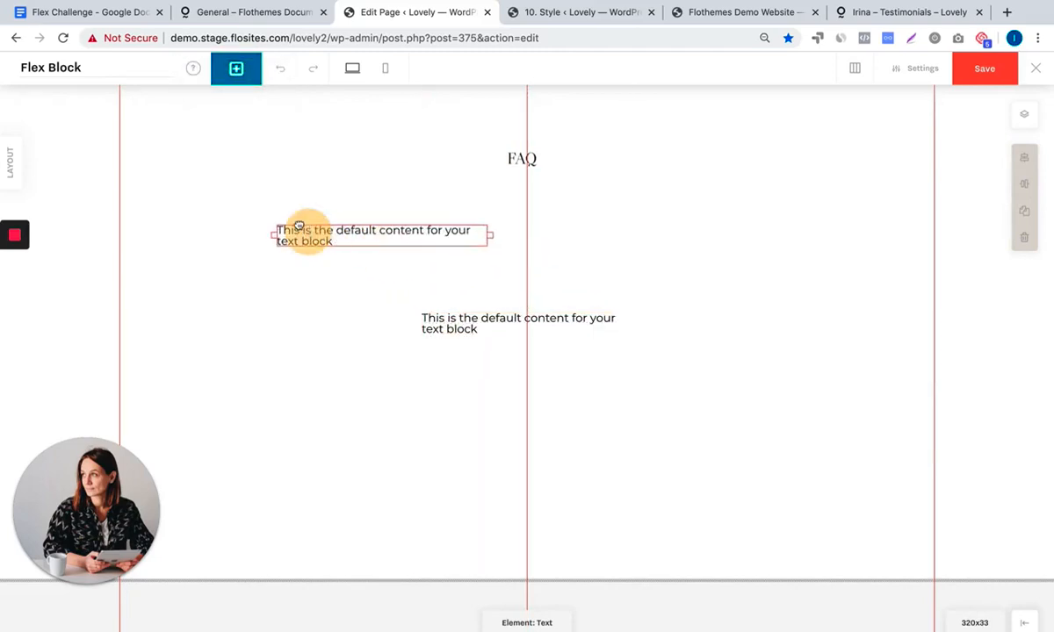
pyautogui.click(373, 236)
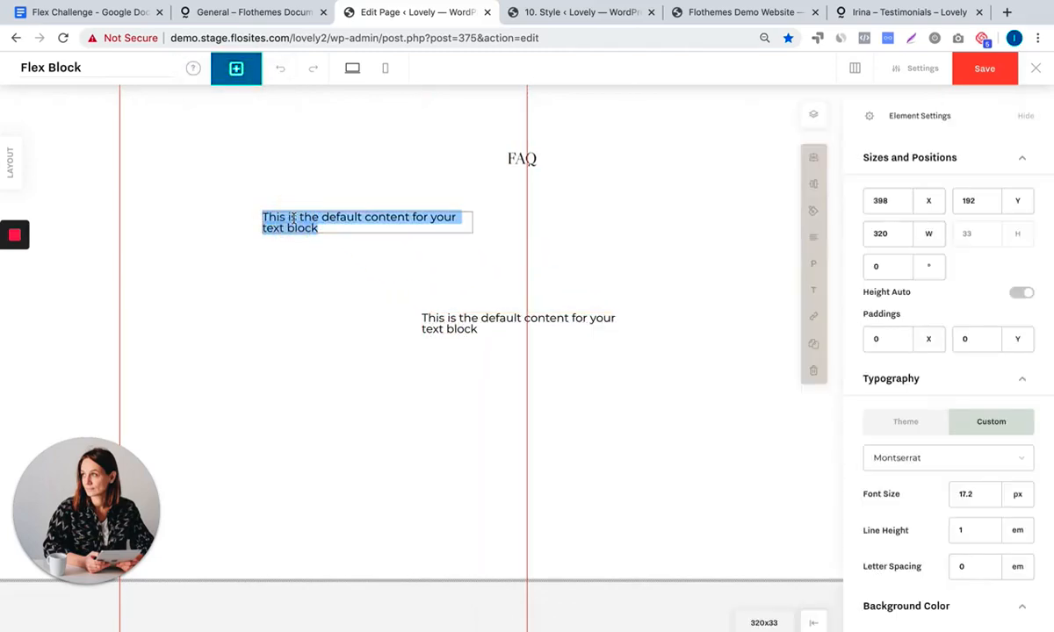
pyautogui.write('+HERE')
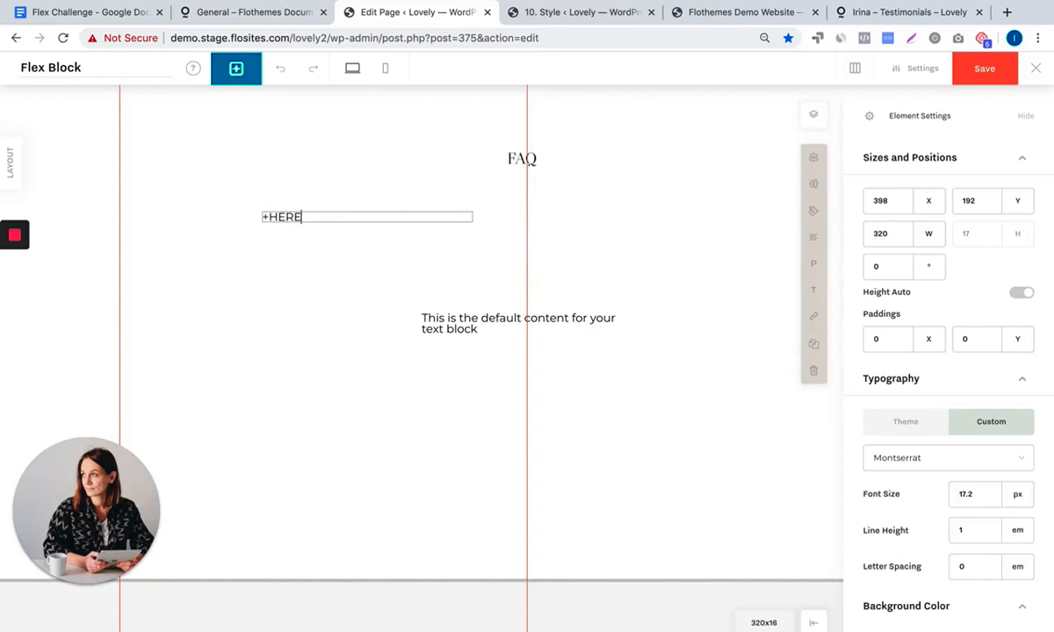
pyautogui.write('IS YOUR')
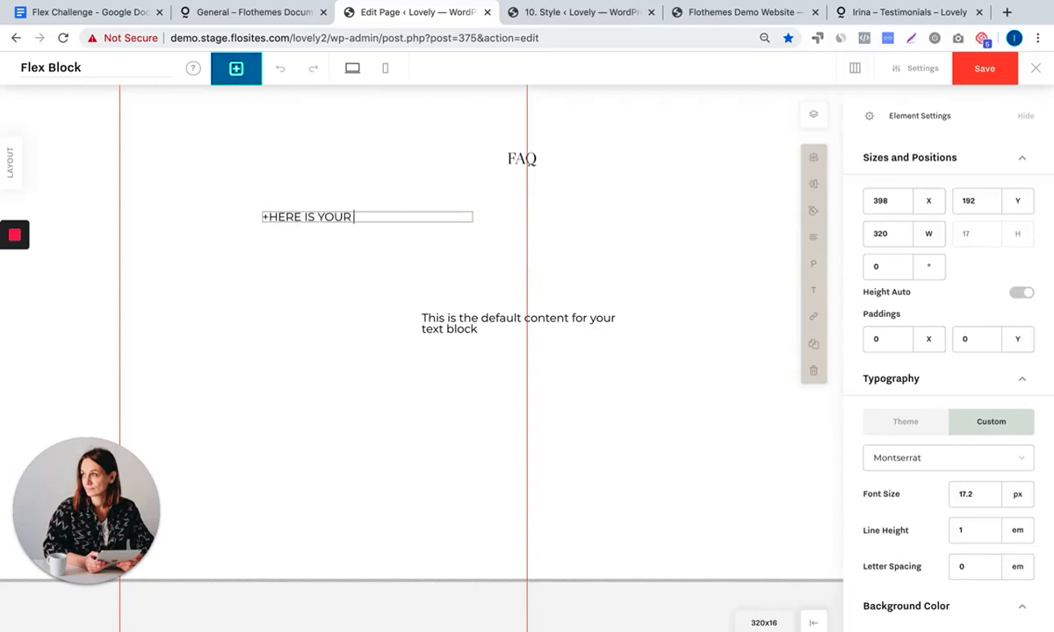
pyautogui.write('QUESTION')
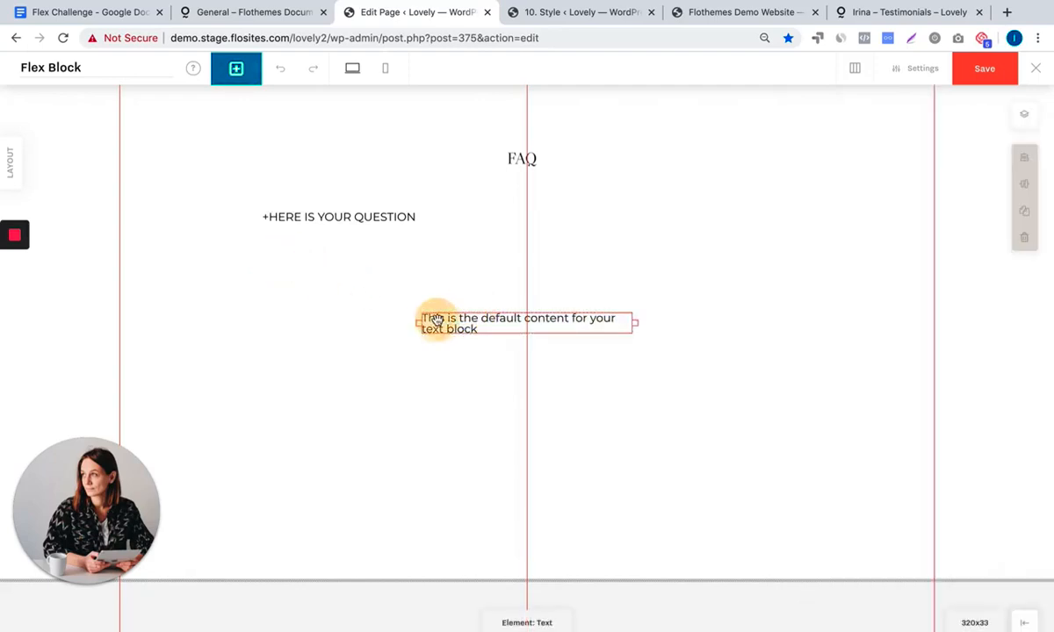
pyautogui.moveTo(432, 318); pyautogui.dragTo(271, 260)
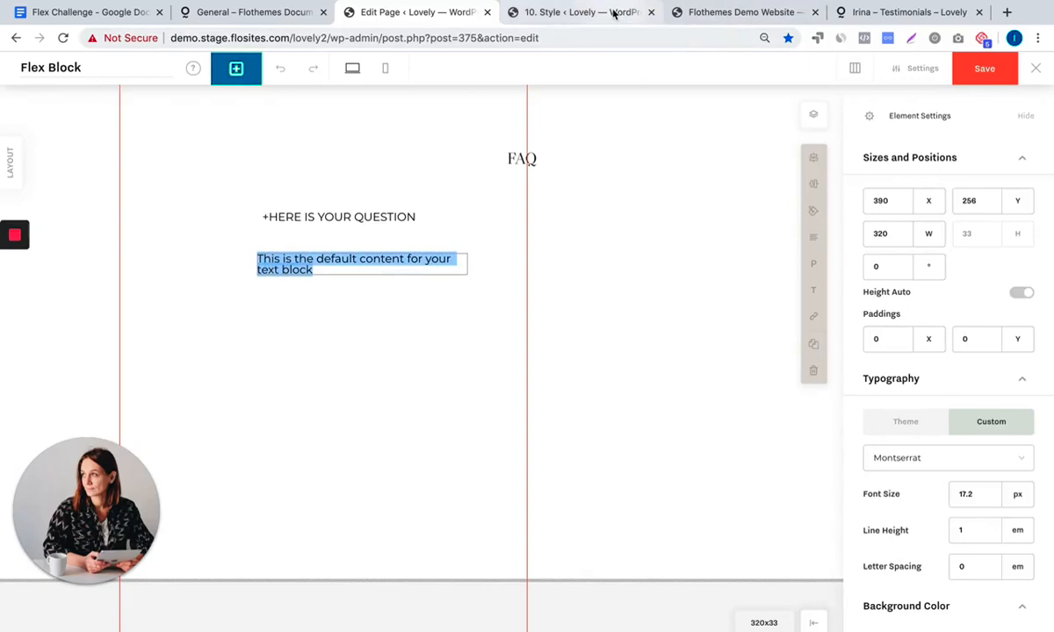
# Fill the answer block with Lorem ipsum text copied from the demo FAQ and check its typography
pyautogui.click(742, 10)
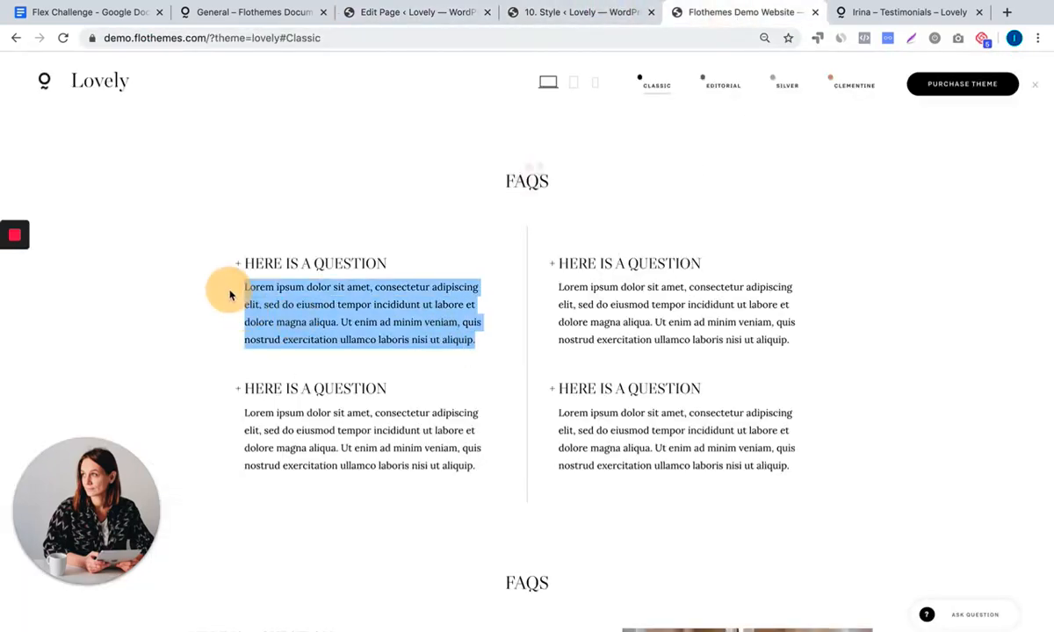
pyautogui.click(580, 10)
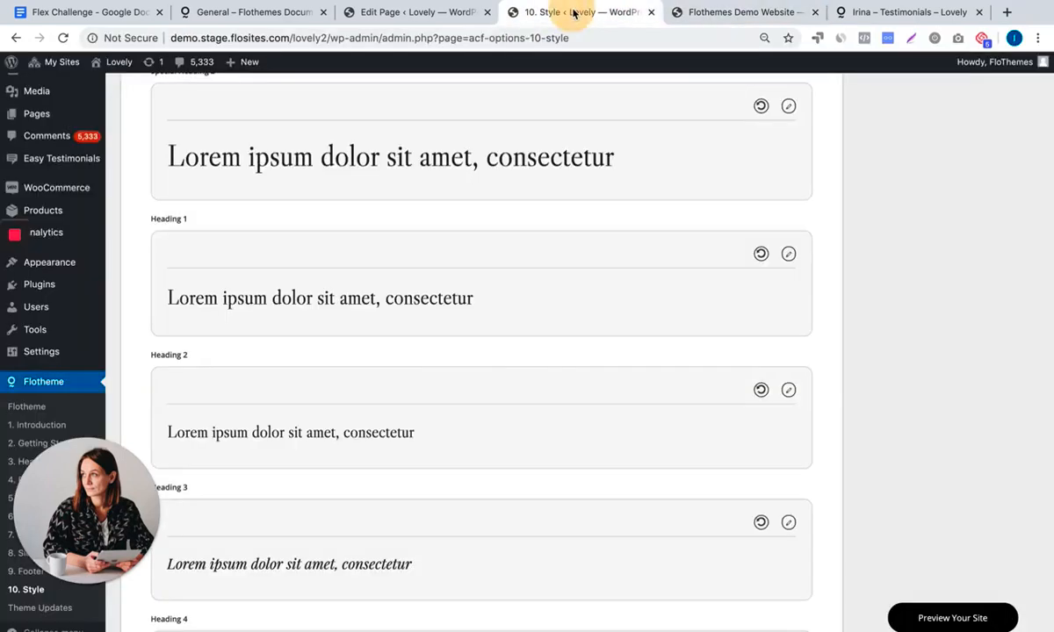
pyautogui.click(413, 12)
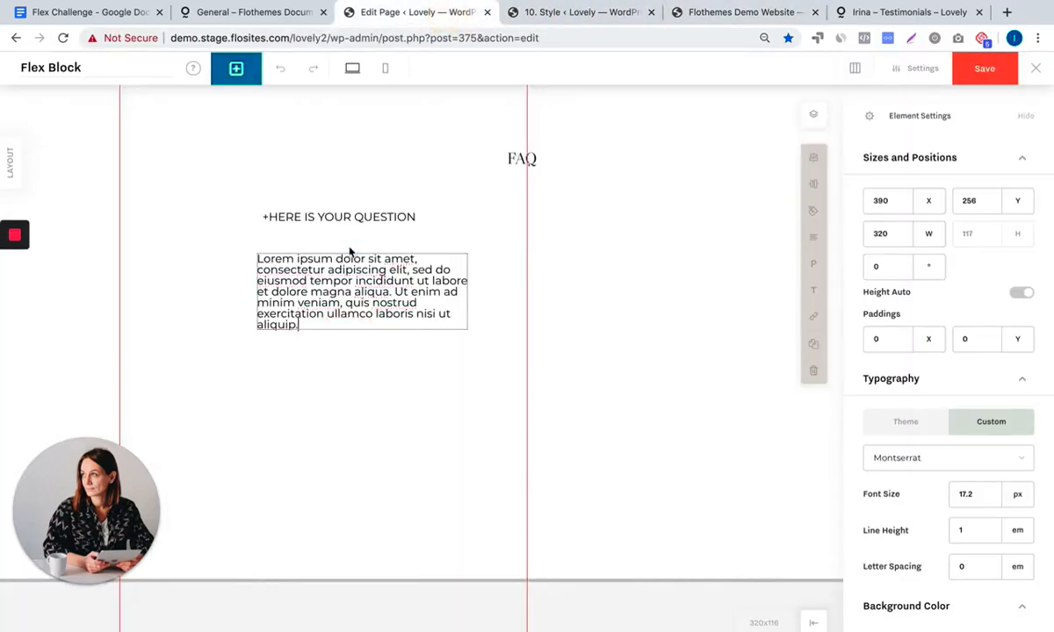
pyautogui.tripleClick(360, 290)
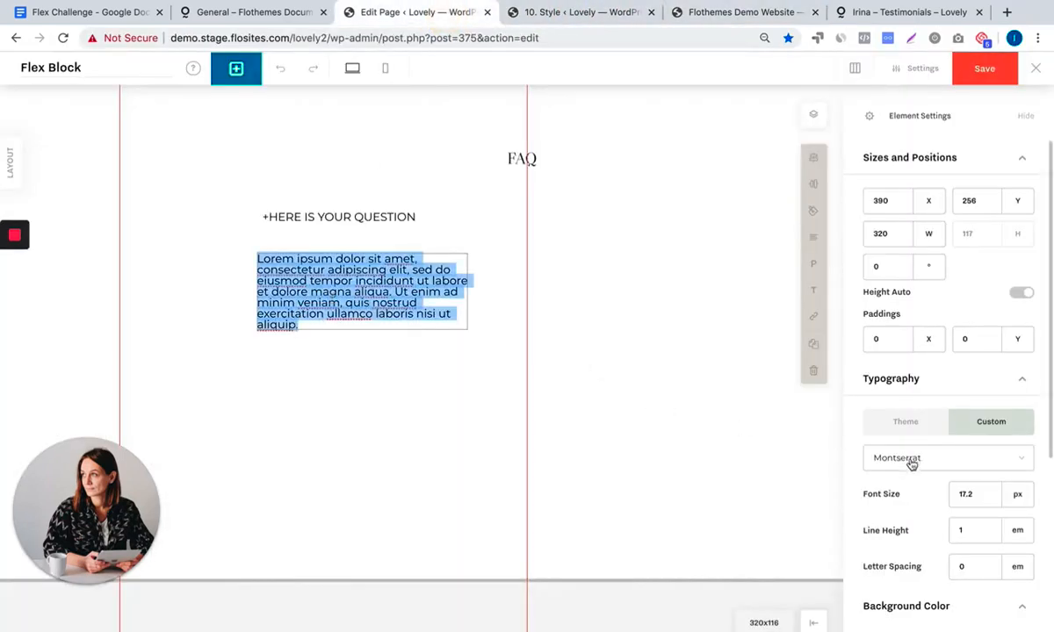
pyautogui.click(948, 457)
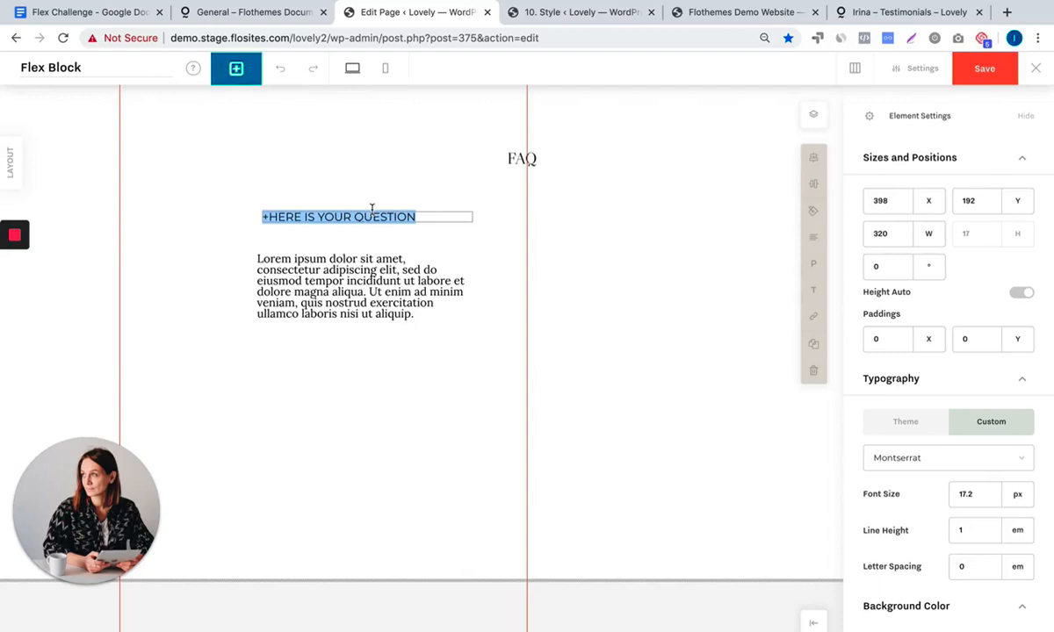
pyautogui.click(580, 11)
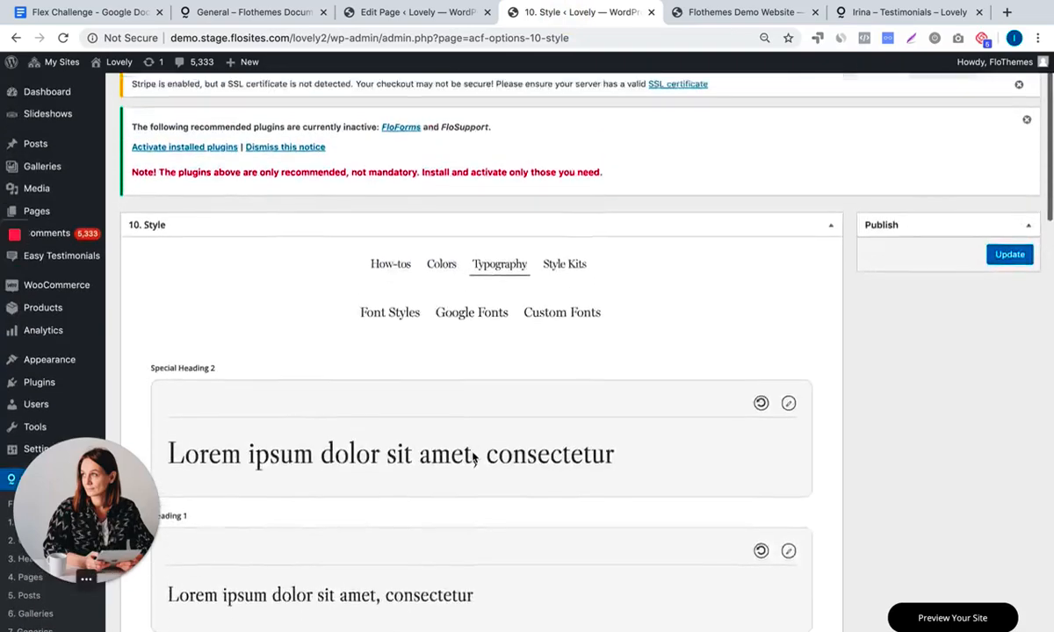
pyautogui.scroll(-3)
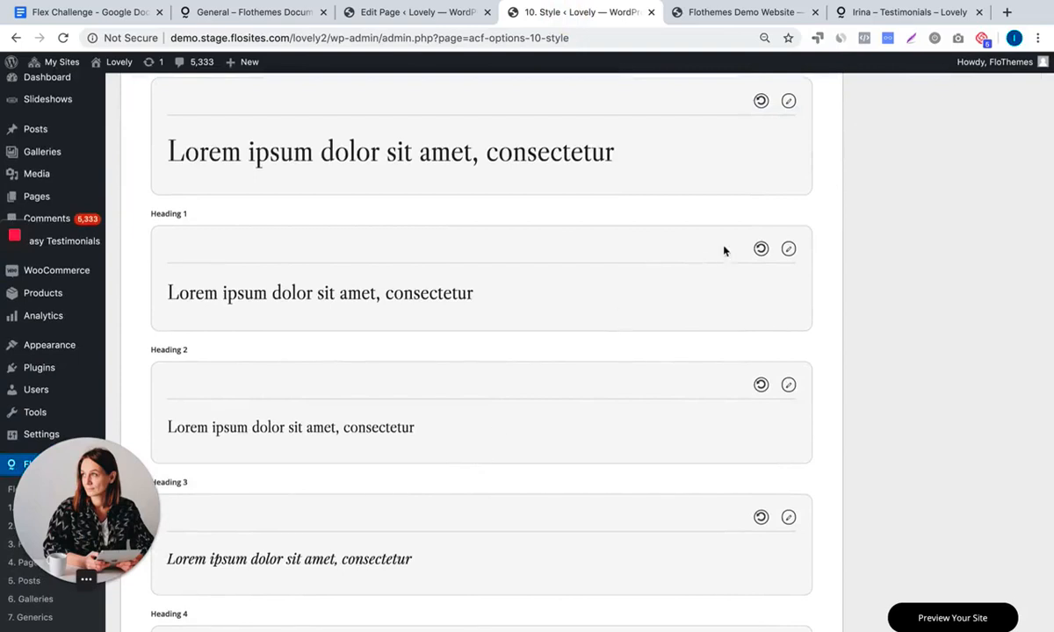
pyautogui.click(789, 249)
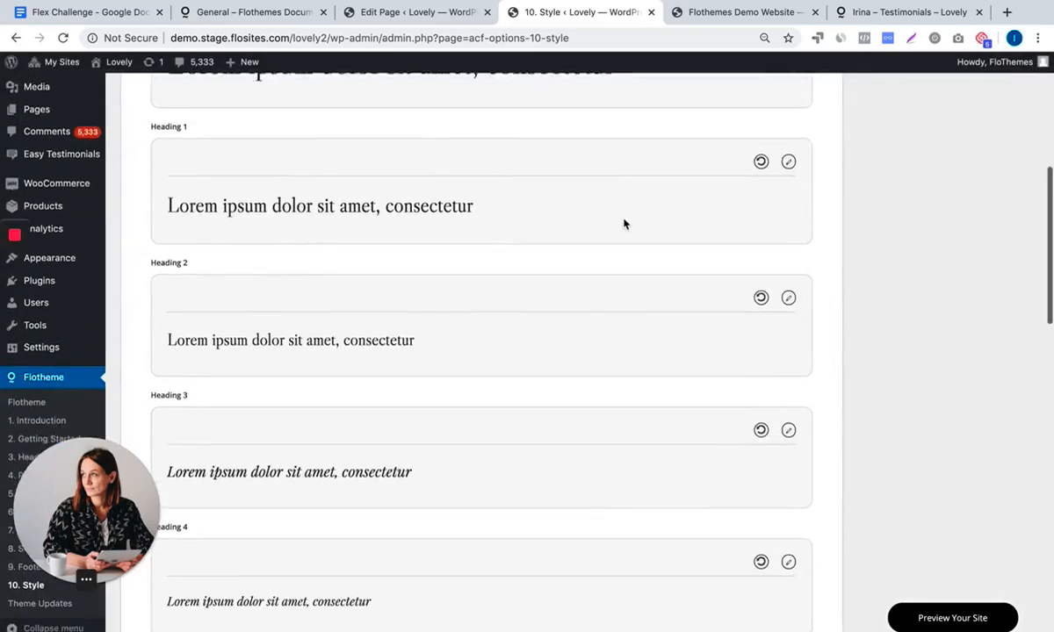
pyautogui.scroll(-3)
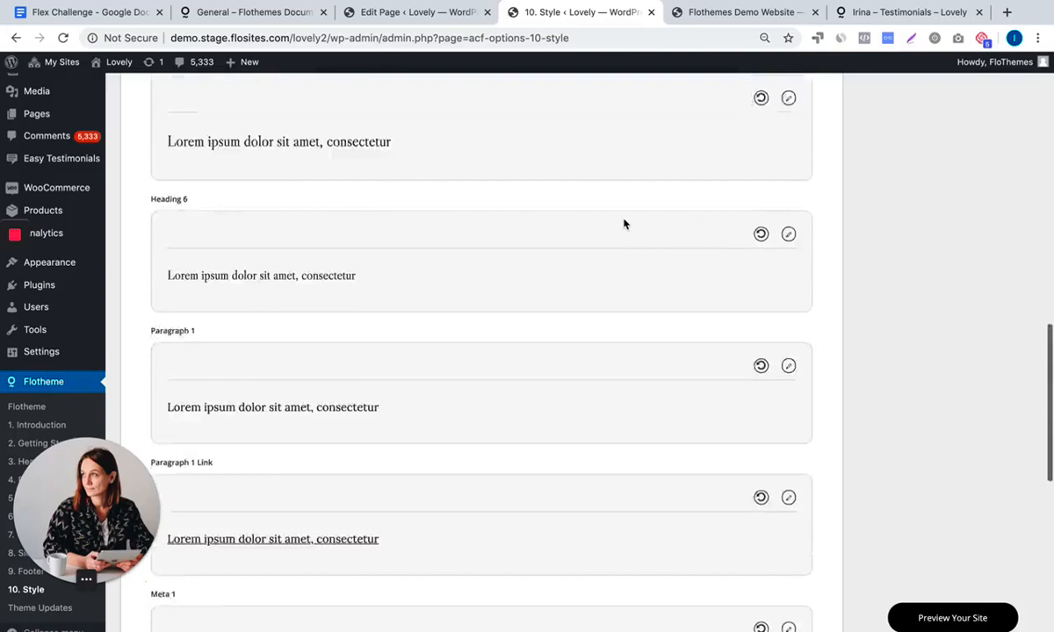
pyautogui.scroll(-3)
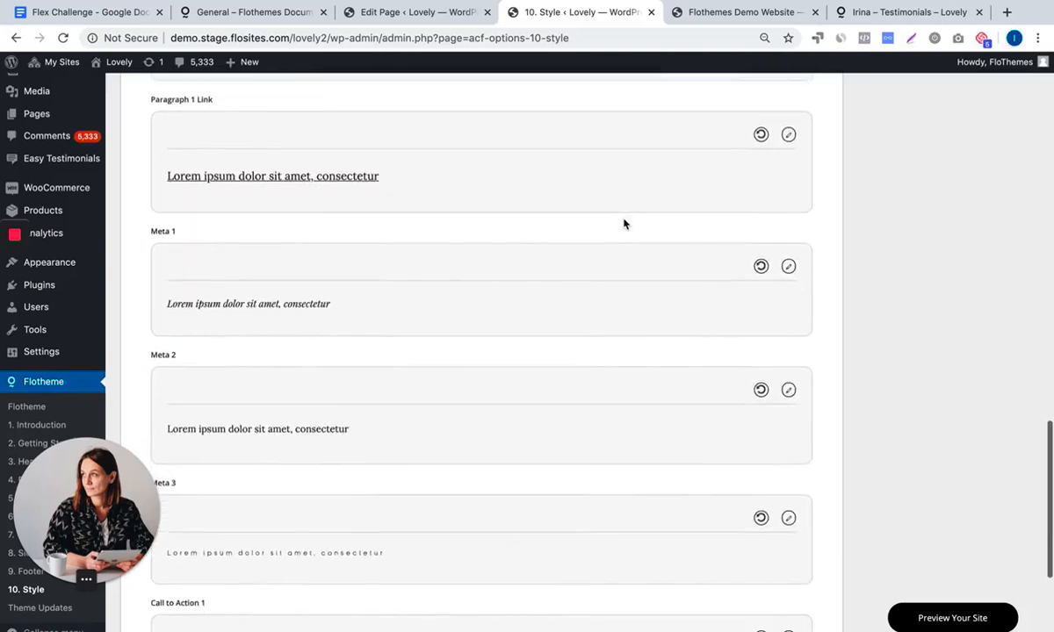
pyautogui.click(413, 13)
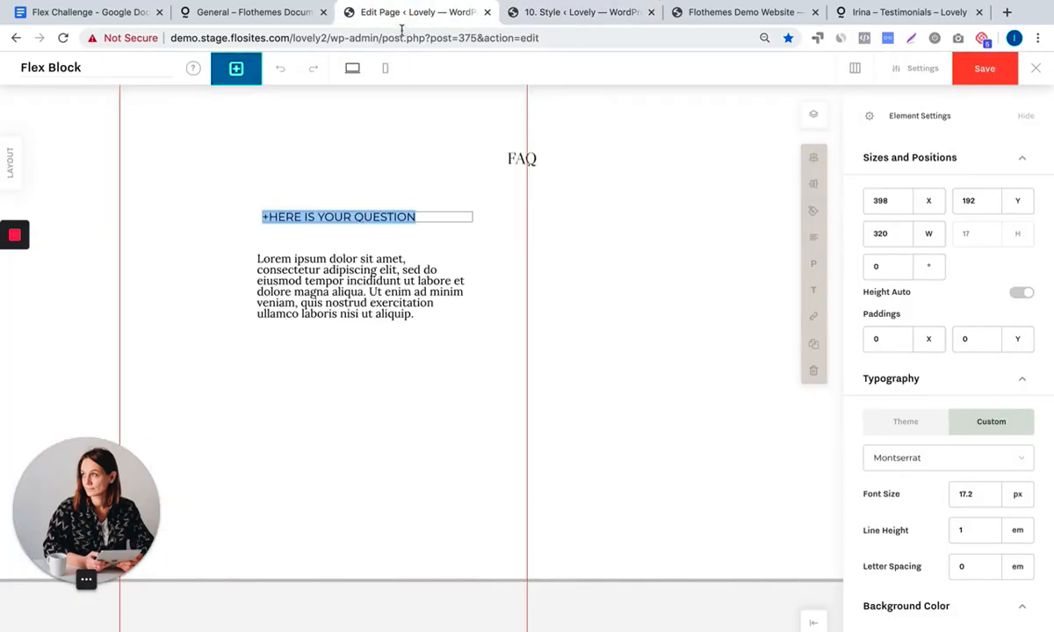
pyautogui.moveTo(792, 443)
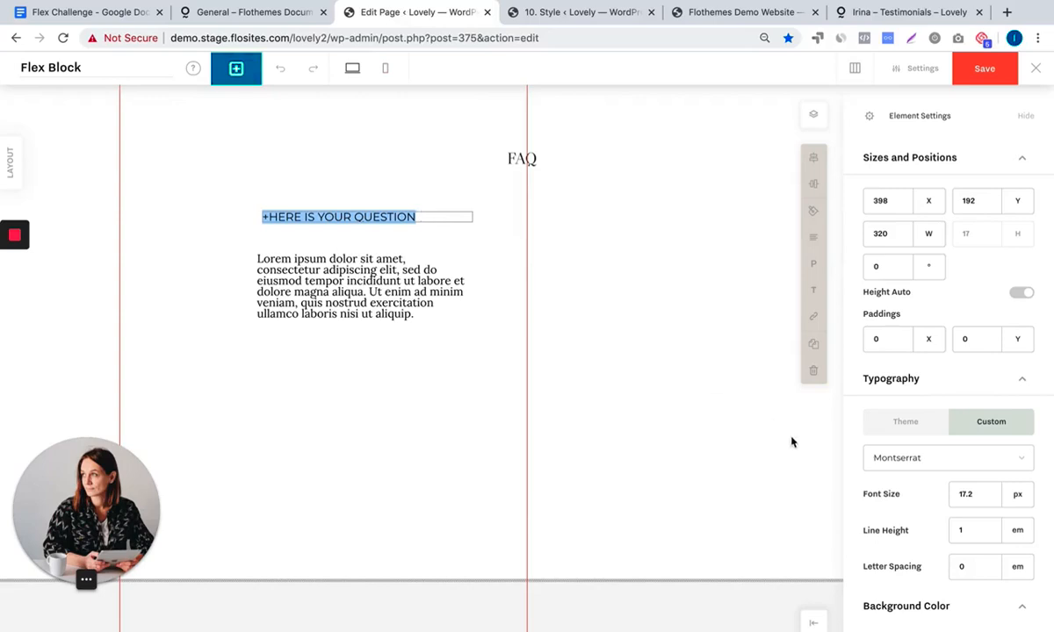
# Set the heading to Libre Caslon Display size 24 and the answer to Lora Regular 16, line height 1.8
pyautogui.click(948, 456)
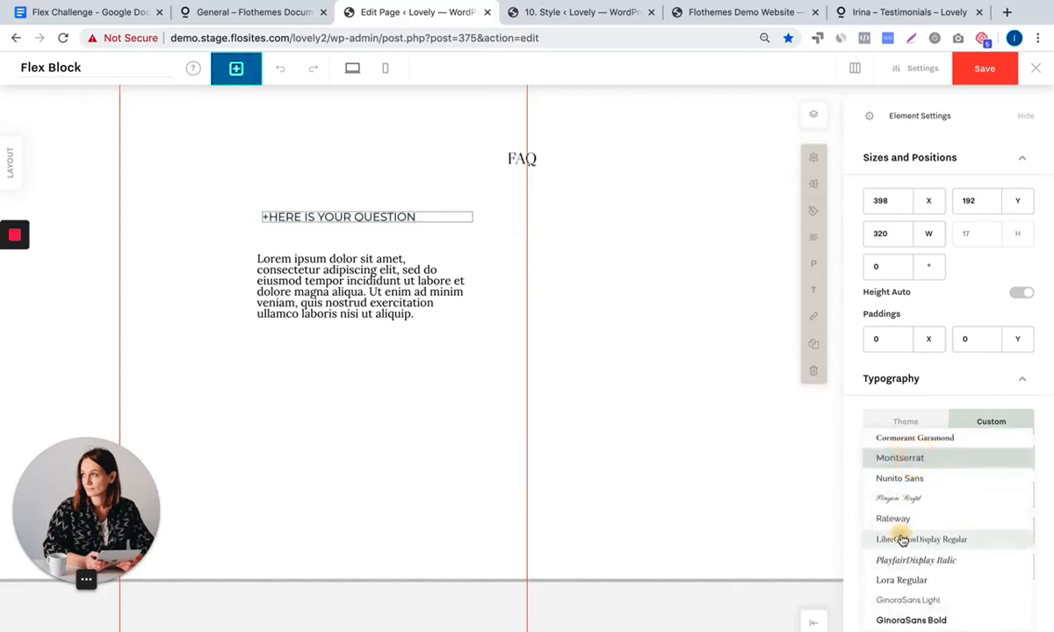
pyautogui.click(920, 540)
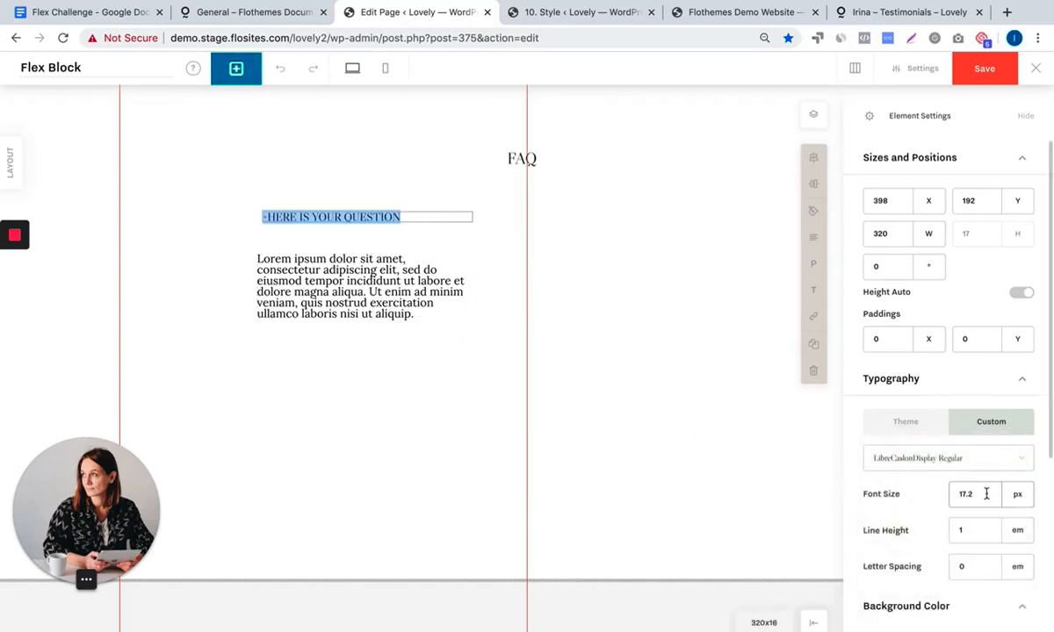
pyautogui.write('24')
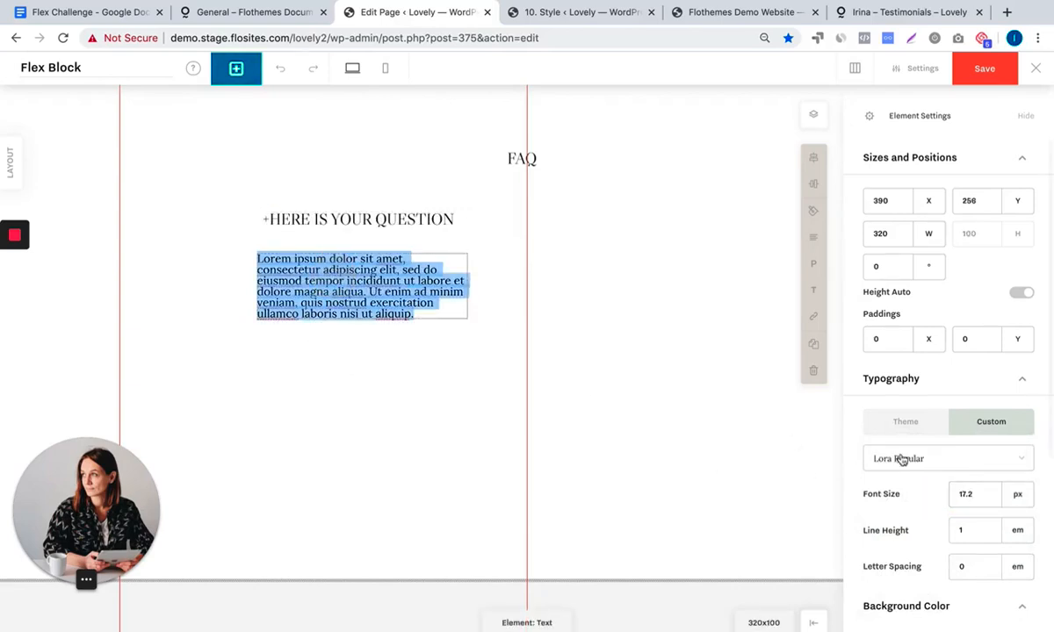
pyautogui.write('1')
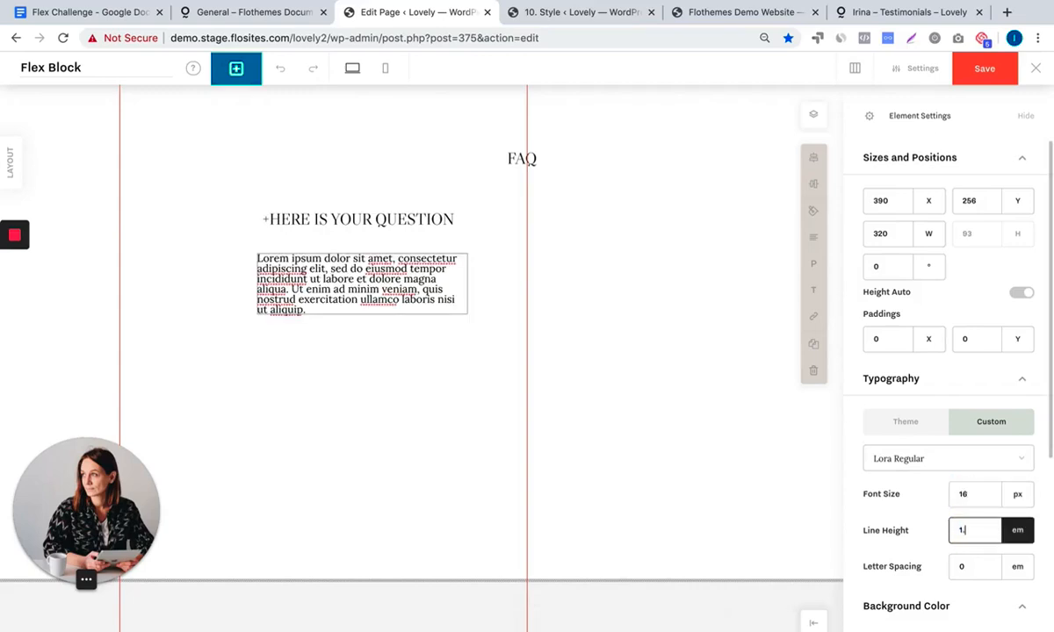
pyautogui.write('1.8')
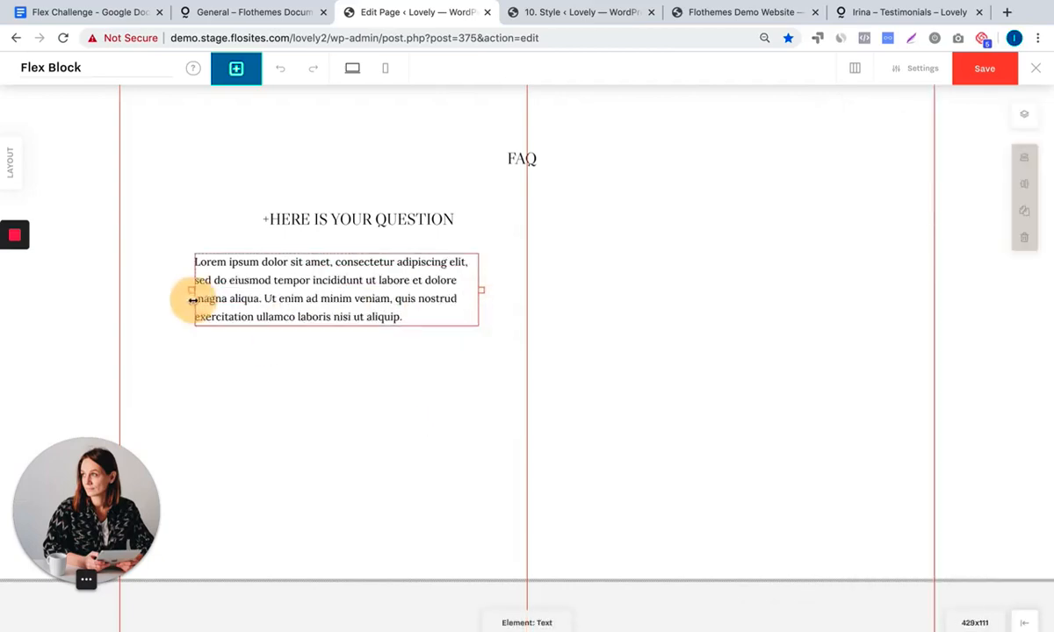
# Align the question and answer pair and duplicate it below the original in the left column
pyautogui.click(358, 217)
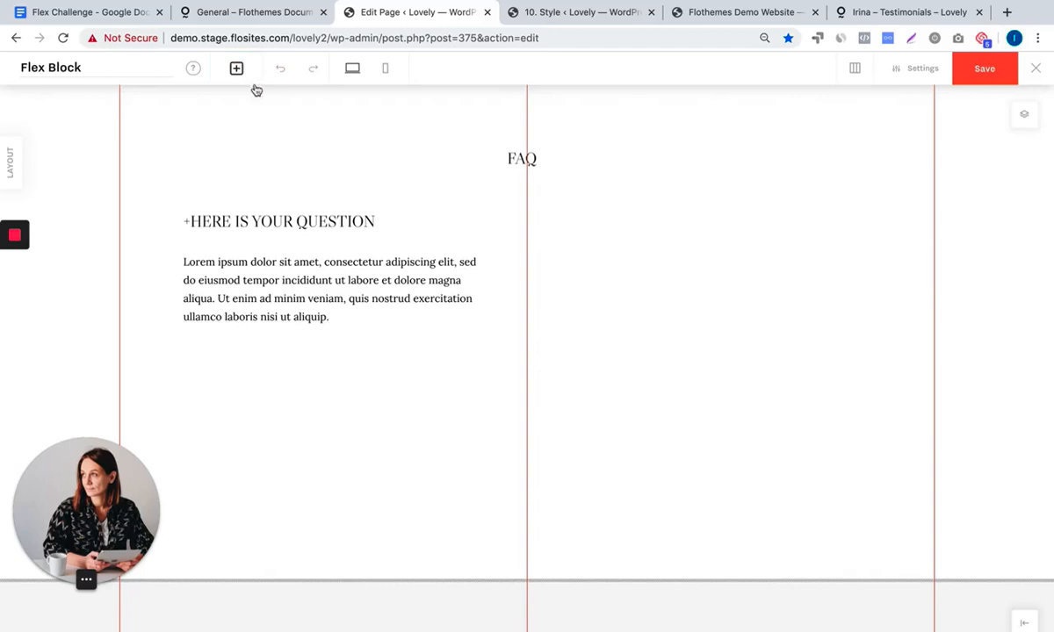
pyautogui.click(278, 221)
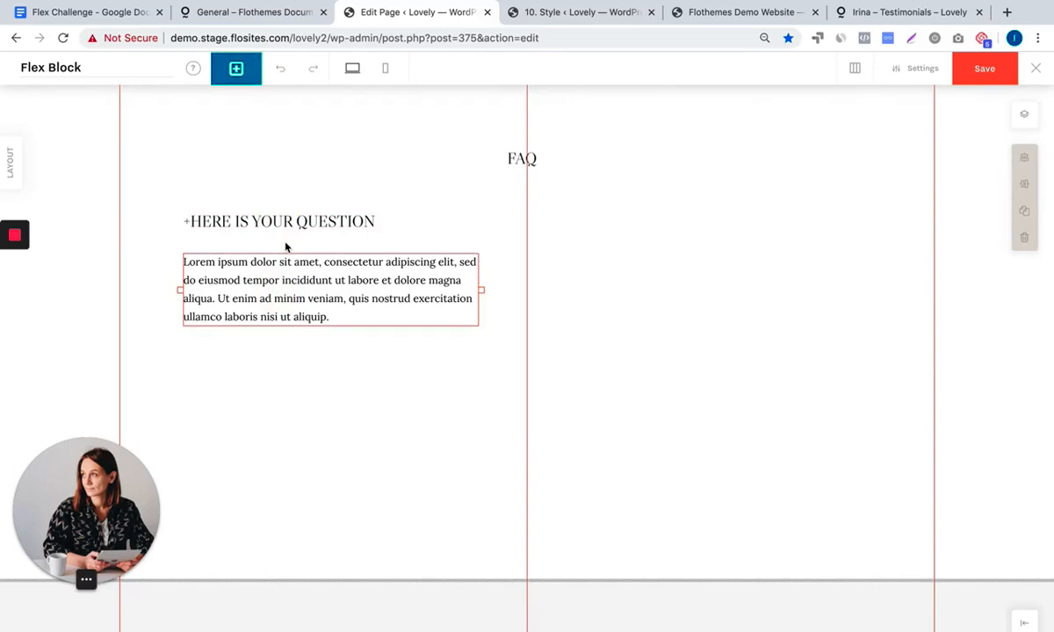
pyautogui.moveTo(281, 229)
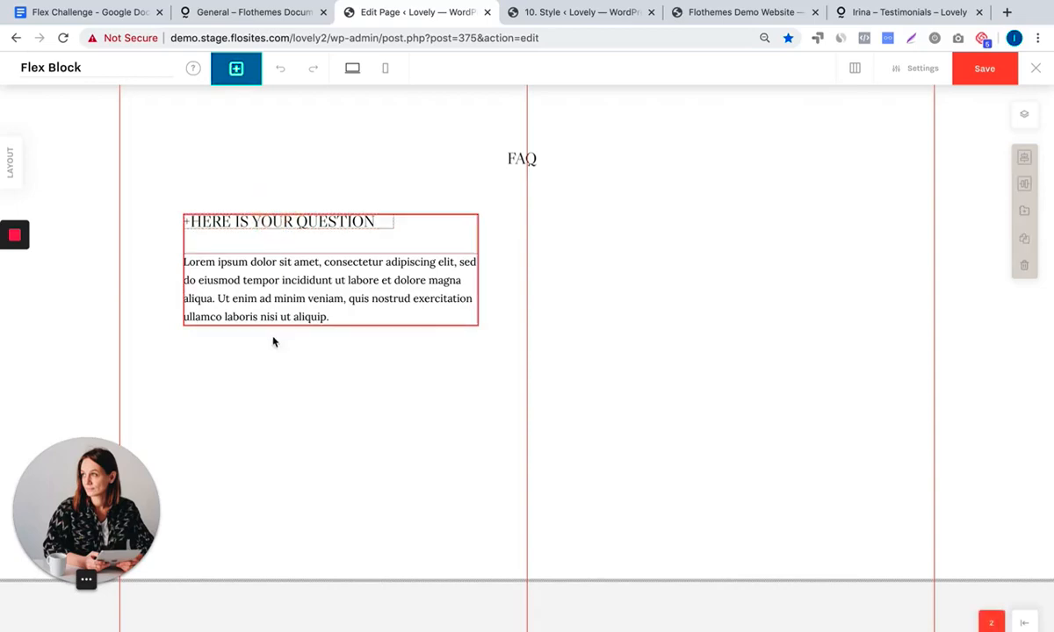
pyautogui.click(267, 222)
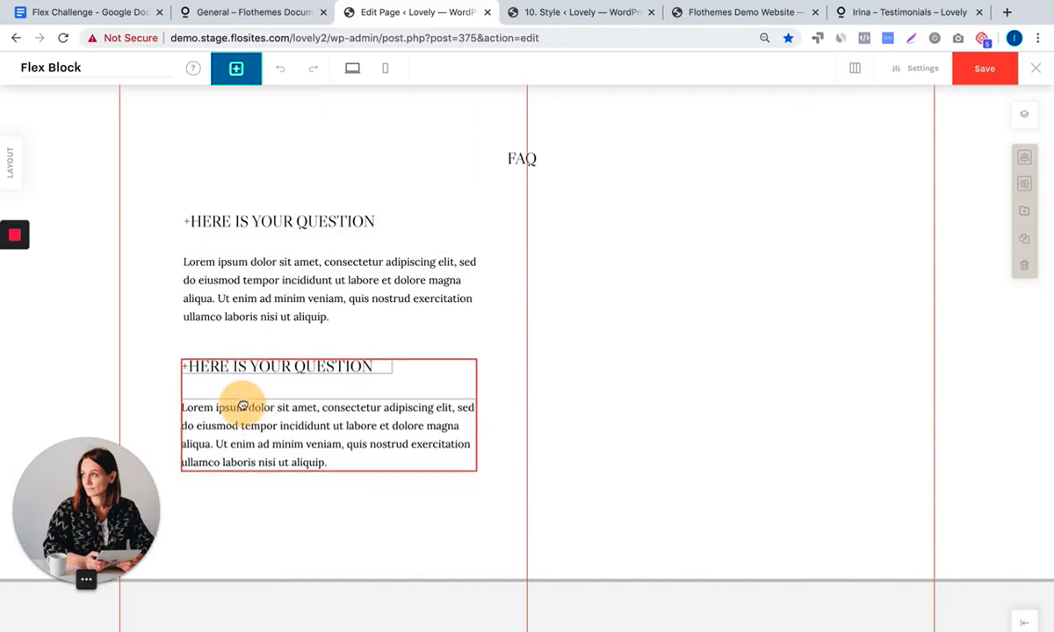
pyautogui.moveTo(1023, 158)
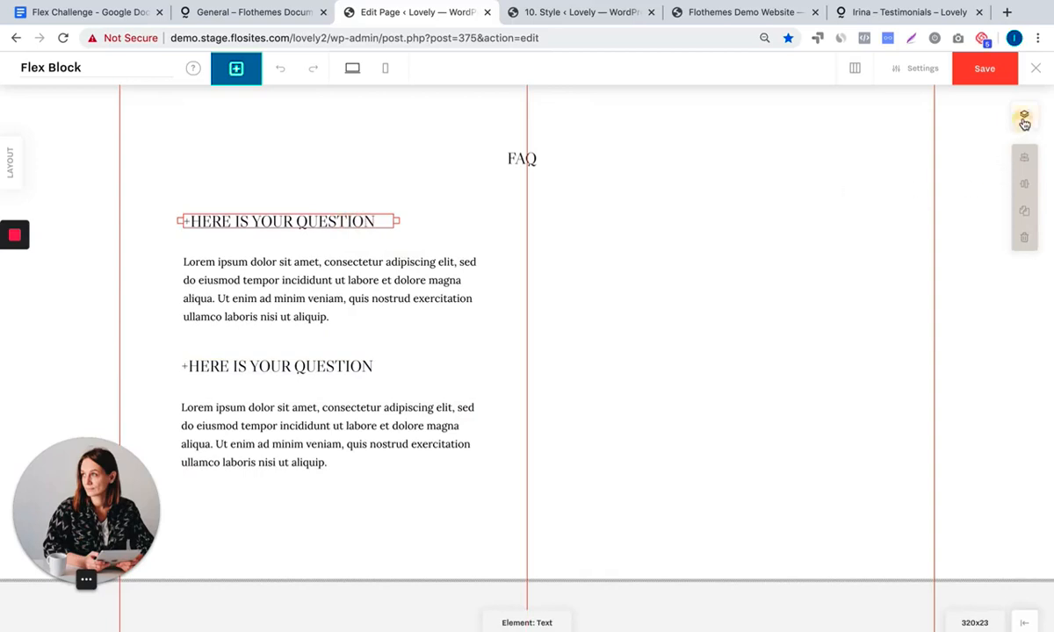
# Group each question with its answer via the layers list and duplicate a group into the right column
pyautogui.click(1024, 118)
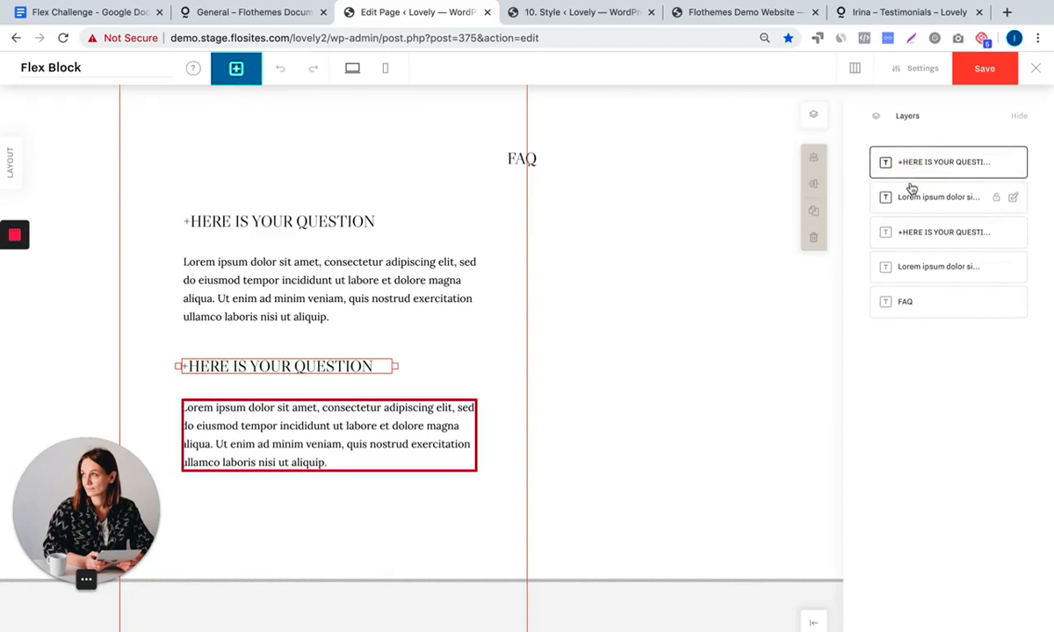
pyautogui.click(949, 196)
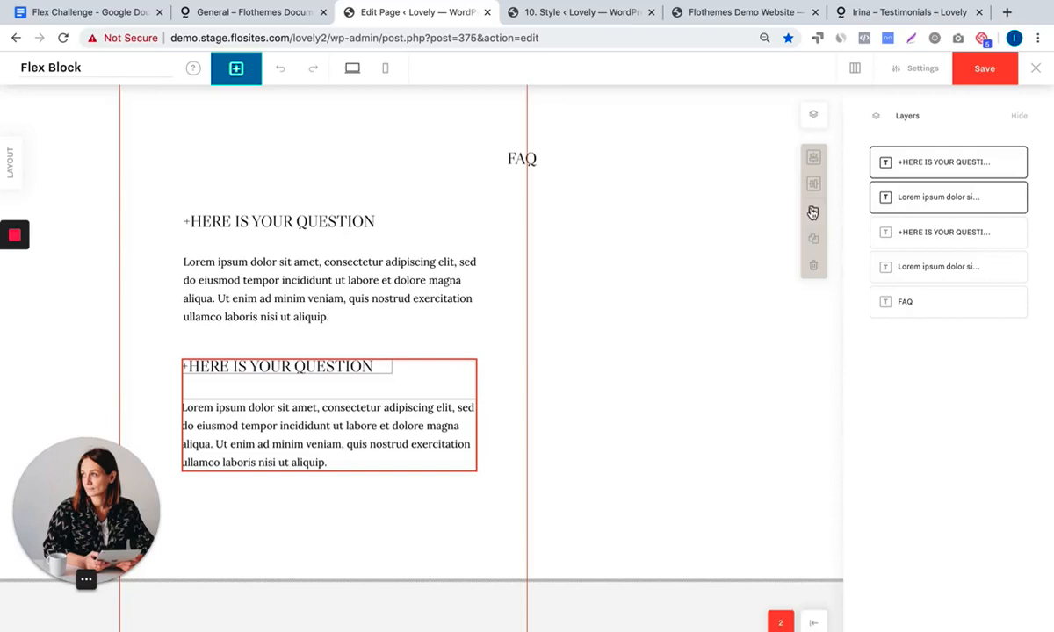
pyautogui.click(811, 211)
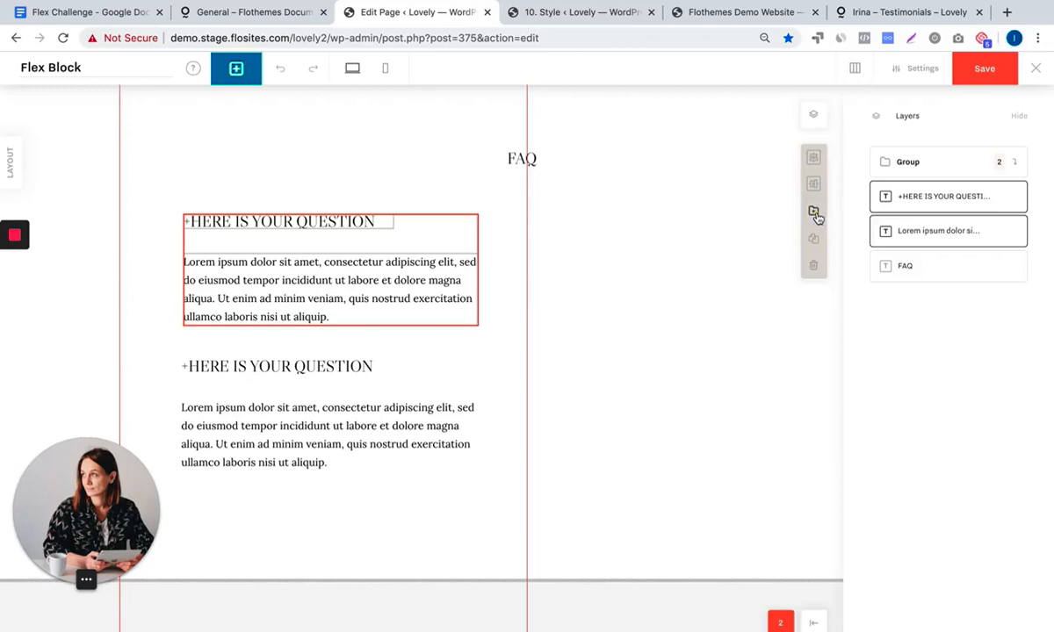
pyautogui.click(811, 212)
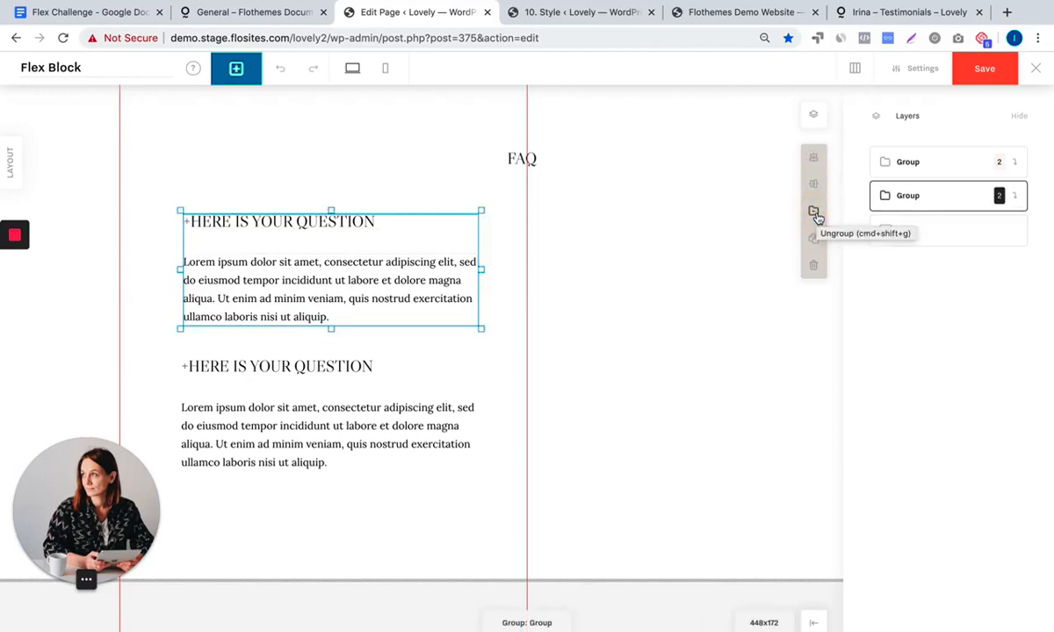
pyautogui.click(812, 215)
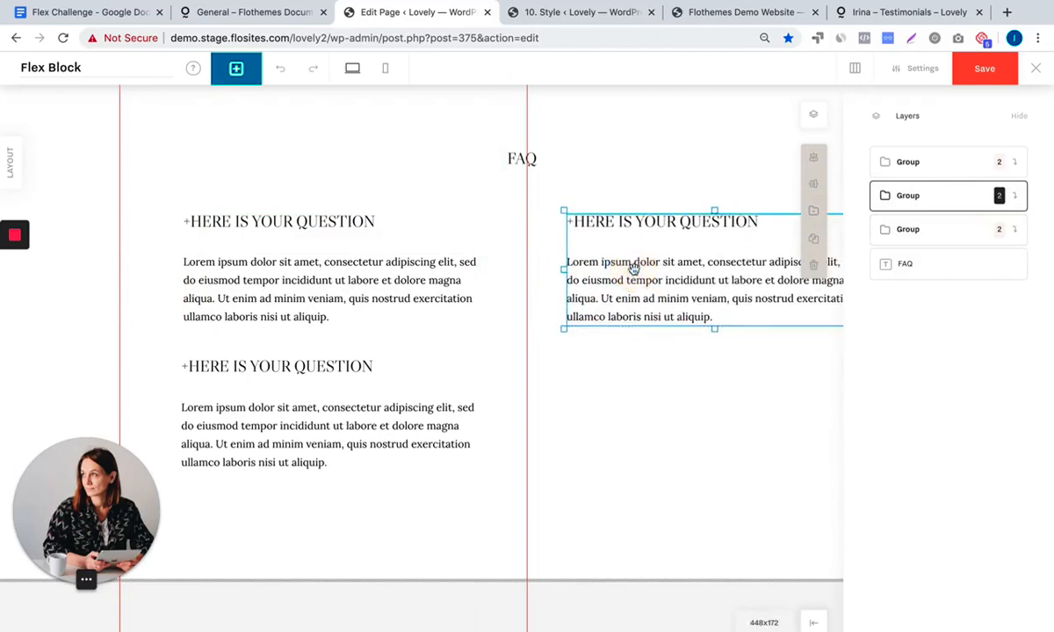
pyautogui.moveTo(813, 239)
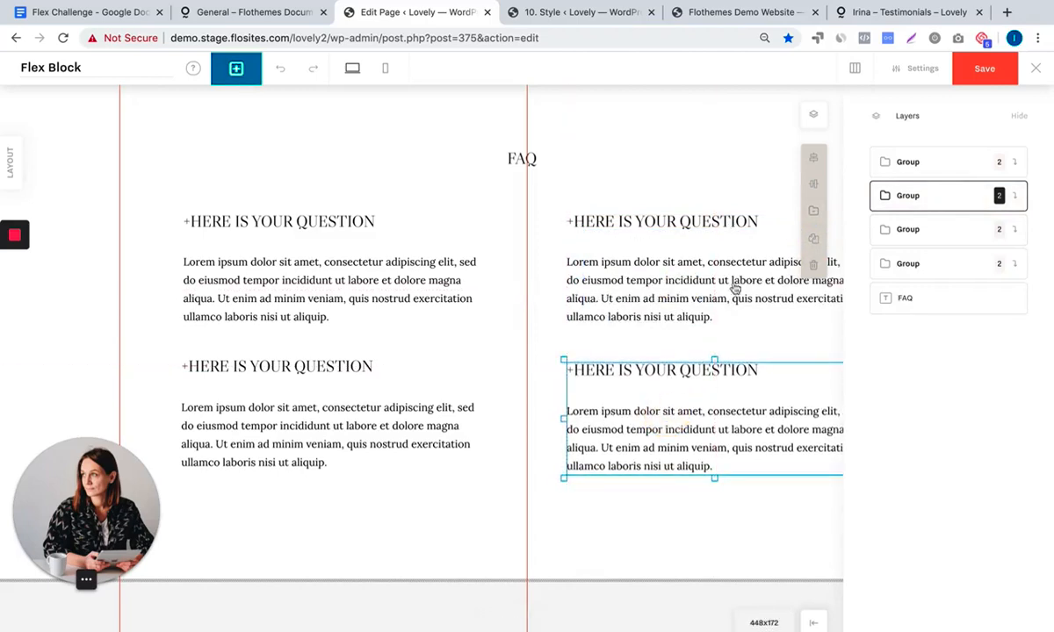
pyautogui.moveTo(811, 239)
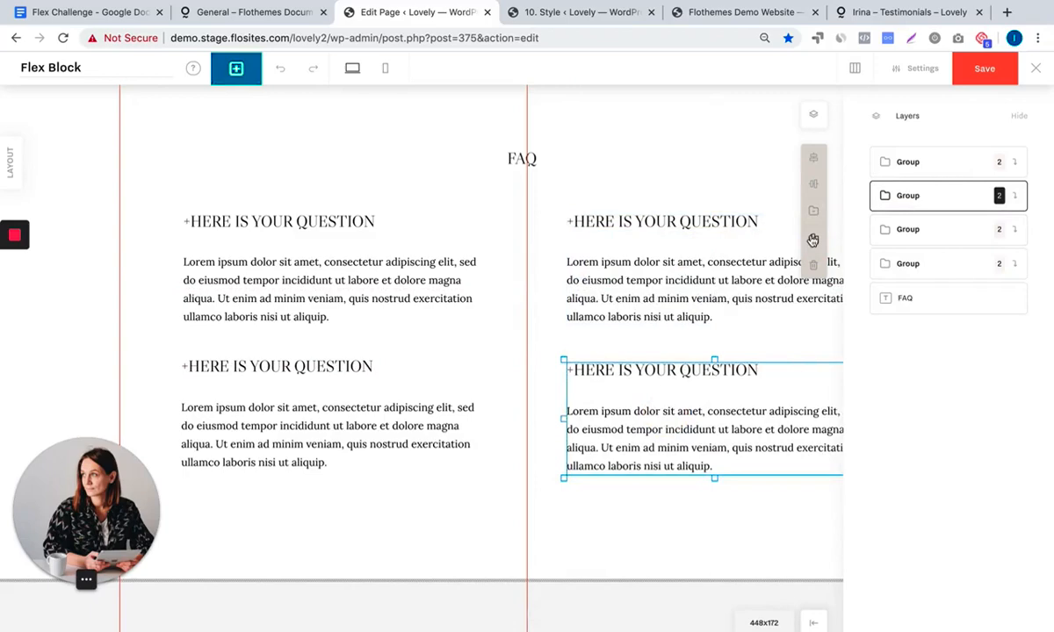
pyautogui.moveTo(646, 415)
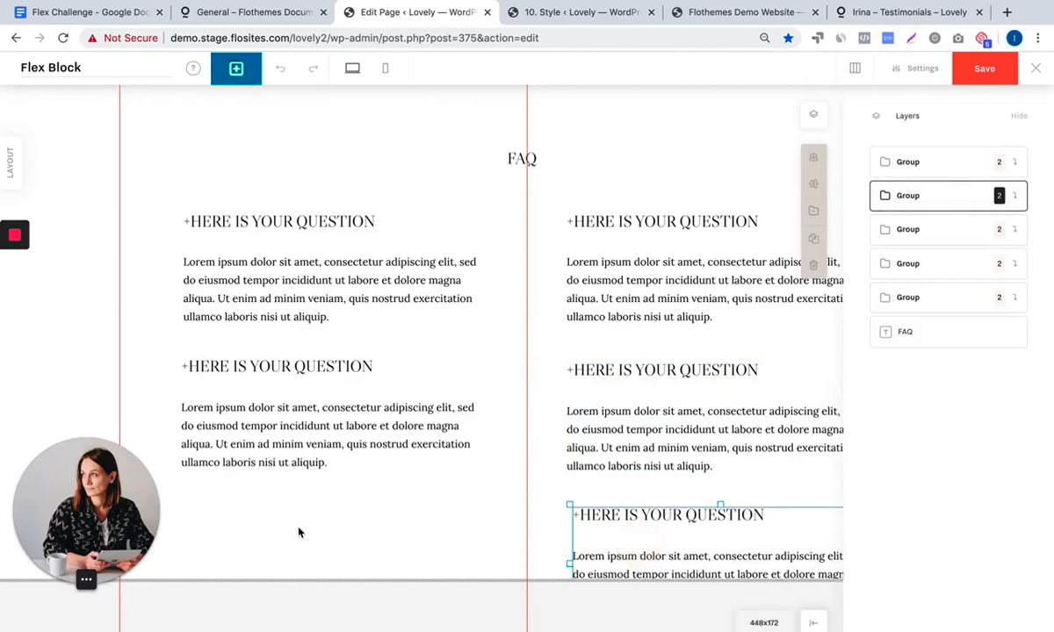
# Deselect the moved group and switch to the mobile layout editor
pyautogui.click(277, 413)
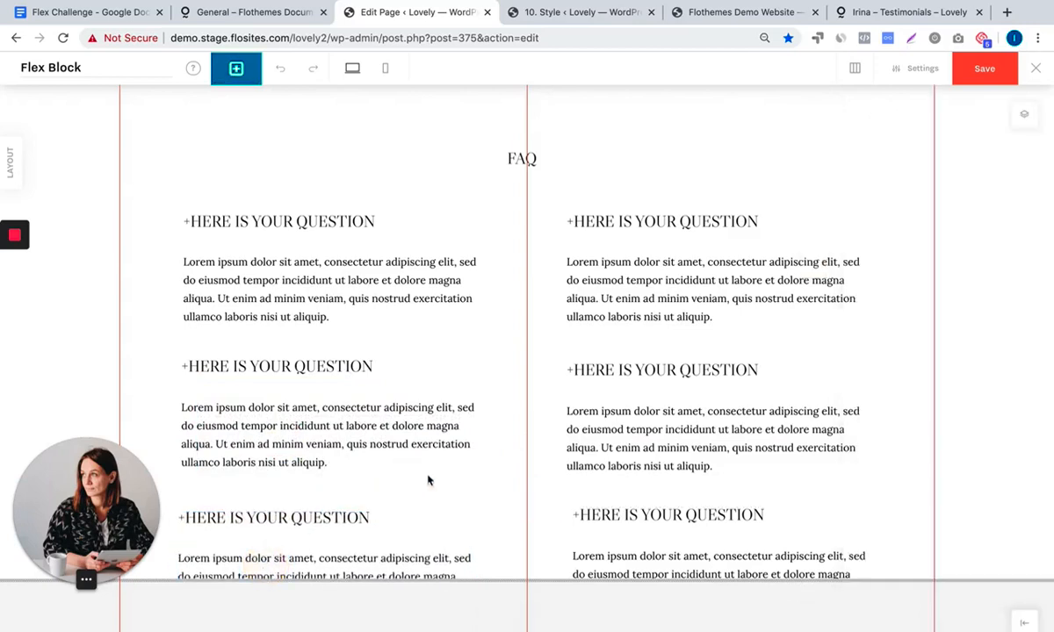
pyautogui.moveTo(941, 109)
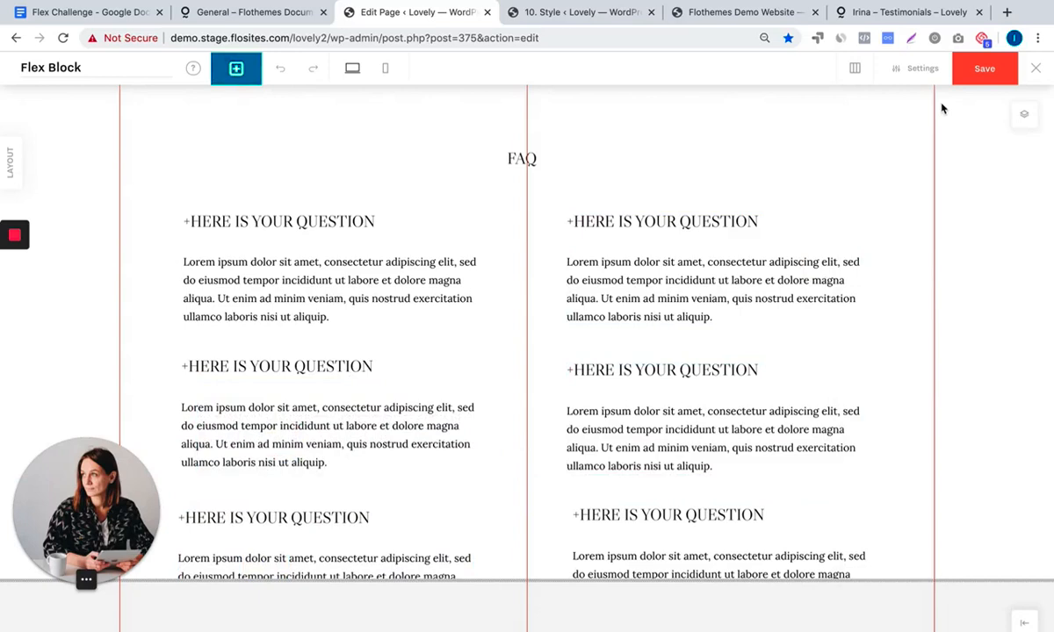
pyautogui.click(983, 67)
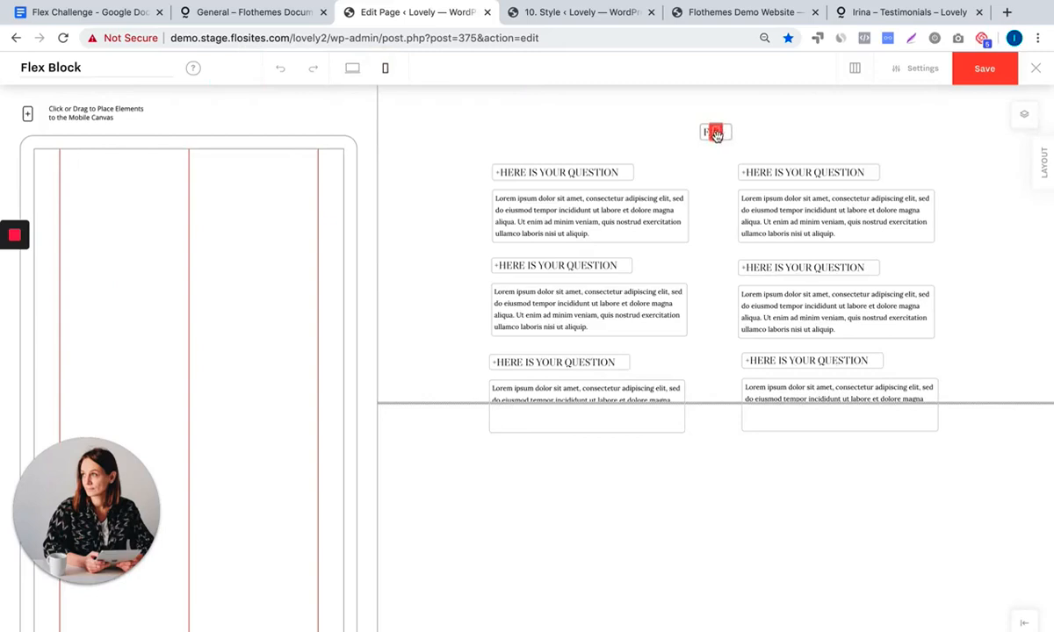
# Place the FAQ heading and first question on the mobile canvas with Desktop Sync off for the answer
pyautogui.moveTo(717, 131); pyautogui.dragTo(190, 407)
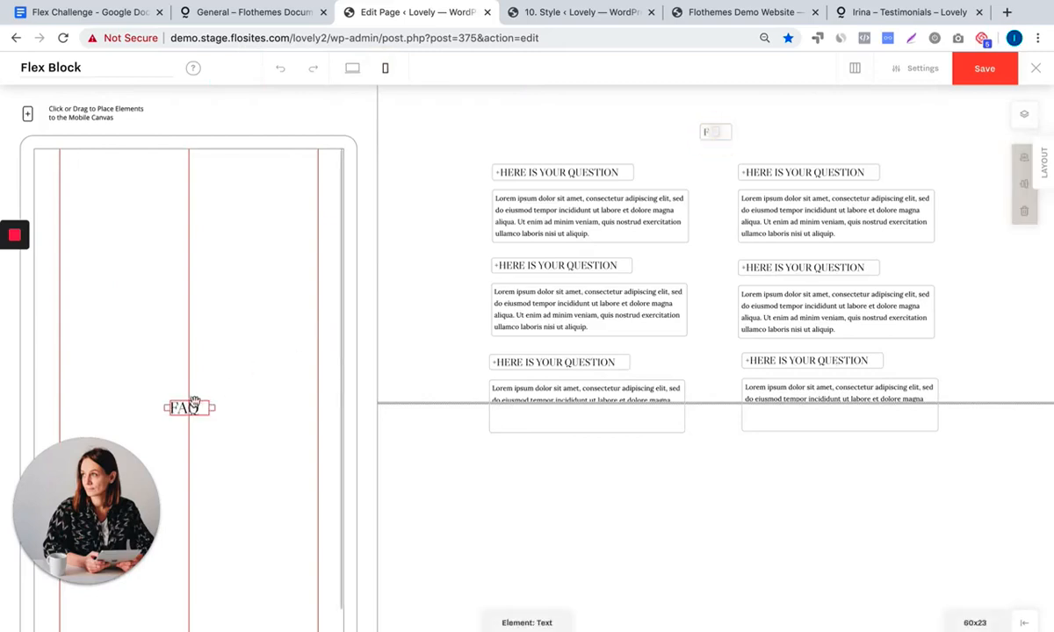
pyautogui.moveTo(190, 408); pyautogui.dragTo(190, 215)
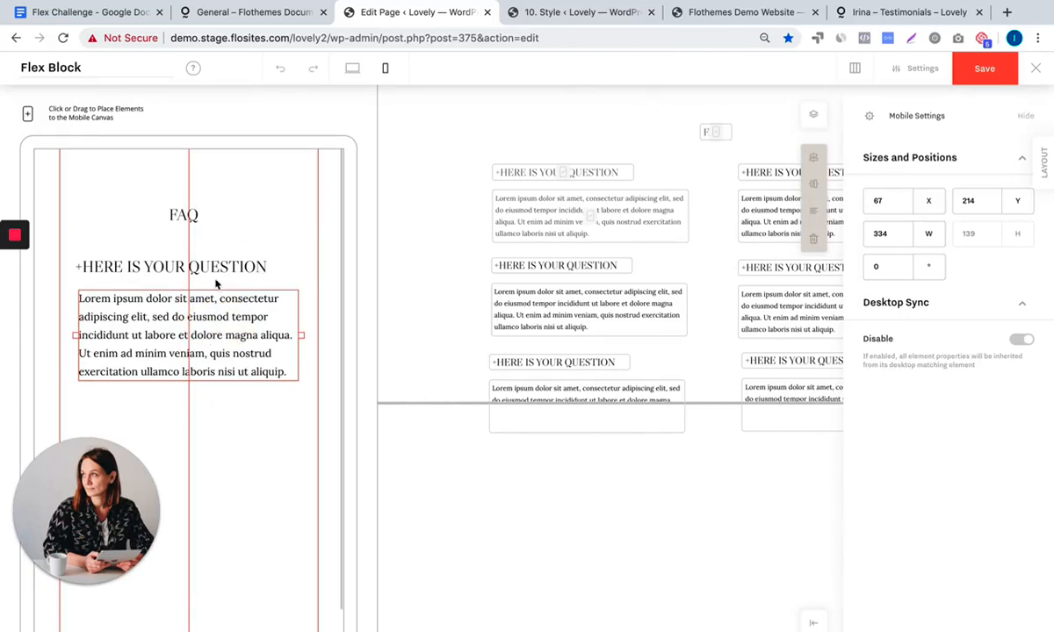
pyautogui.moveTo(578, 218)
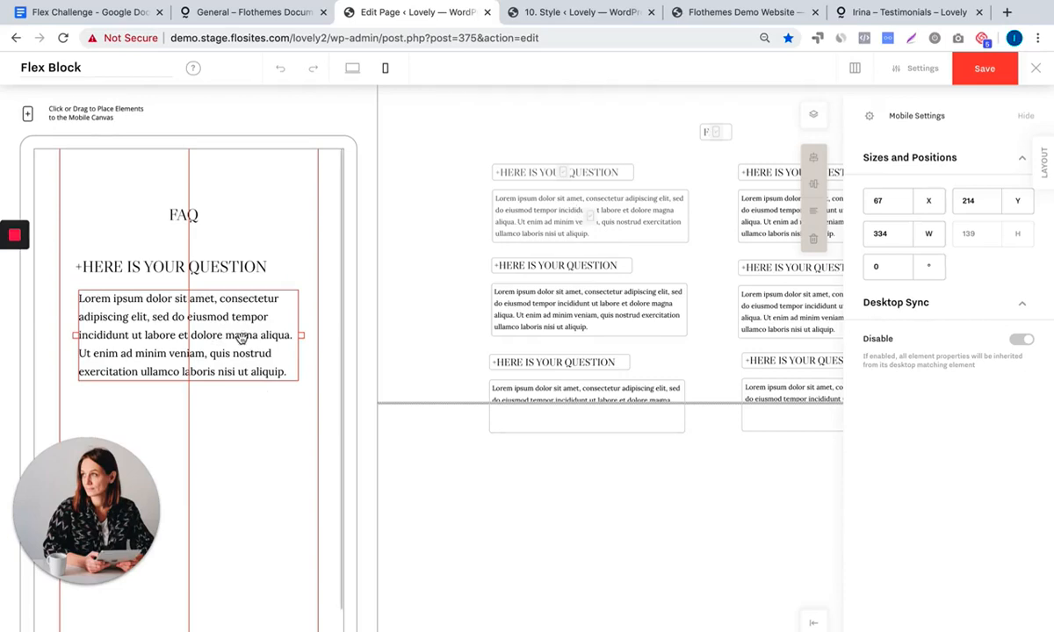
pyautogui.moveTo(204, 360)
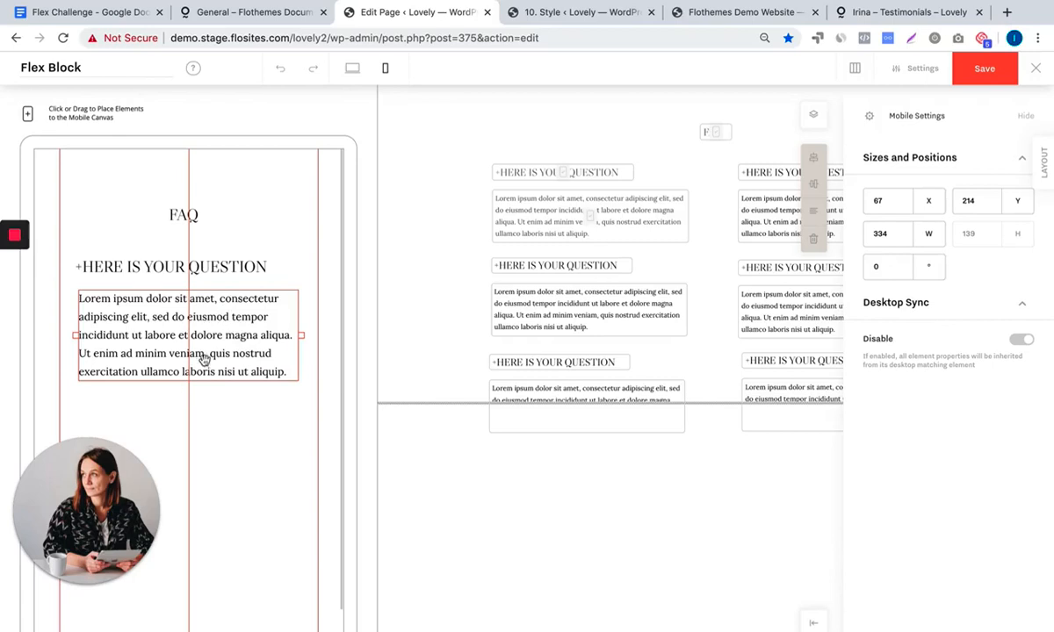
pyautogui.moveTo(207, 390)
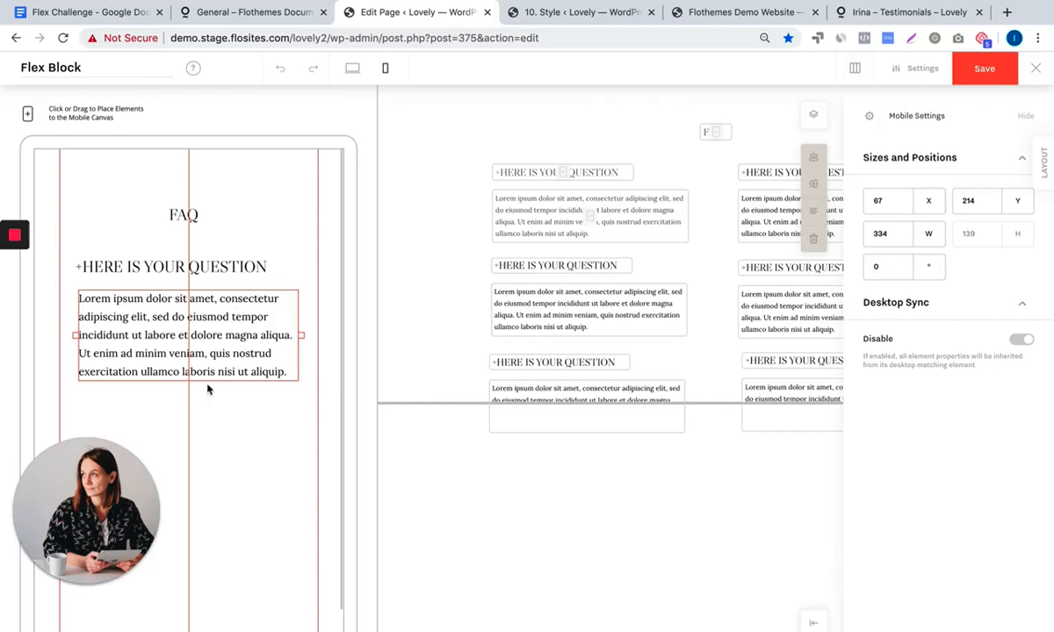
pyautogui.moveTo(406, 377)
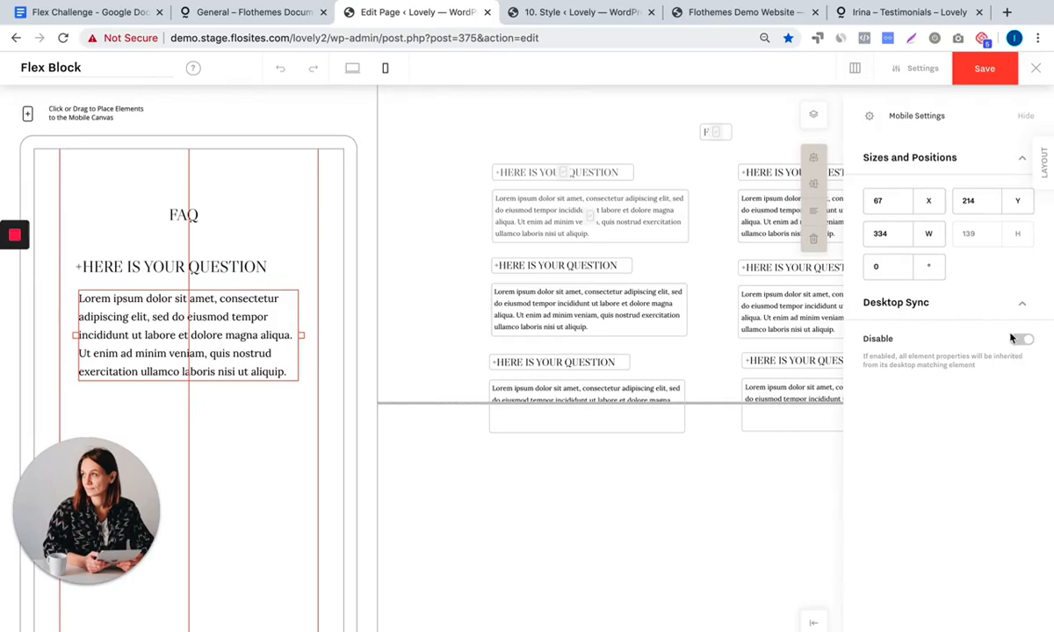
pyautogui.click(1022, 339)
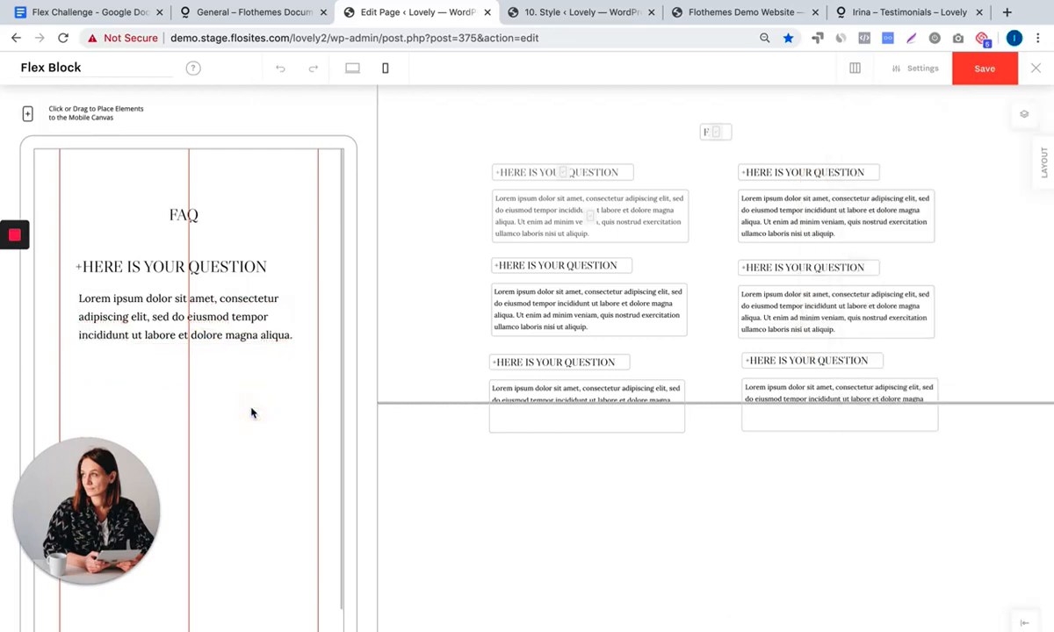
# Save the FAQ block from desktop layout and check the two-column FAQ on the live Lovely page
pyautogui.click(172, 267)
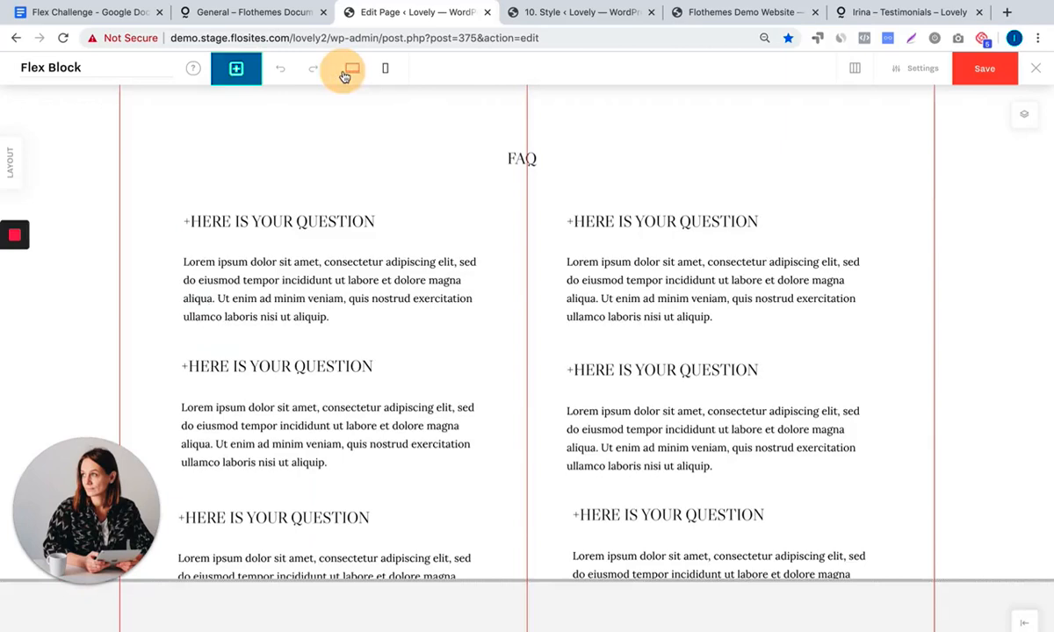
pyautogui.moveTo(541, 221)
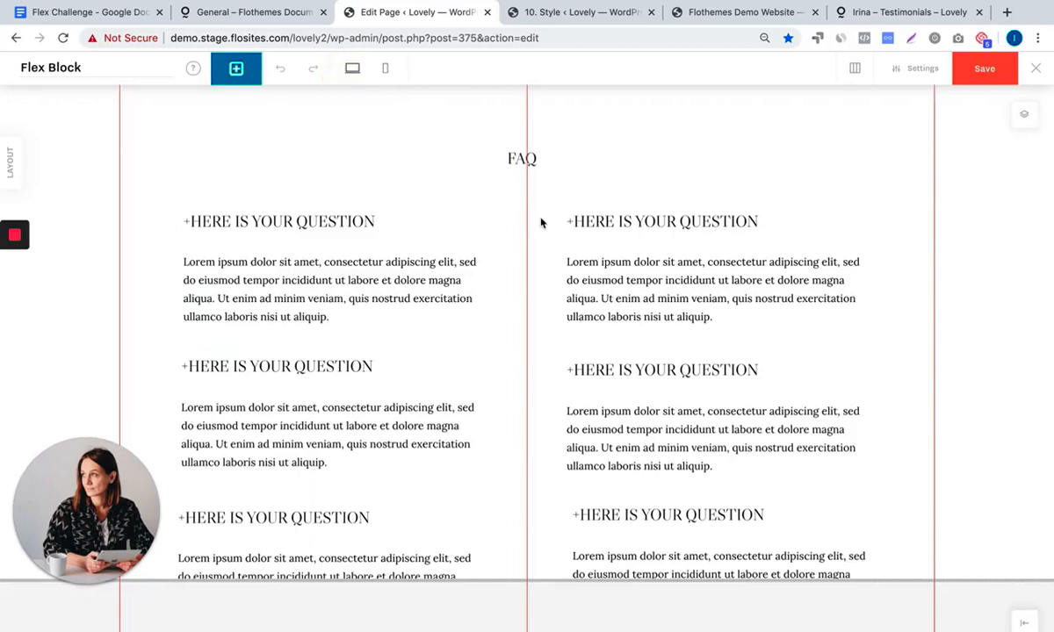
pyautogui.moveTo(861, 156)
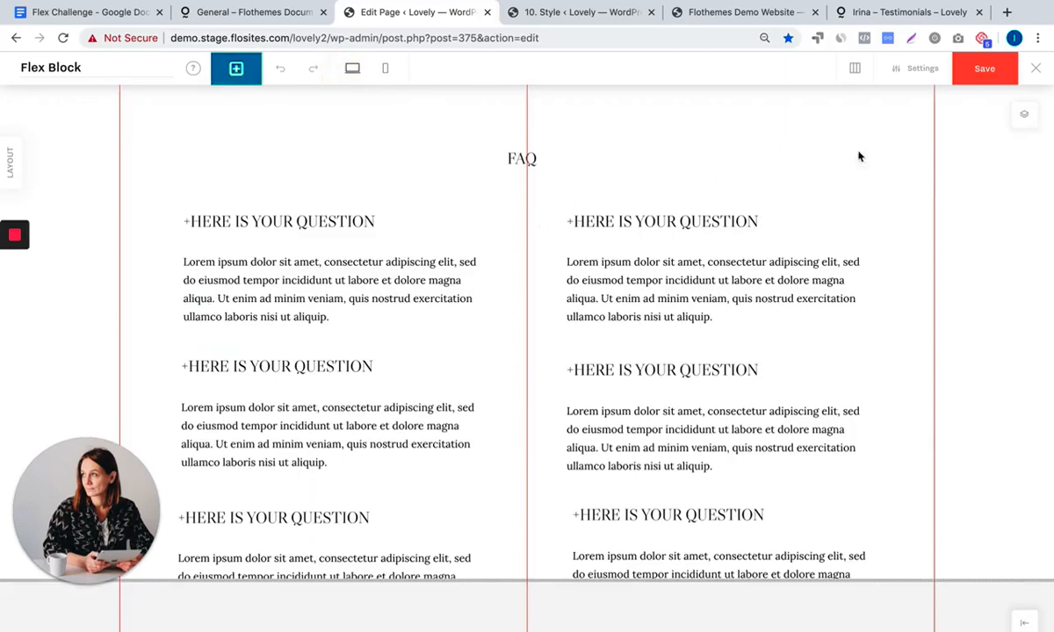
pyautogui.click(984, 69)
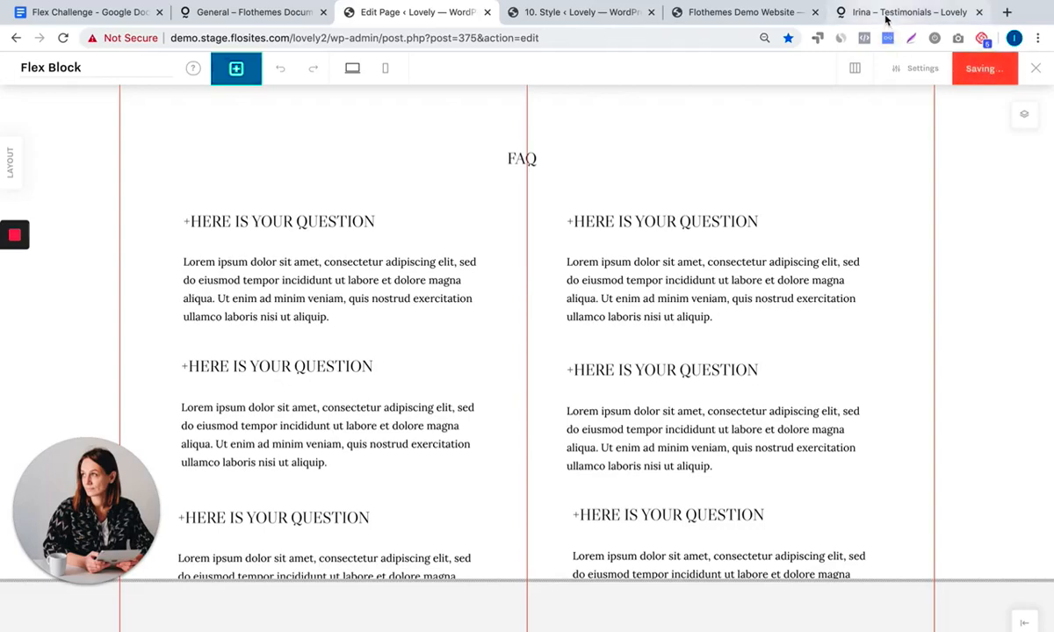
pyautogui.click(905, 11)
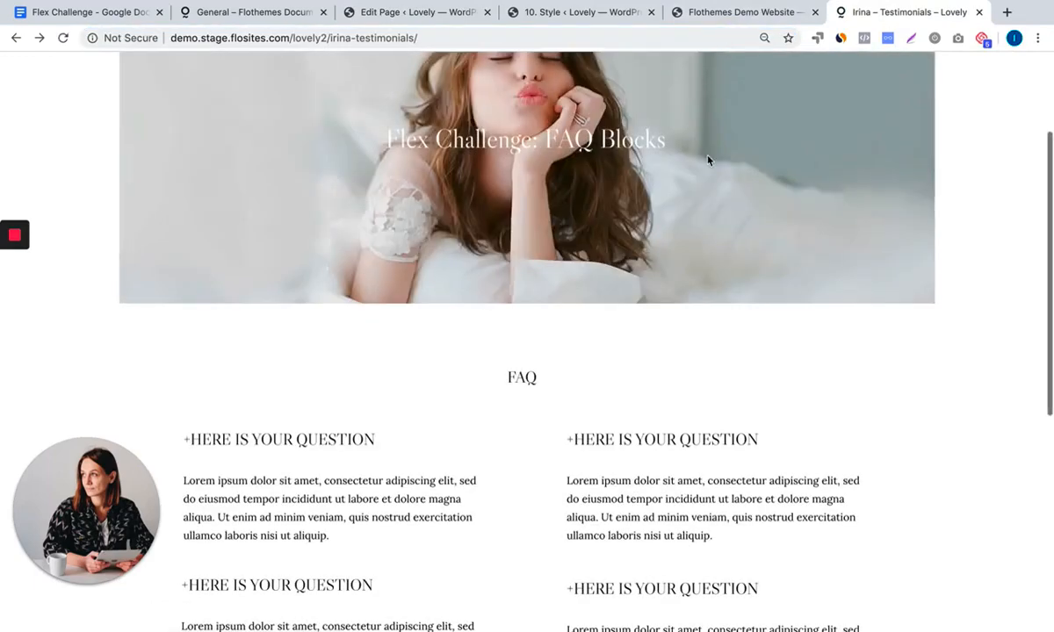
pyautogui.scroll(-3)
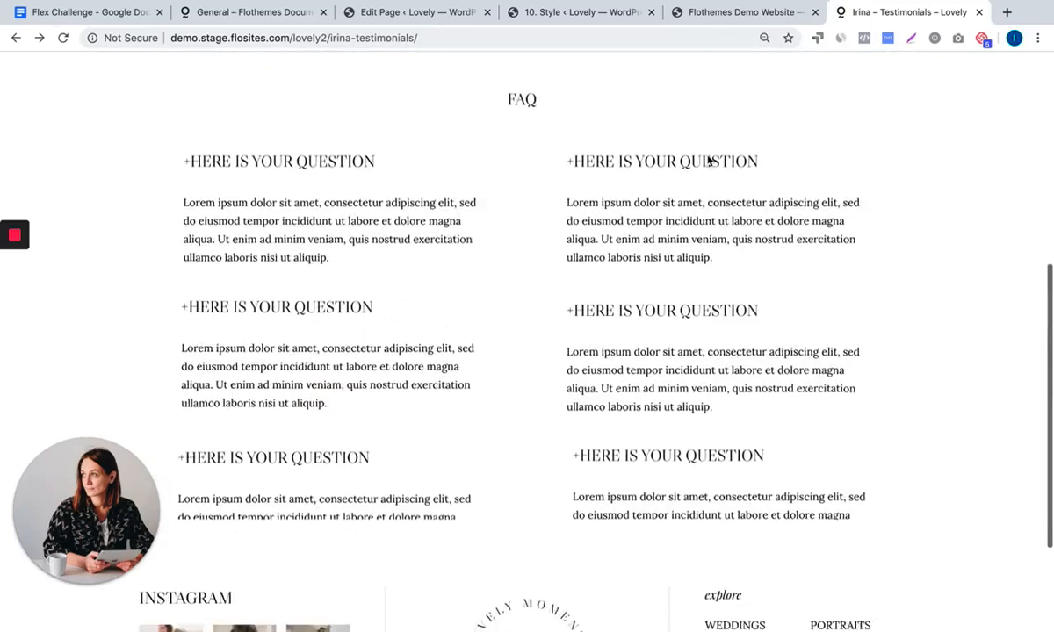
pyautogui.scroll(-3)
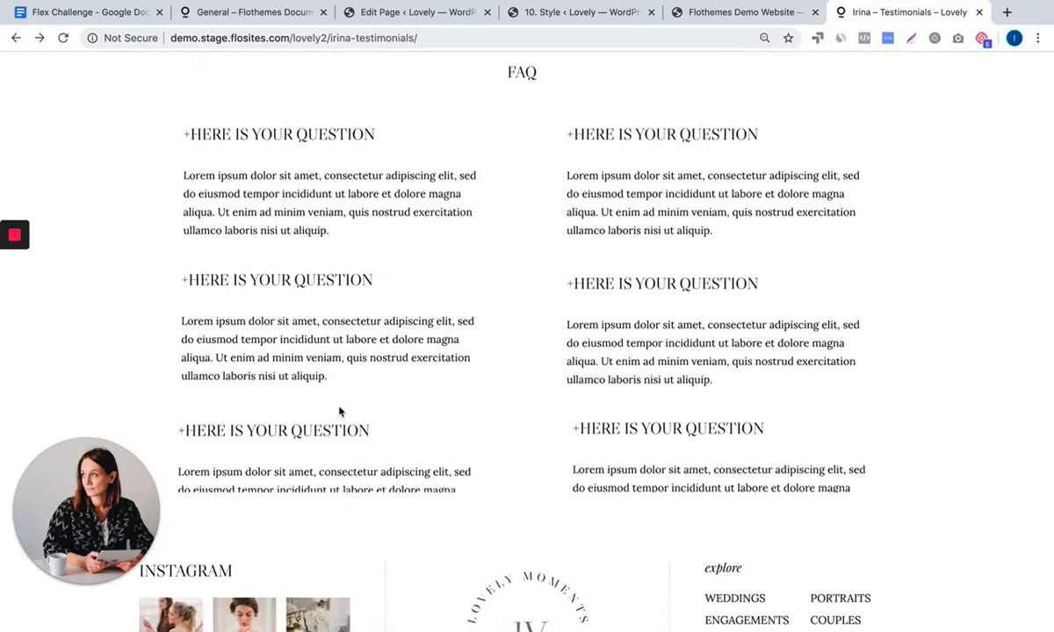
pyautogui.moveTo(460, 446)
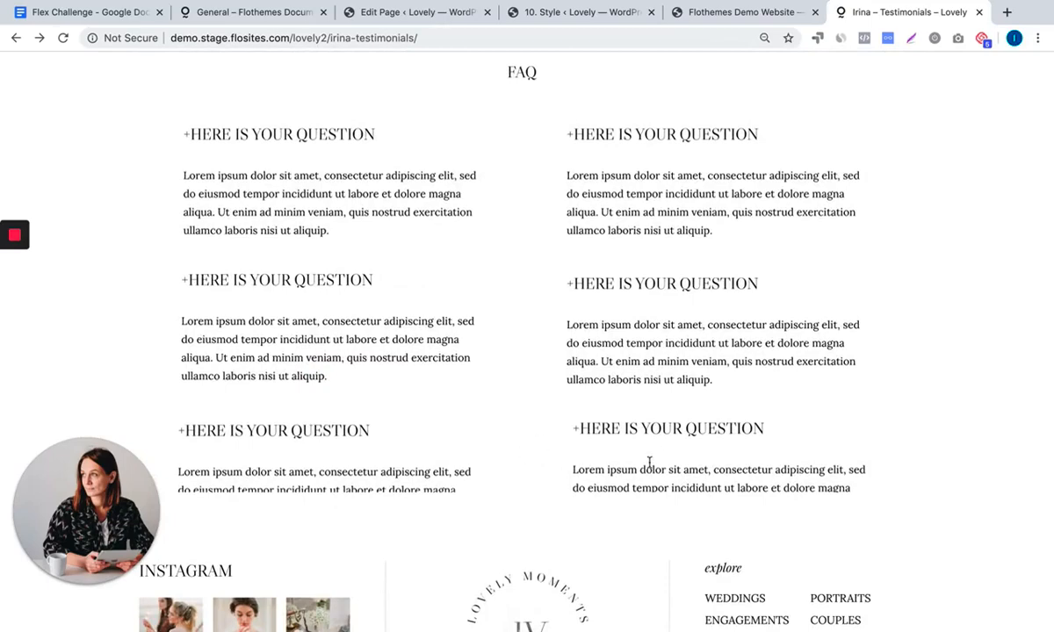
pyautogui.moveTo(579, 61)
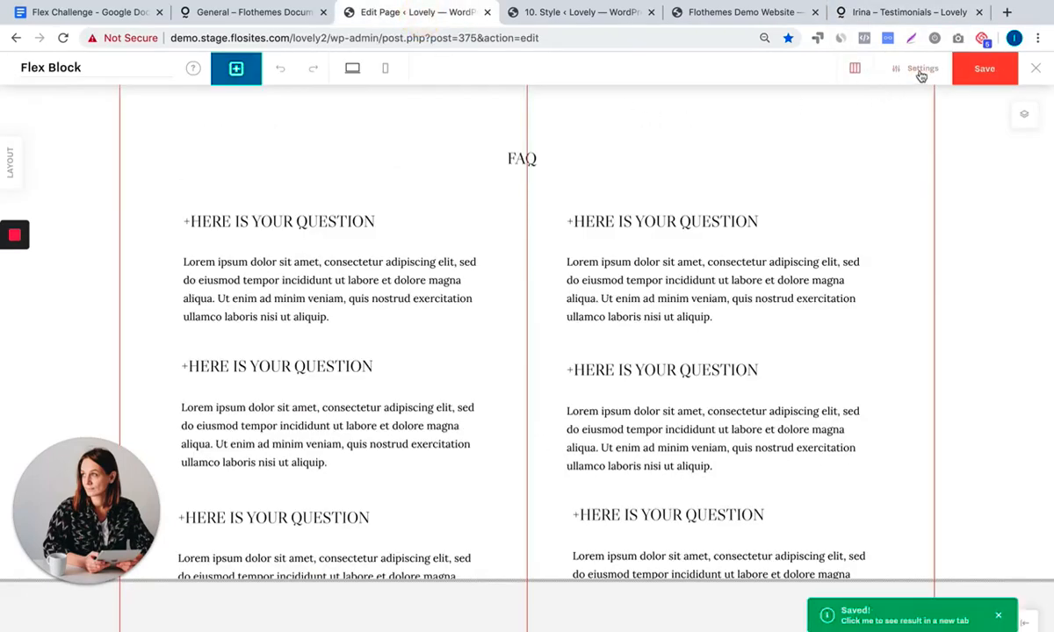
# Set the FAQ block height to 900 px in the block settings
pyautogui.click(922, 67)
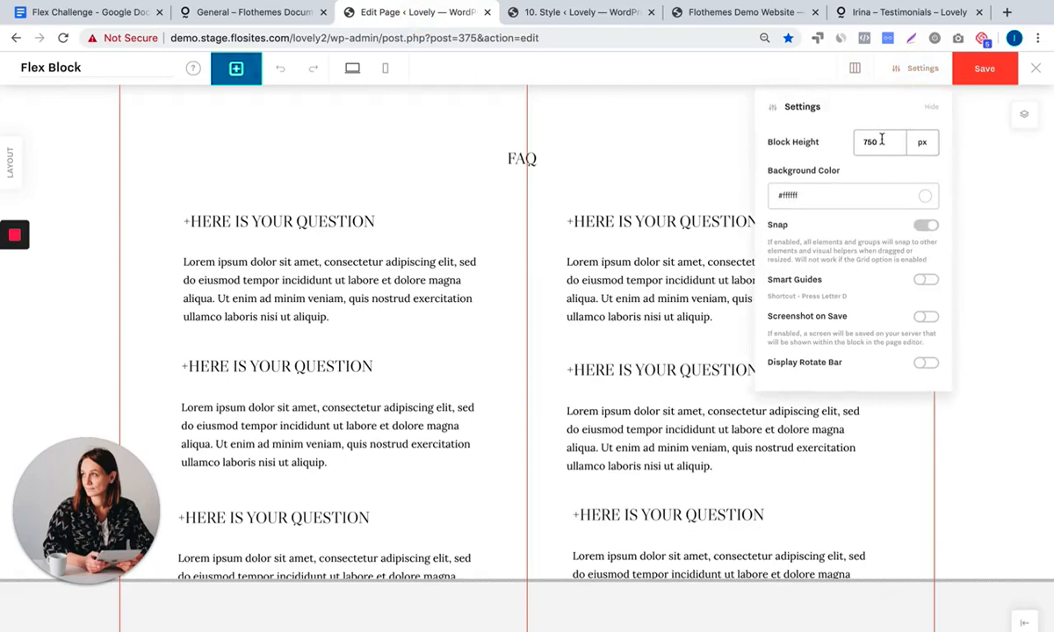
pyautogui.write('9')
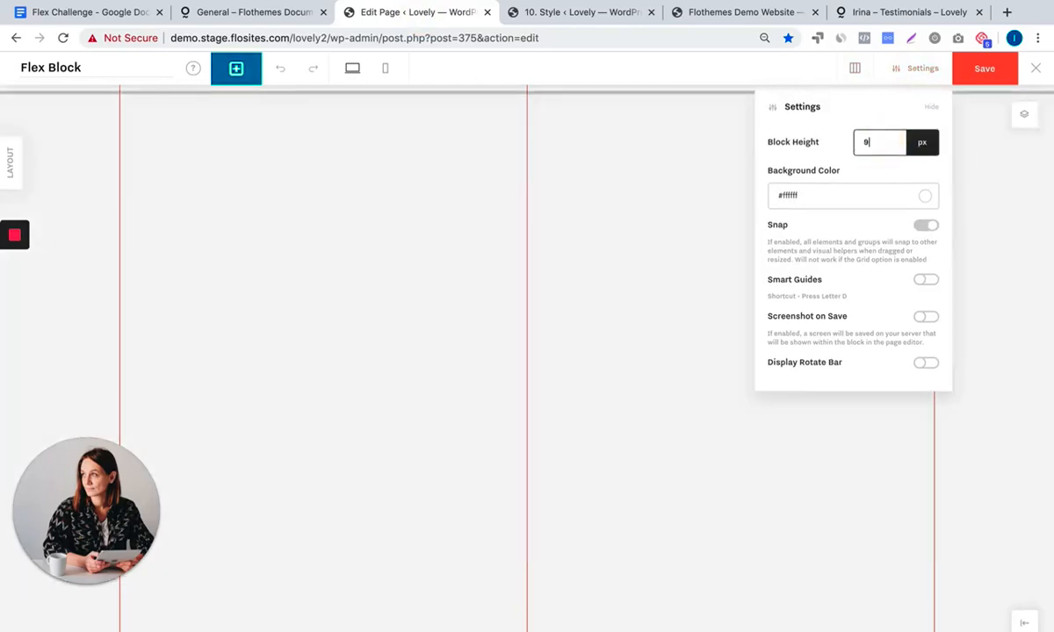
pyautogui.write('00')
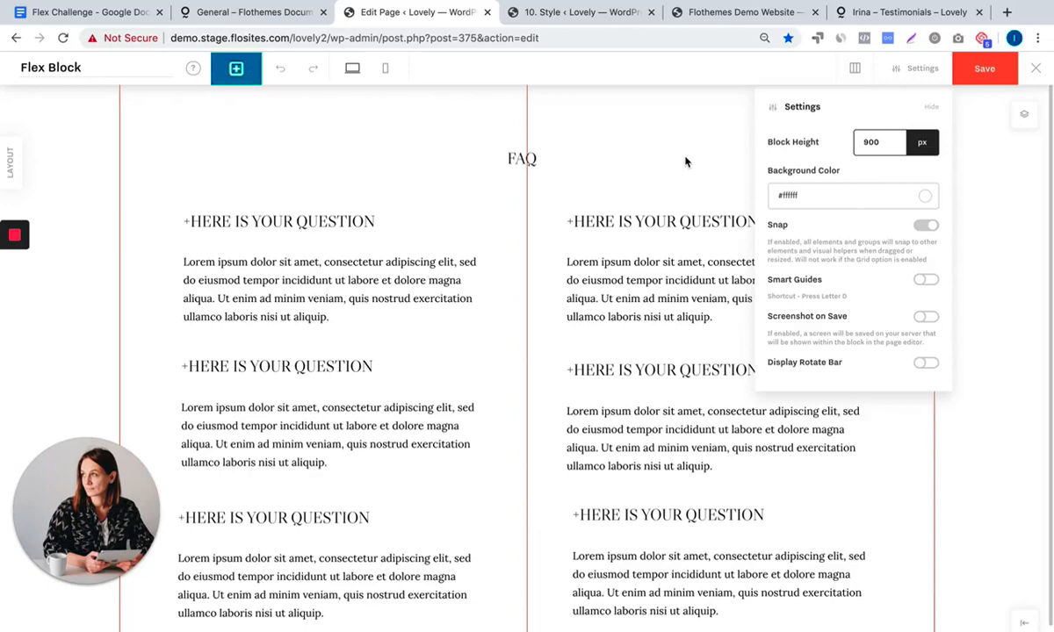
pyautogui.moveTo(643, 166)
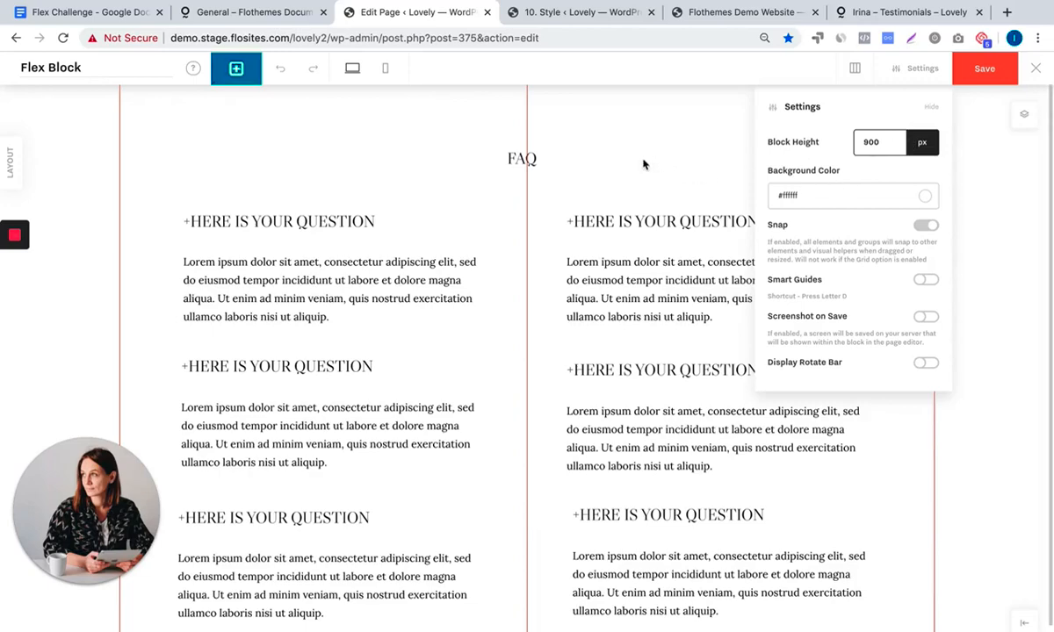
pyautogui.scroll(-3)
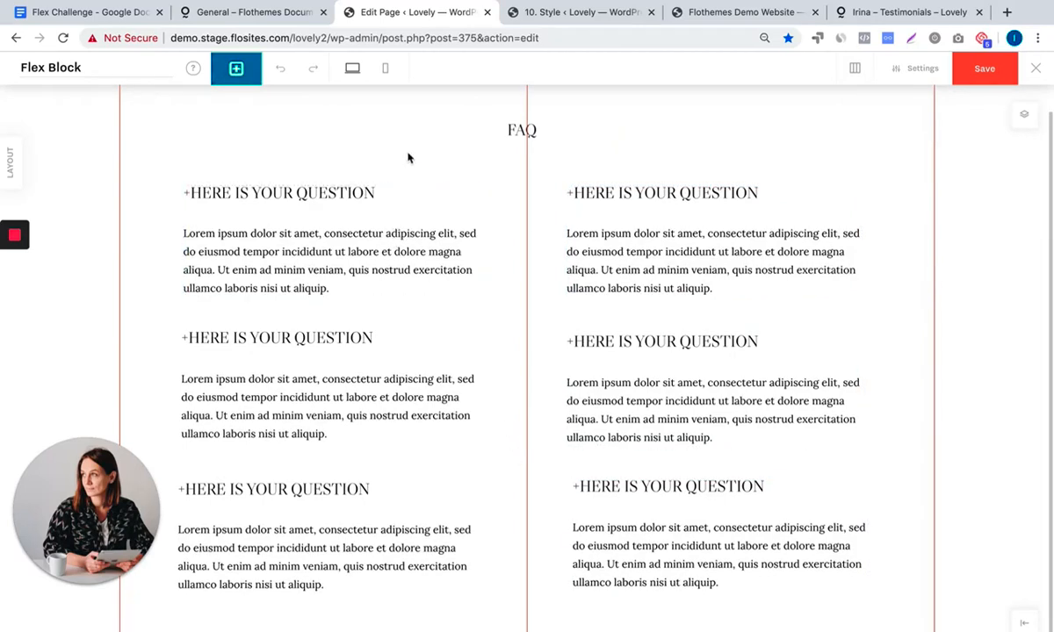
# Group the three left-column question-and-answer groups into one via the Layers panel
pyautogui.click(309, 530)
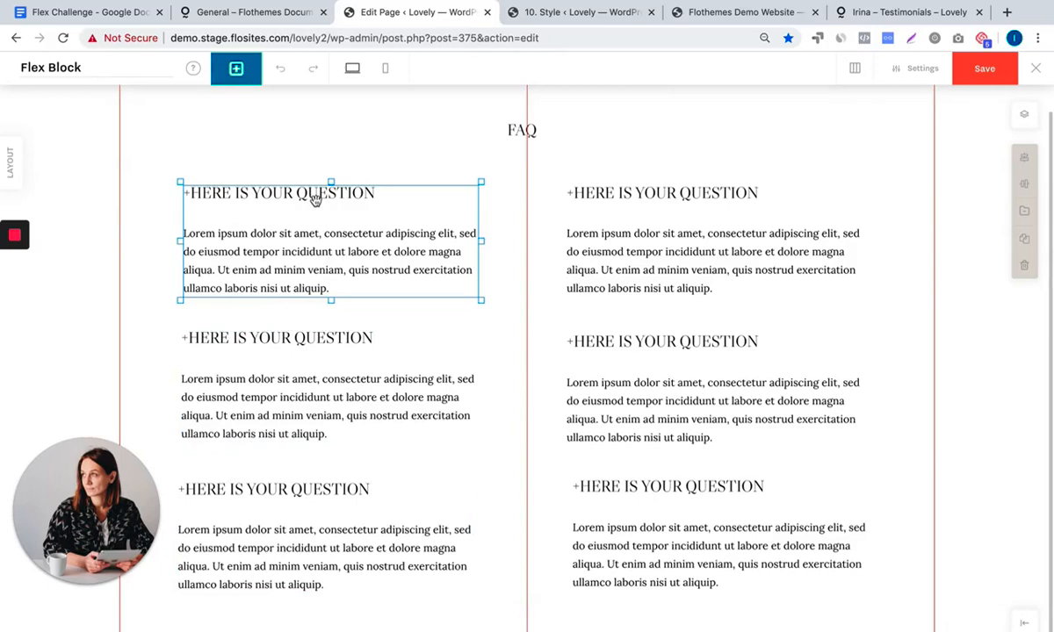
pyautogui.moveTo(261, 184)
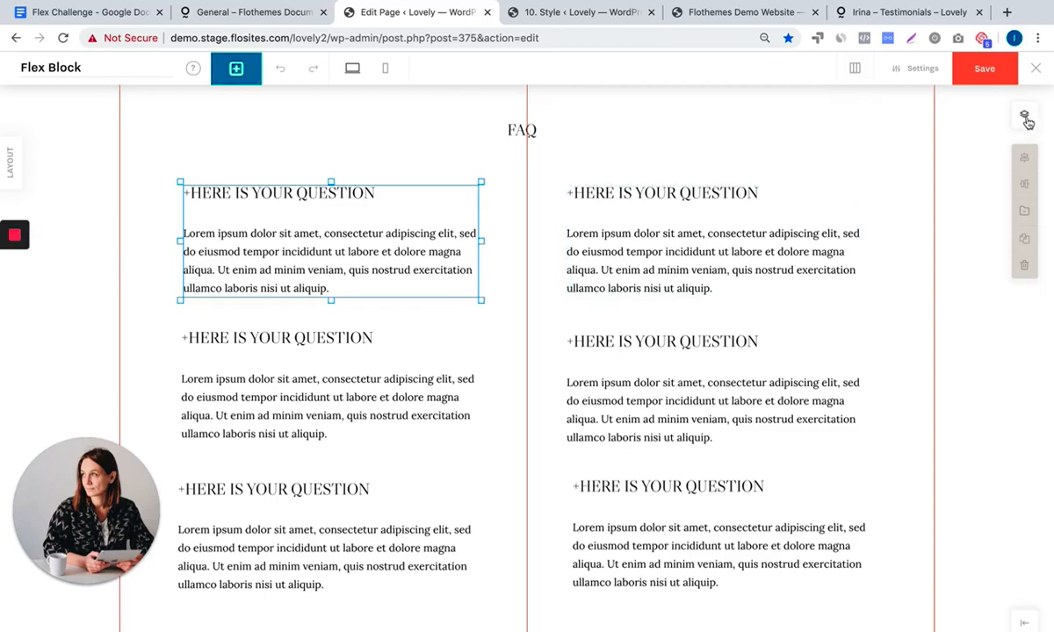
pyautogui.click(1025, 116)
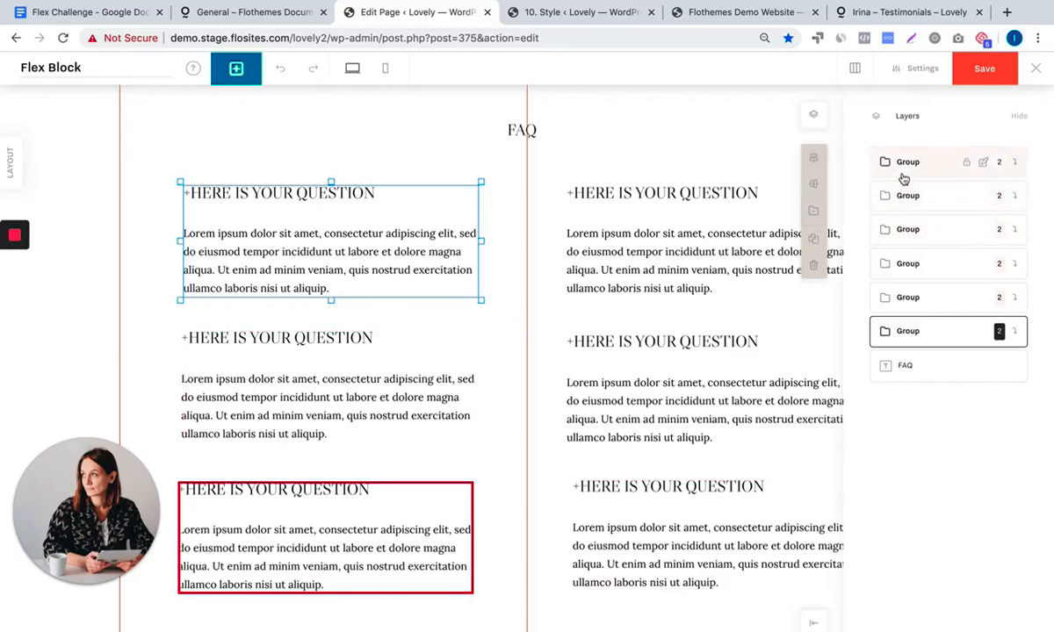
pyautogui.click(906, 161)
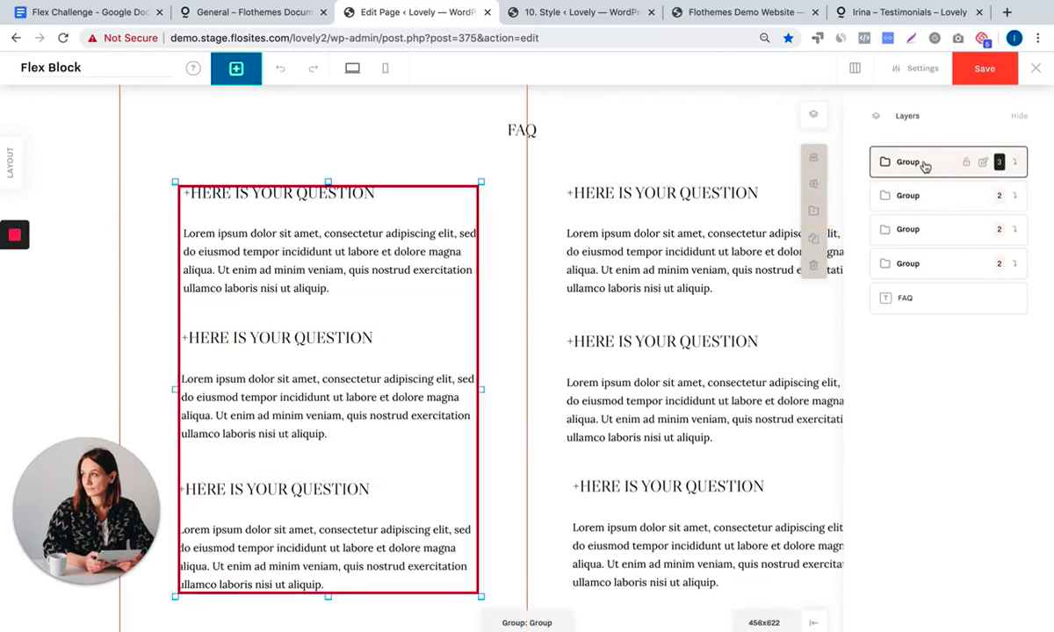
# Select the combined left-column group with its nested Q1, Q2, Q3 and hide the Layers panel
pyautogui.click(1016, 167)
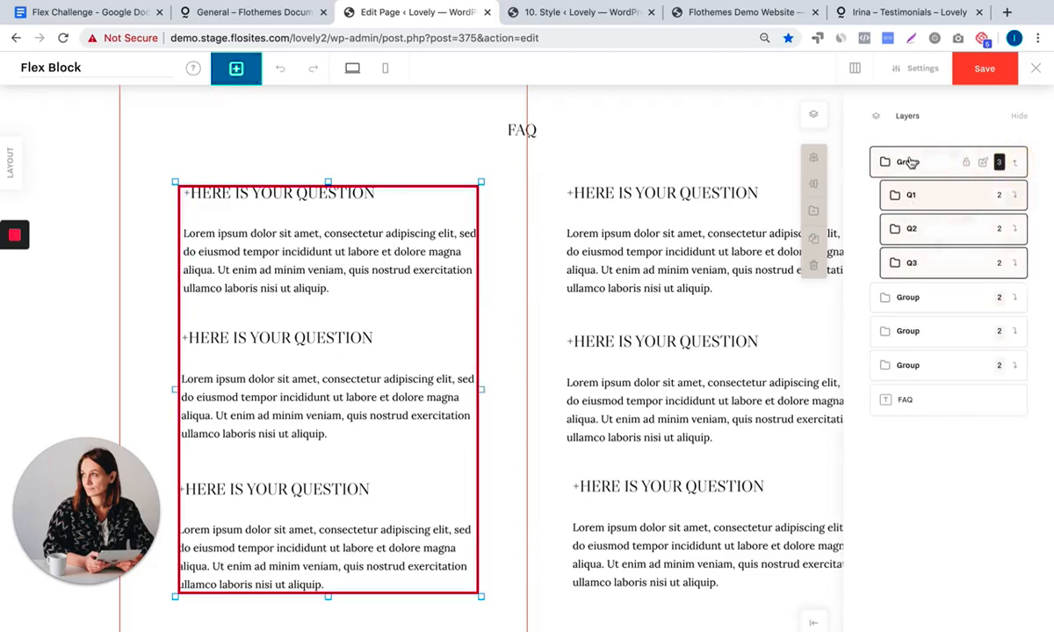
pyautogui.click(910, 195)
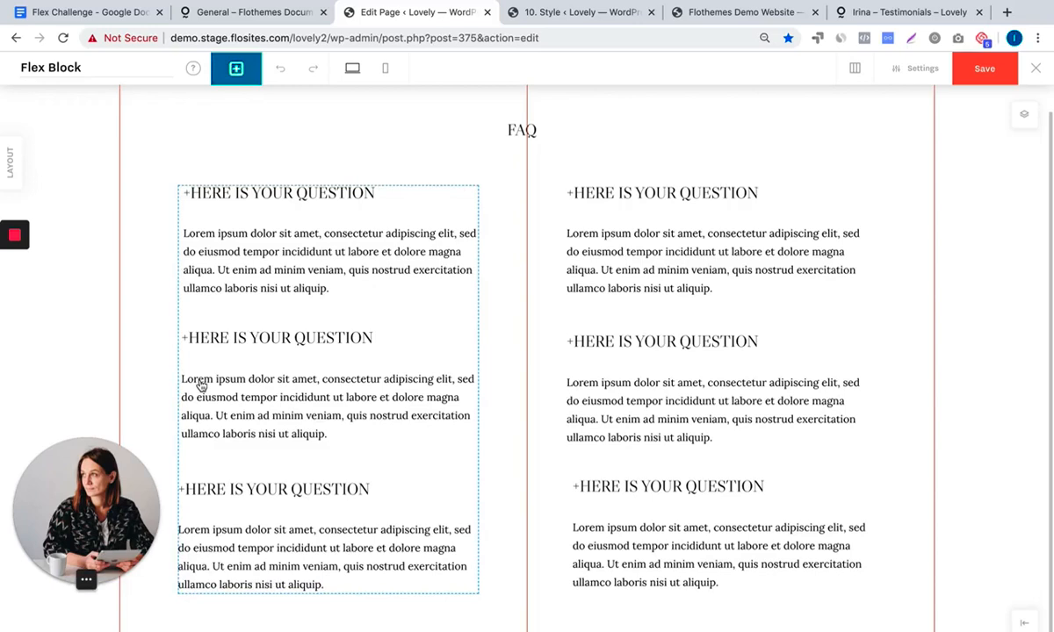
pyautogui.moveTo(341, 276)
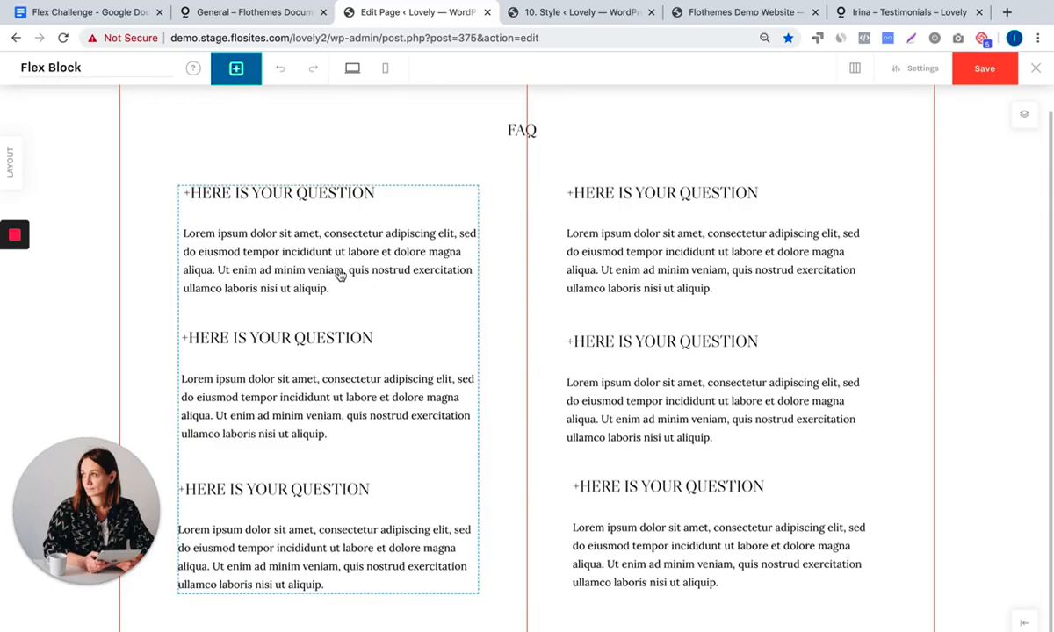
pyautogui.moveTo(309, 219)
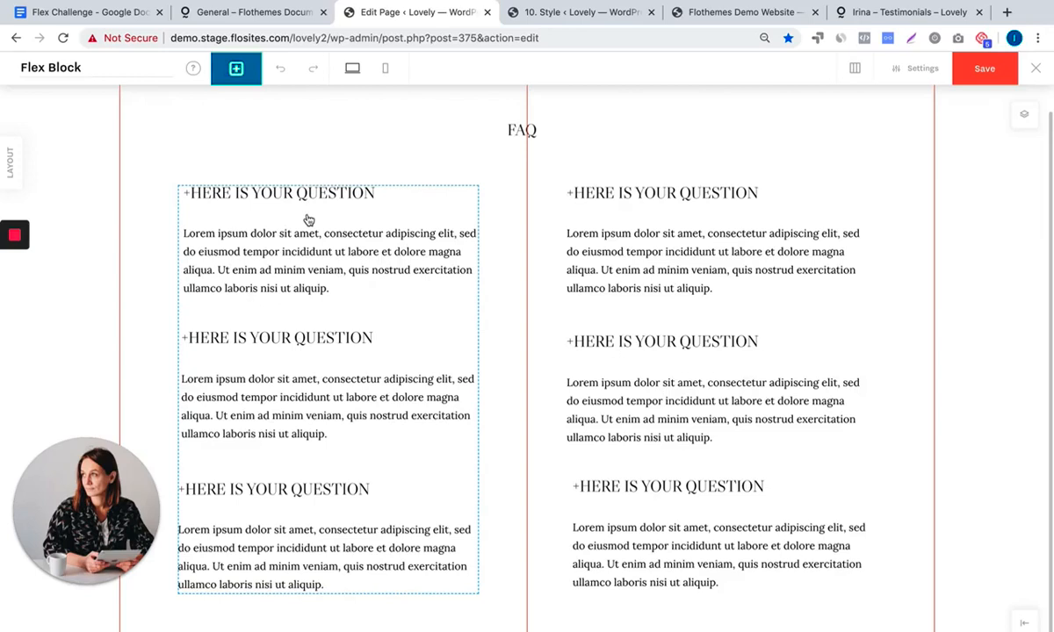
pyautogui.moveTo(299, 196)
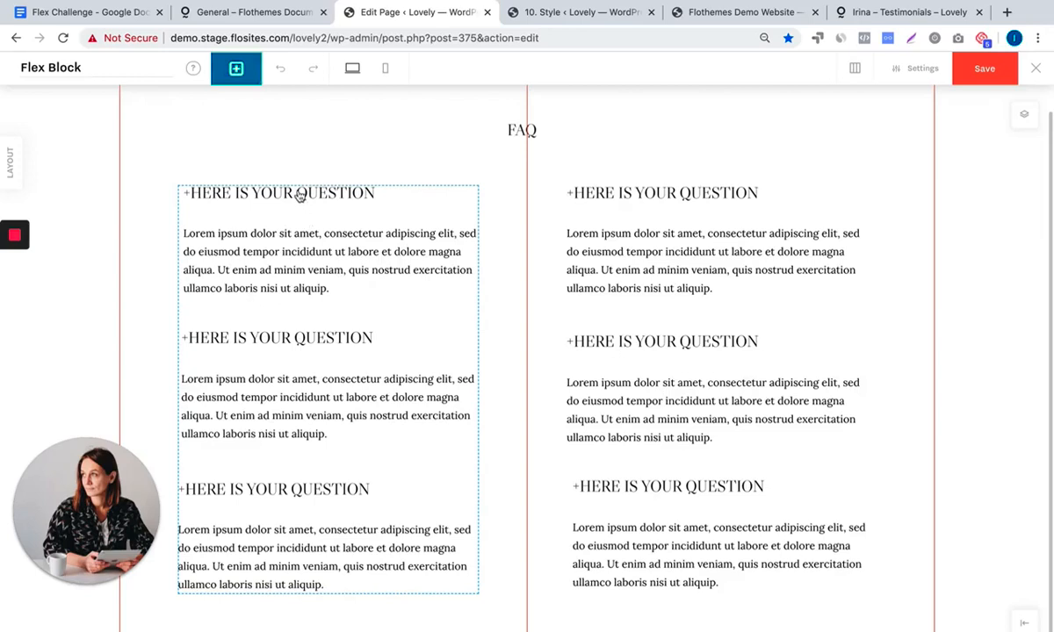
pyautogui.moveTo(506, 318)
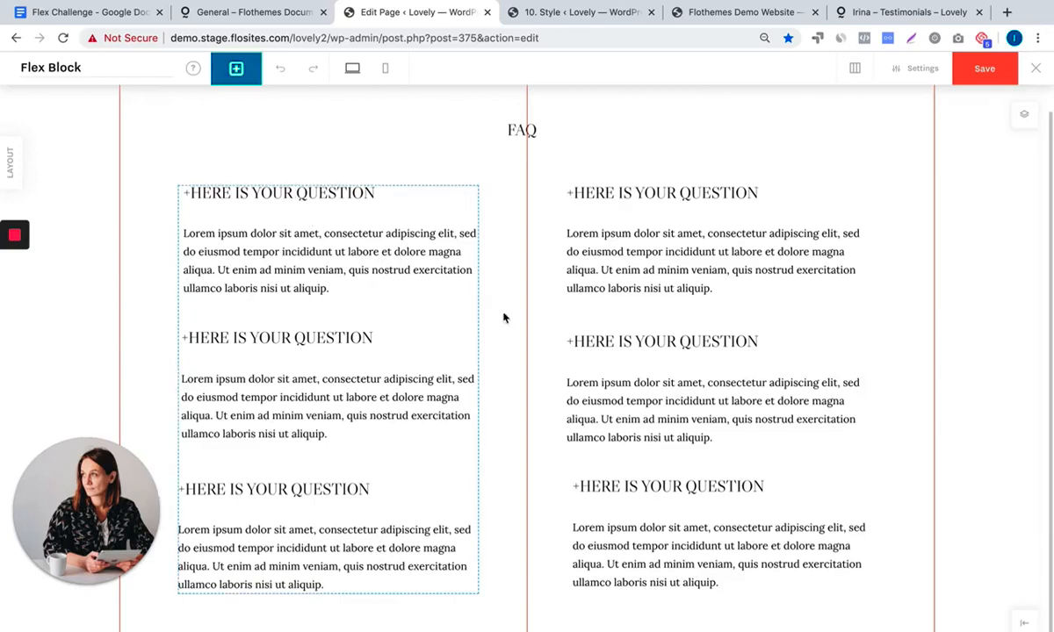
pyautogui.moveTo(330, 497)
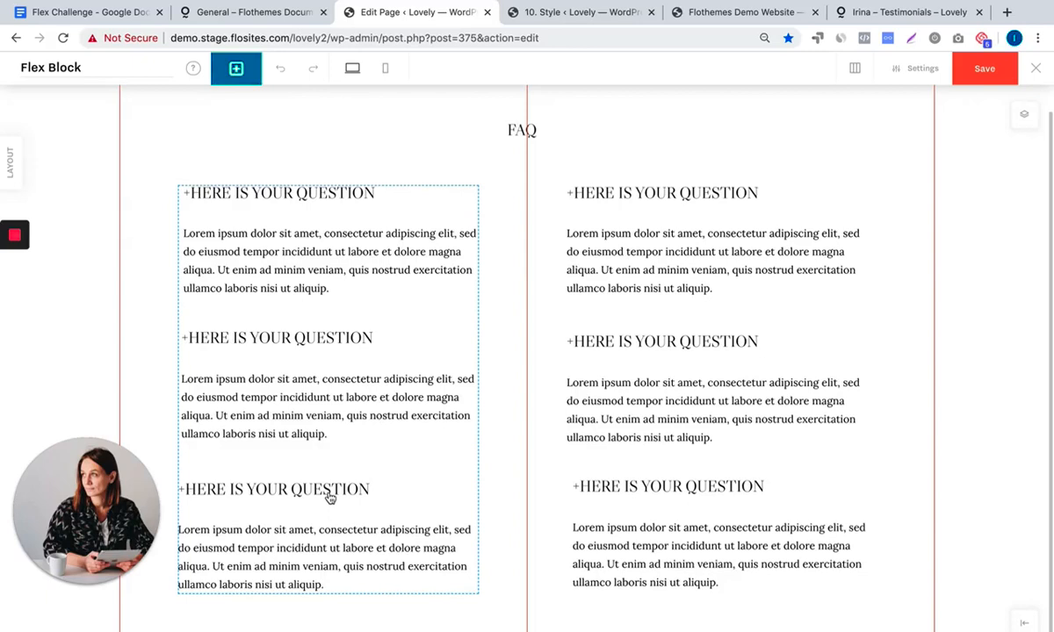
pyautogui.moveTo(467, 399)
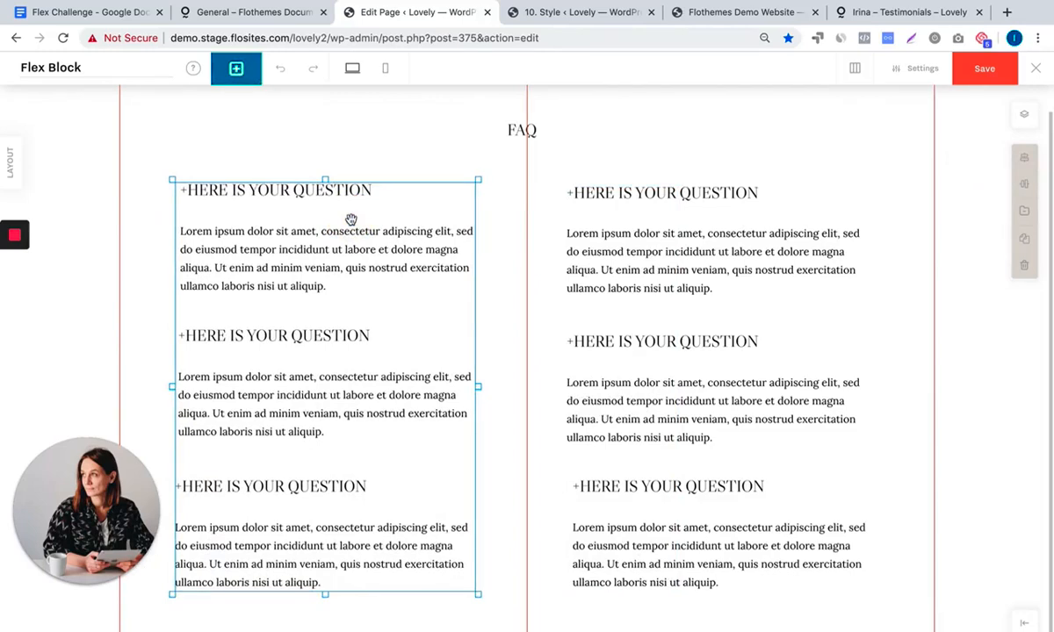
pyautogui.moveTo(312, 312)
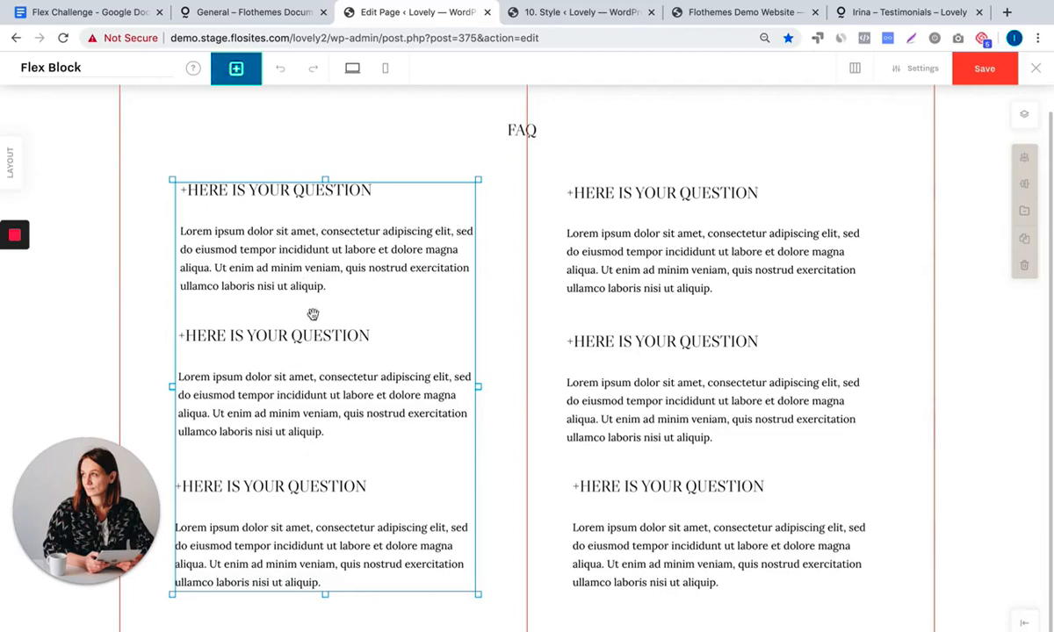
pyautogui.moveTo(284, 475)
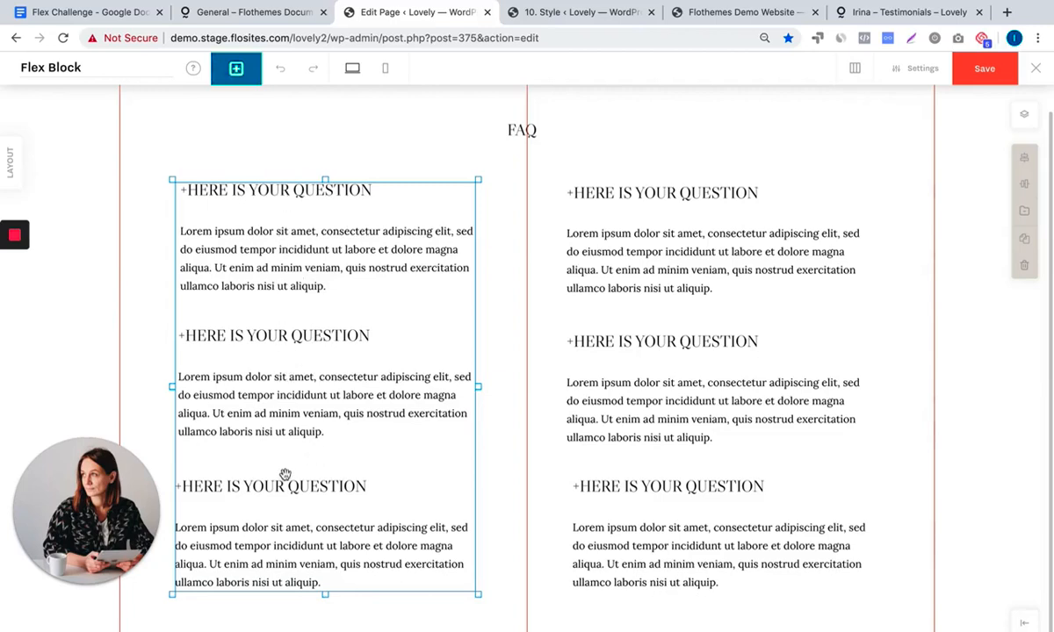
pyautogui.moveTo(271, 184)
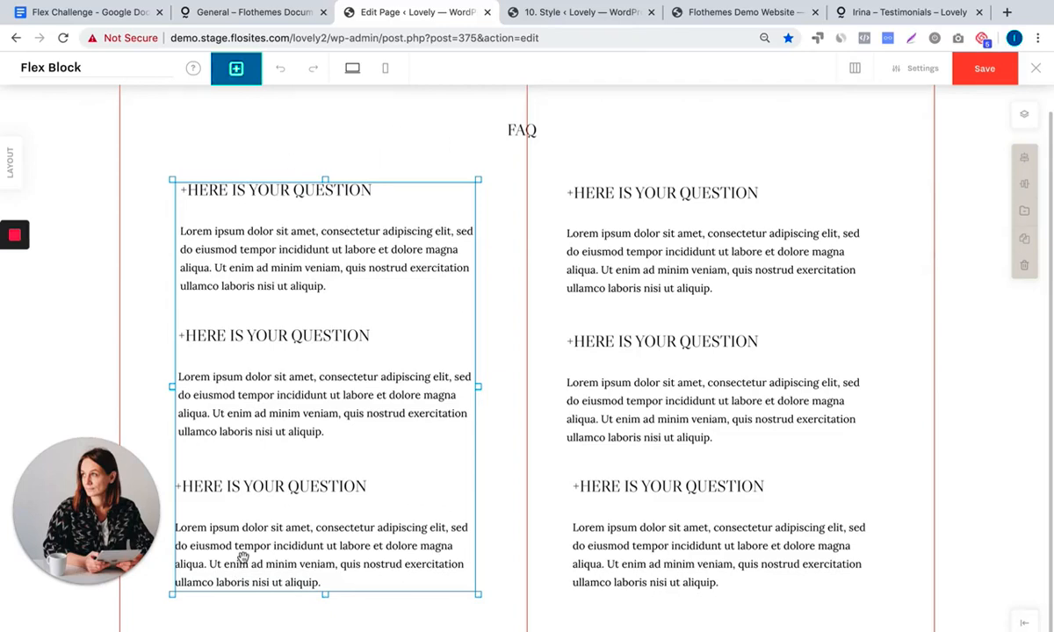
pyautogui.moveTo(246, 538)
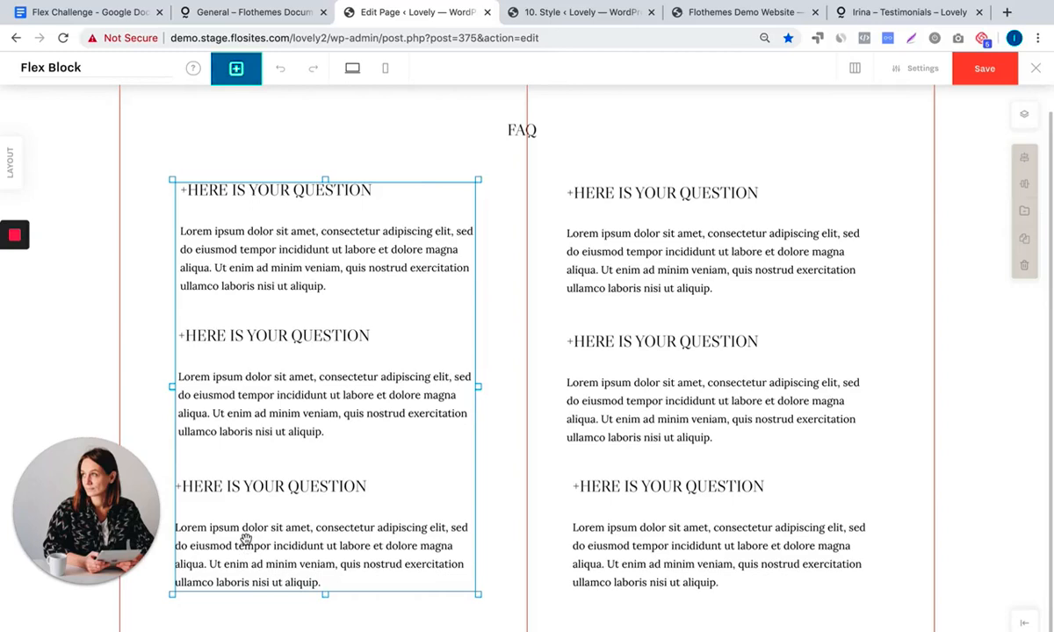
pyautogui.moveTo(256, 165)
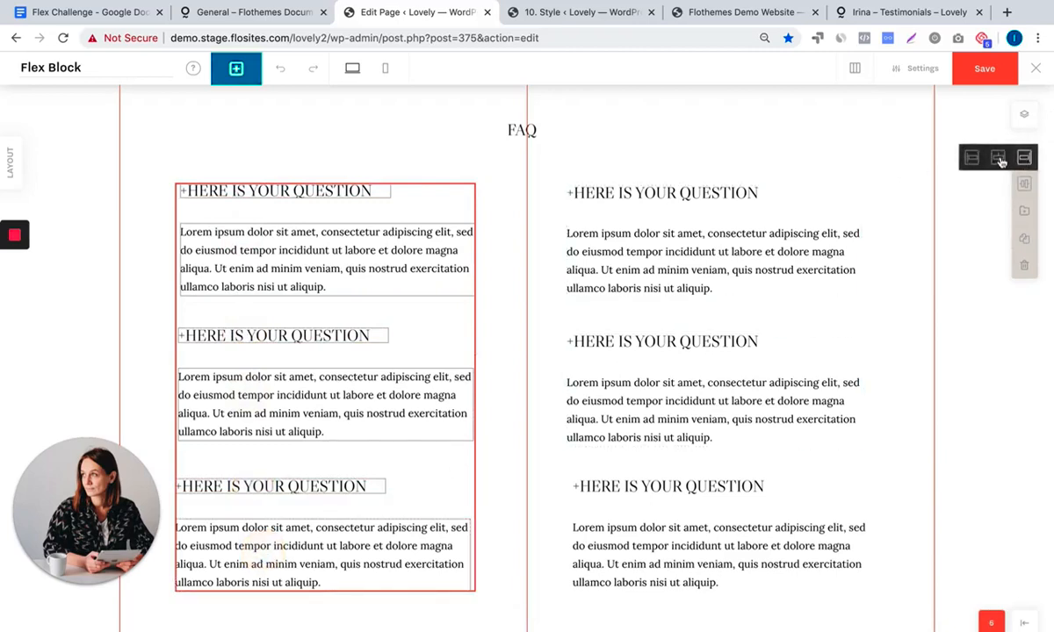
pyautogui.click(998, 158)
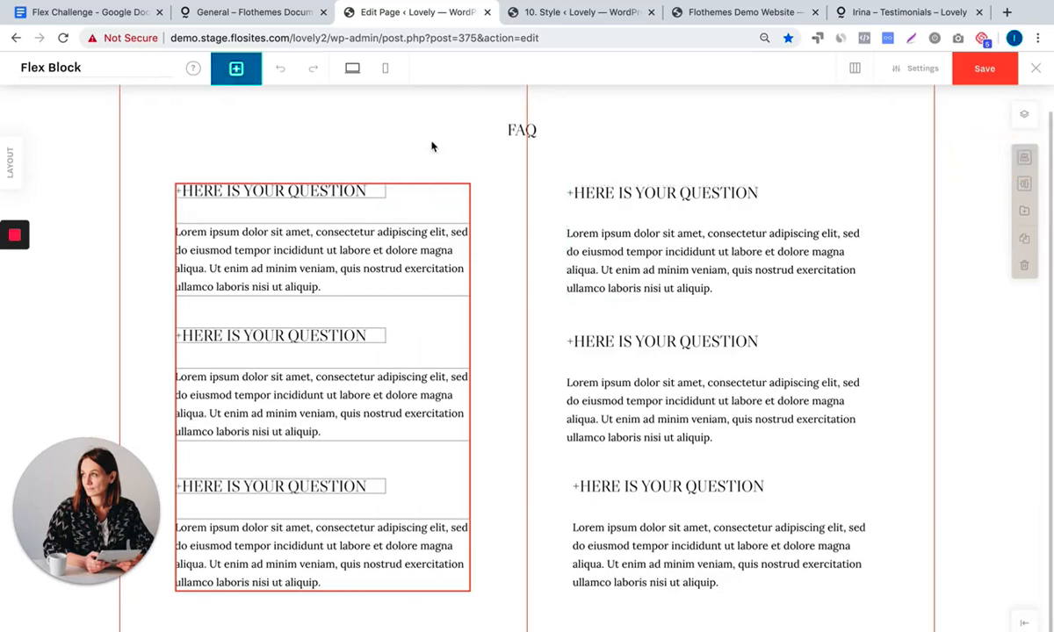
pyautogui.moveTo(432, 145)
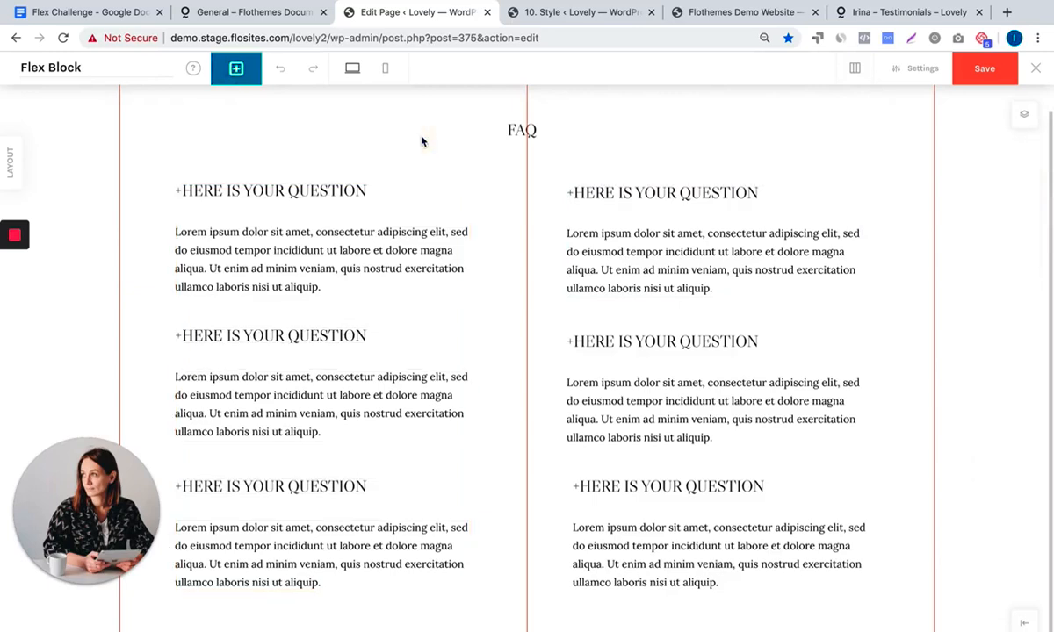
pyautogui.moveTo(516, 148)
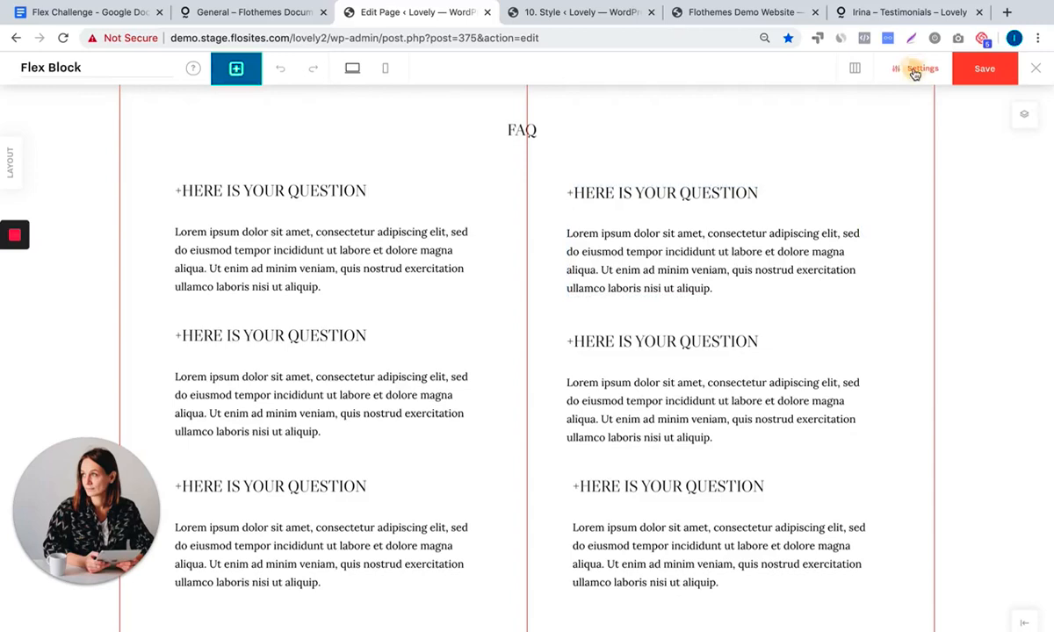
# Snap elements to Theme Page Edges and add a Line element with its options shown
pyautogui.click(922, 66)
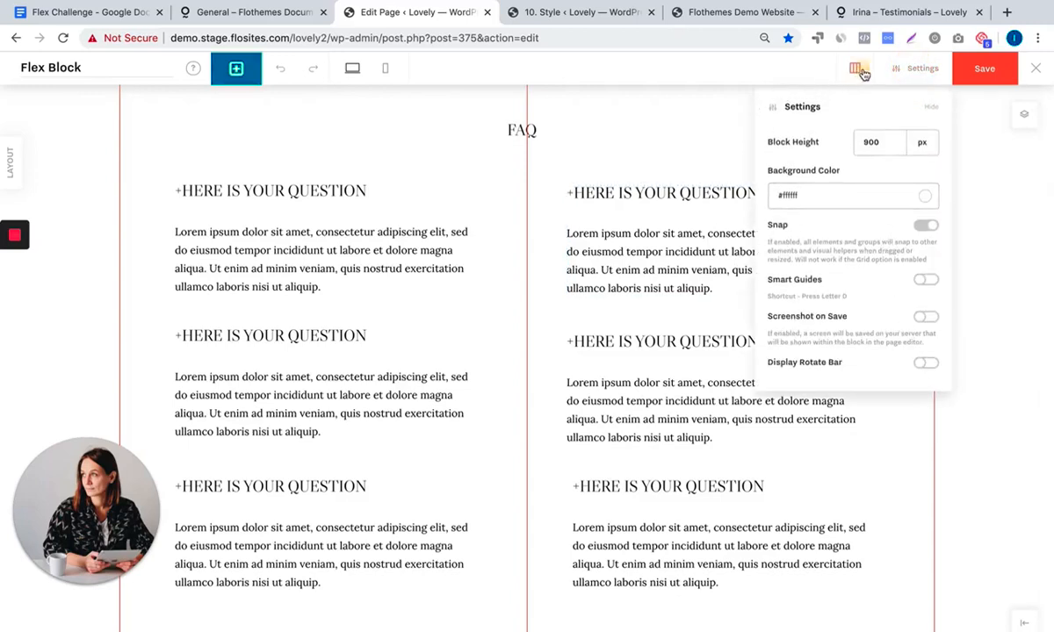
pyautogui.click(853, 67)
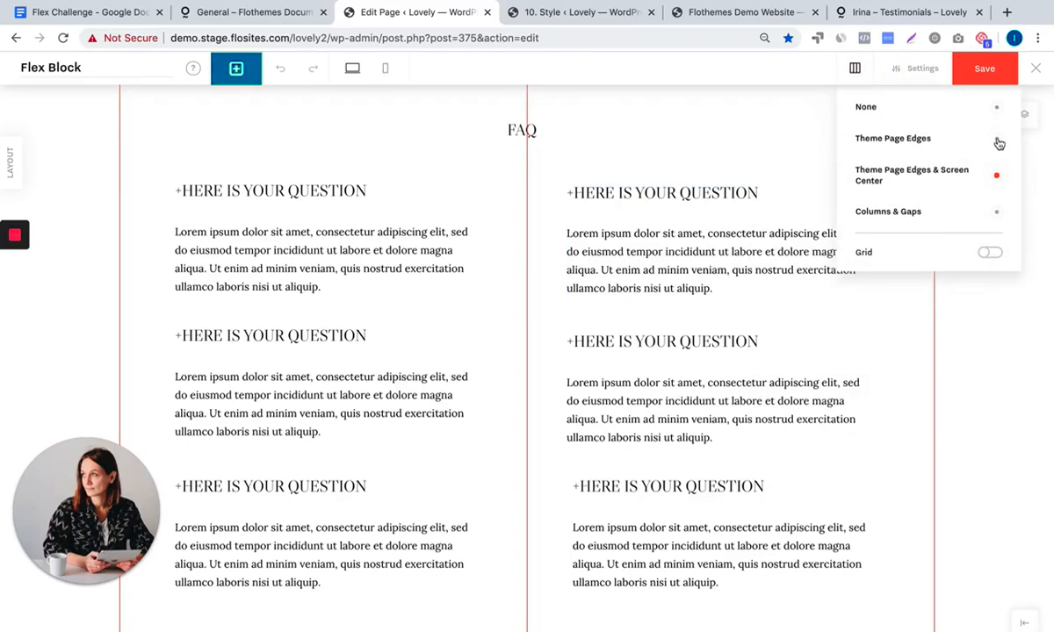
pyautogui.click(892, 137)
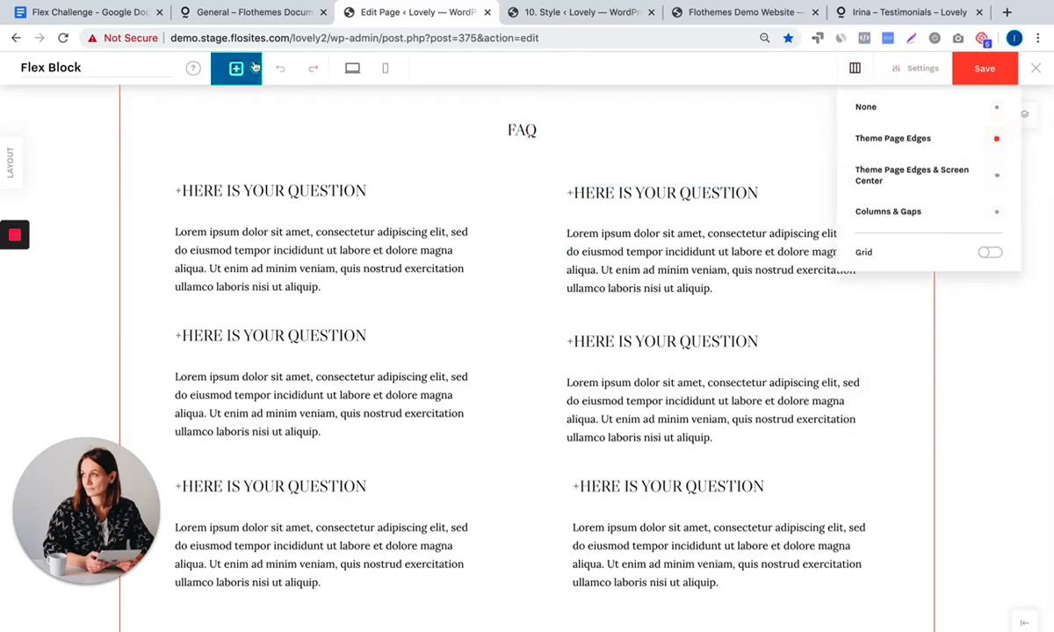
pyautogui.click(235, 67)
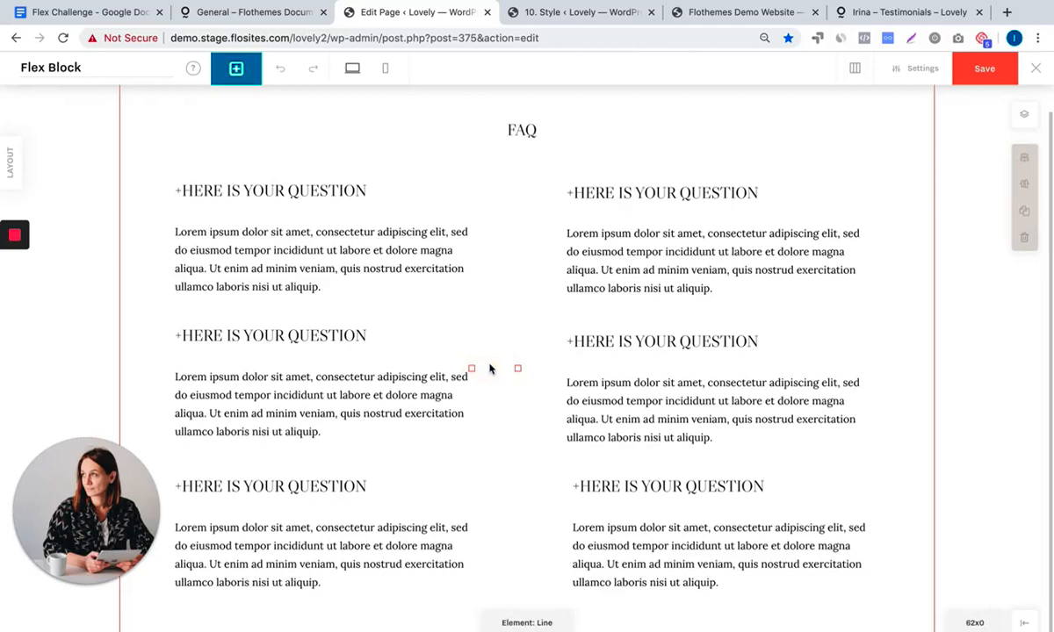
pyautogui.click(516, 368)
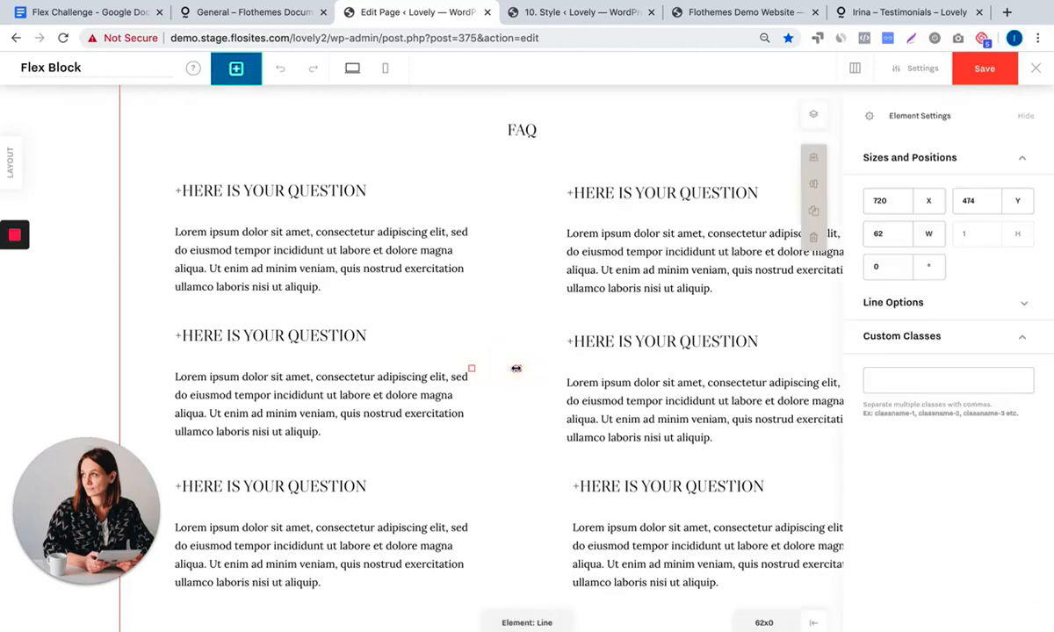
pyautogui.click(892, 302)
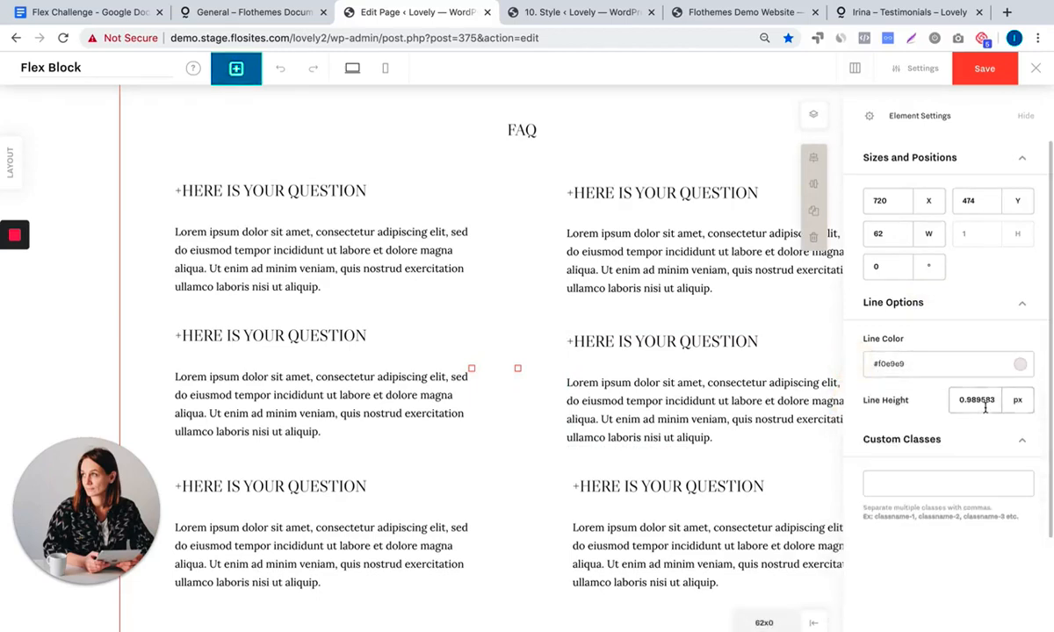
# Set the line thickness value to 12 and stretch it as a vertical divider spanning all three questions
pyautogui.click(975, 400)
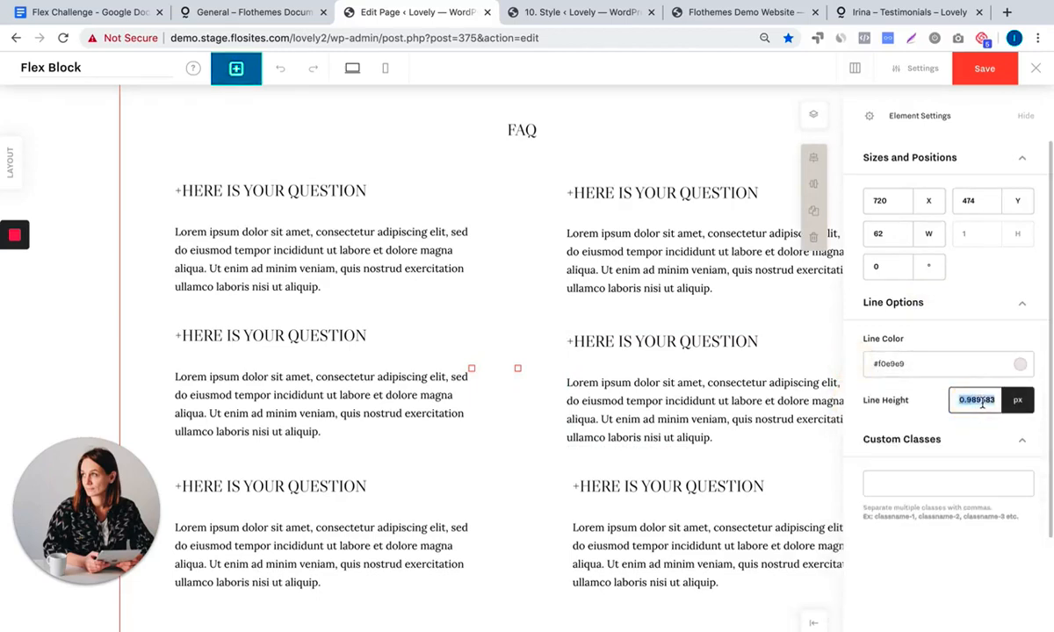
pyautogui.write('1')
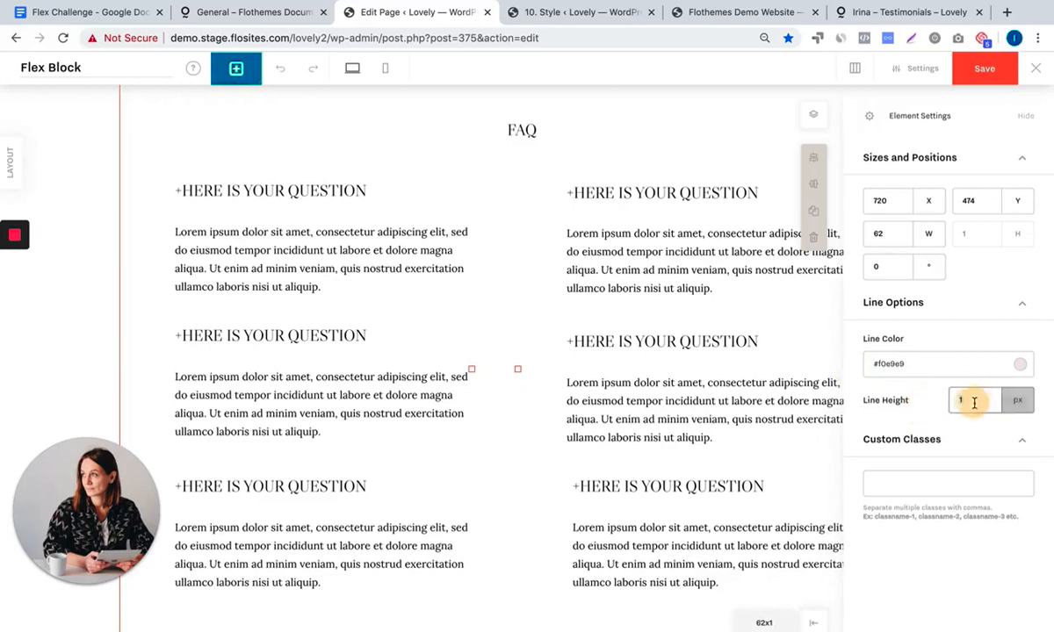
pyautogui.write('2')
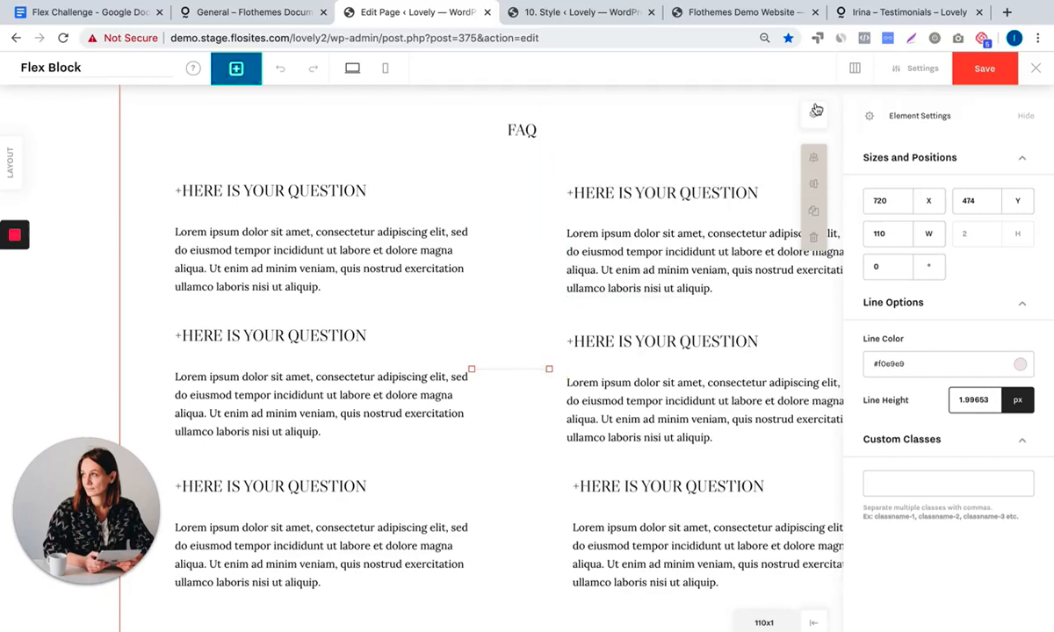
pyautogui.click(916, 67)
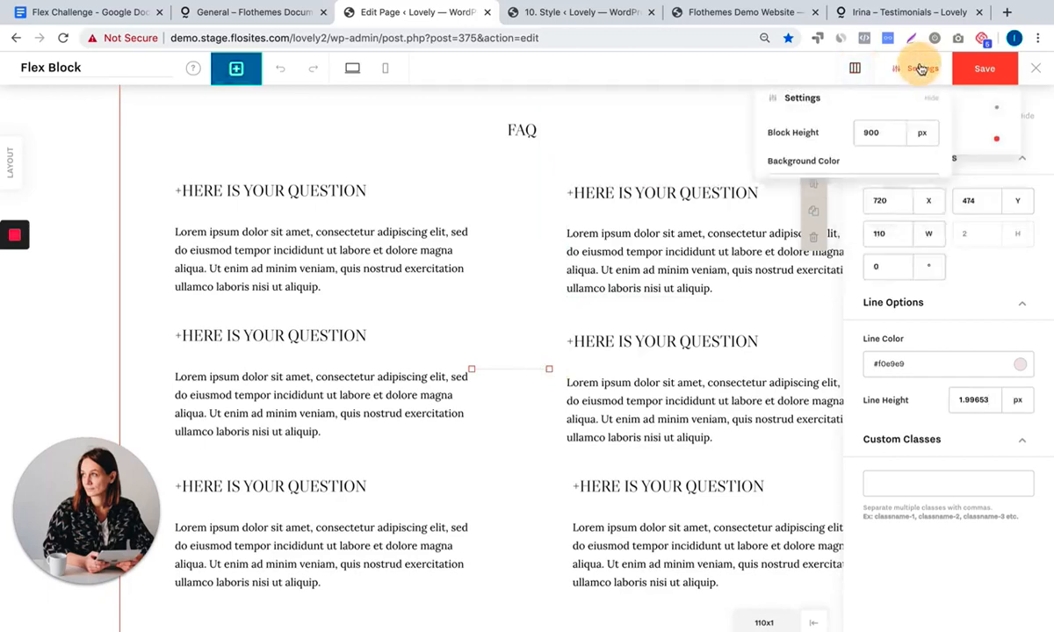
pyautogui.click(917, 69)
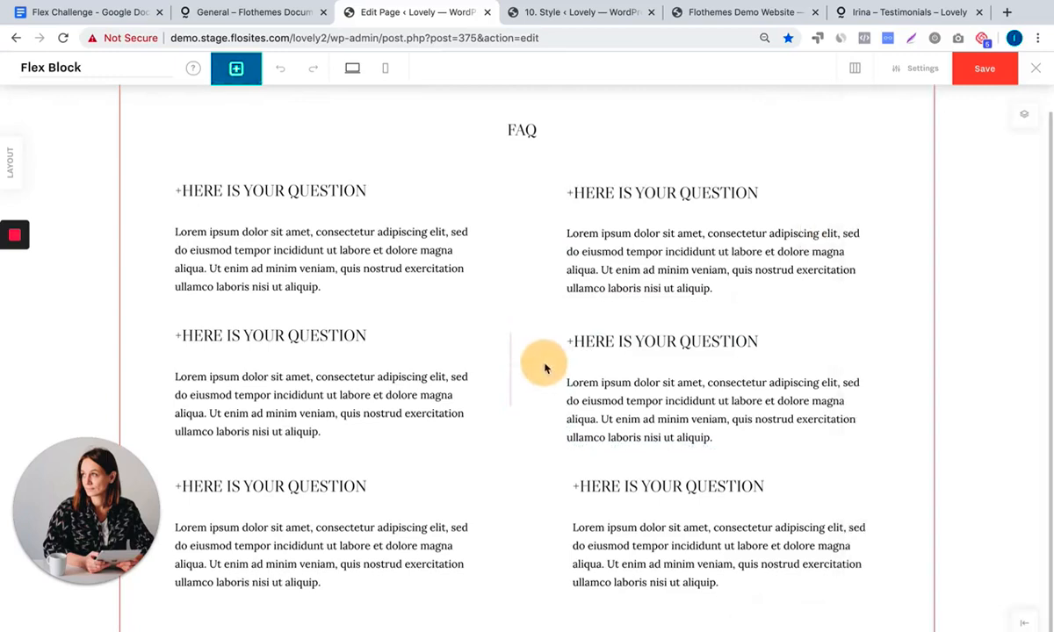
pyautogui.click(541, 364)
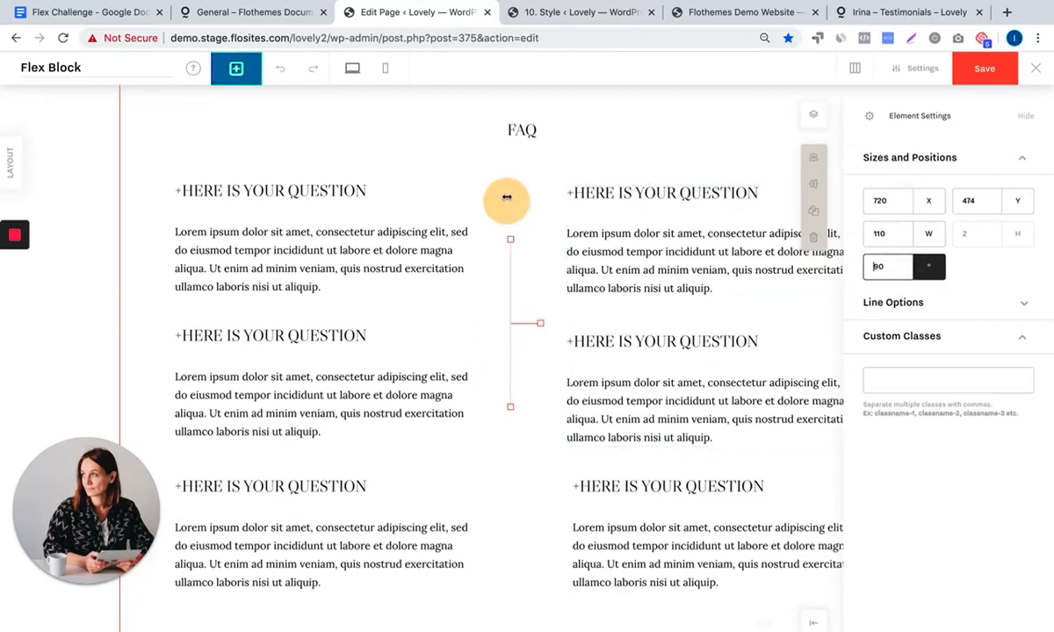
pyautogui.moveTo(506, 200); pyautogui.dragTo(513, 405)
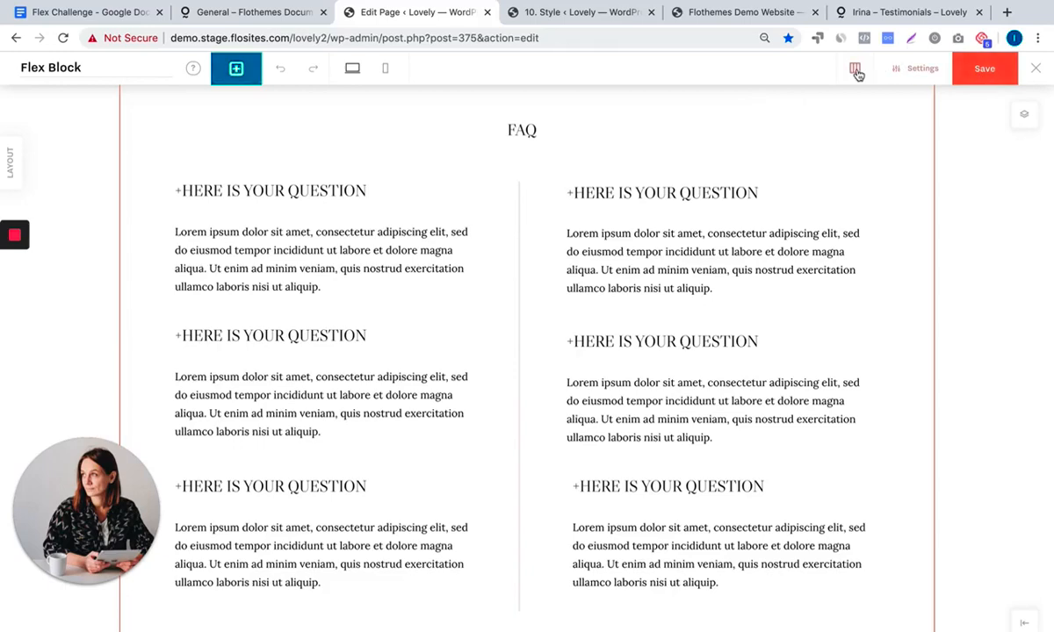
# Turn on the layout grid, deselect the question group and save the FAQ layout
pyautogui.click(854, 67)
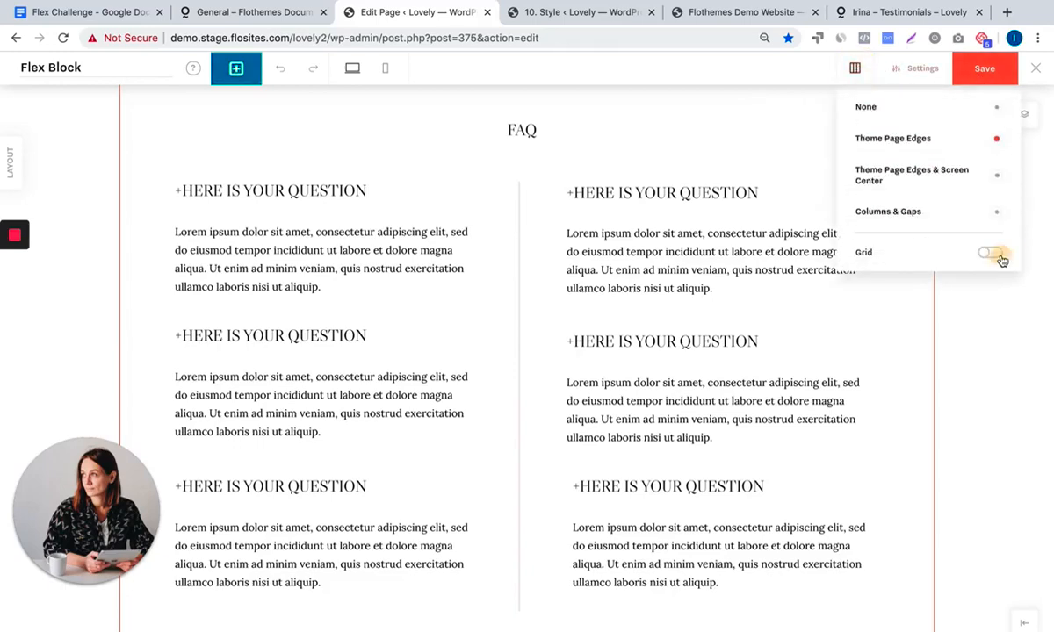
pyautogui.click(989, 253)
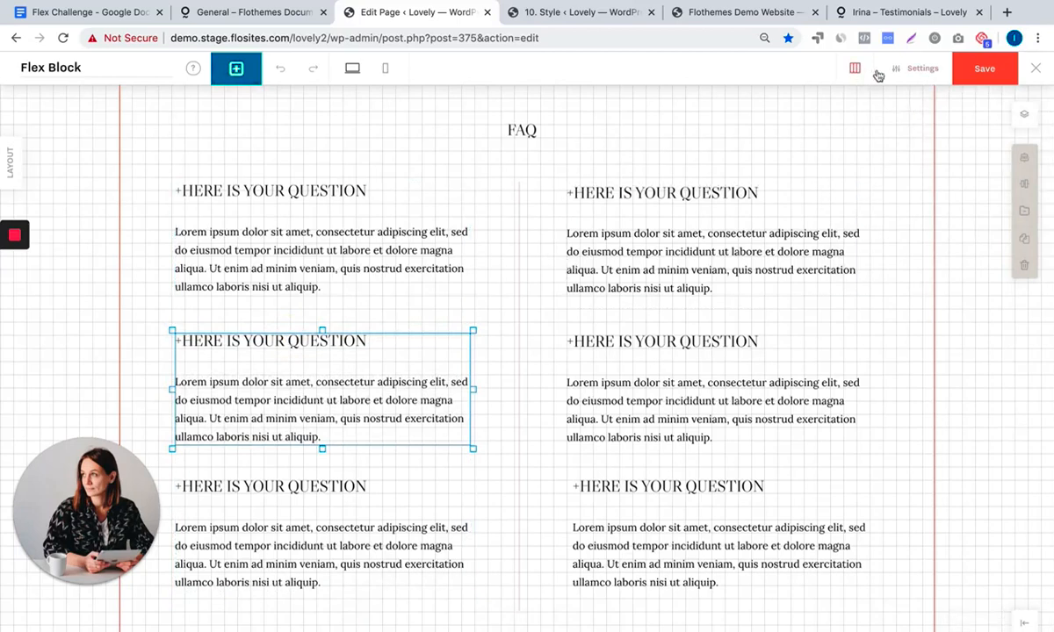
pyautogui.click(913, 67)
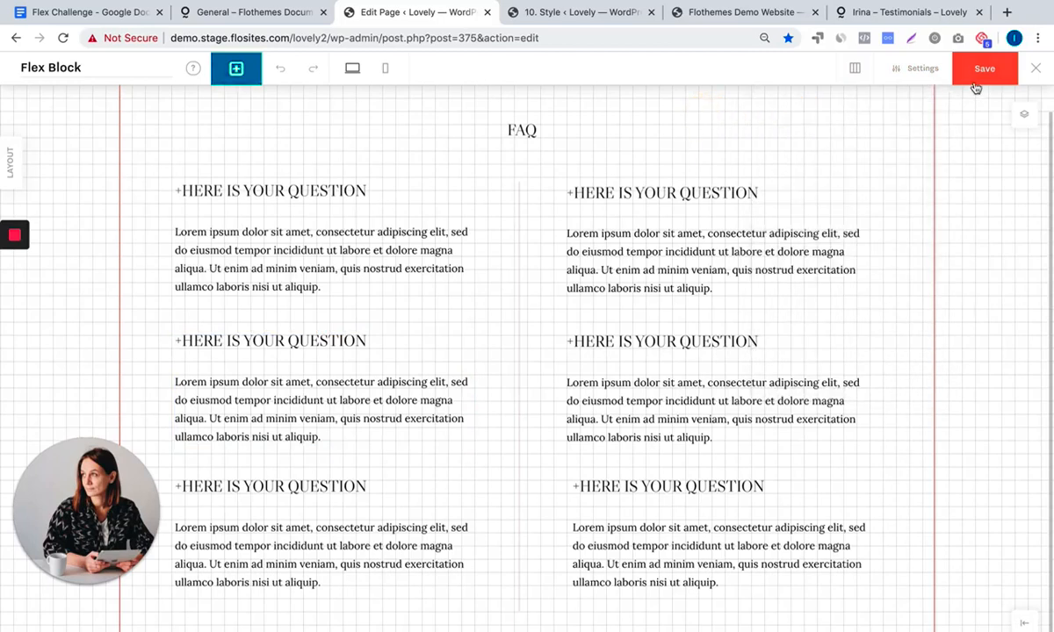
pyautogui.click(983, 69)
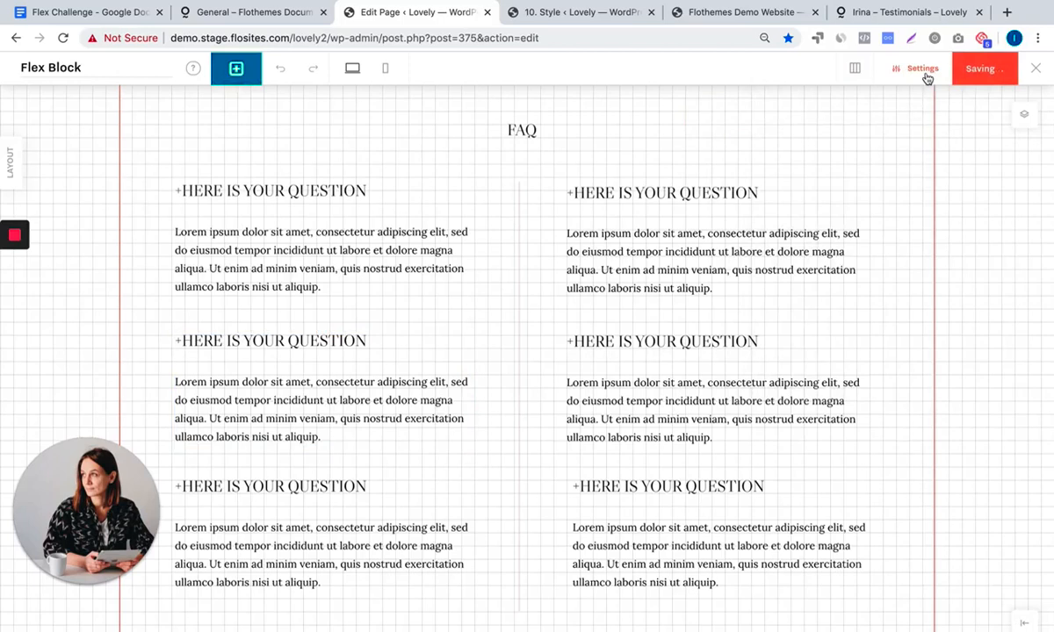
# Enable Screenshot on Save, save the block renamed FAQ Block and close the builder
pyautogui.click(922, 69)
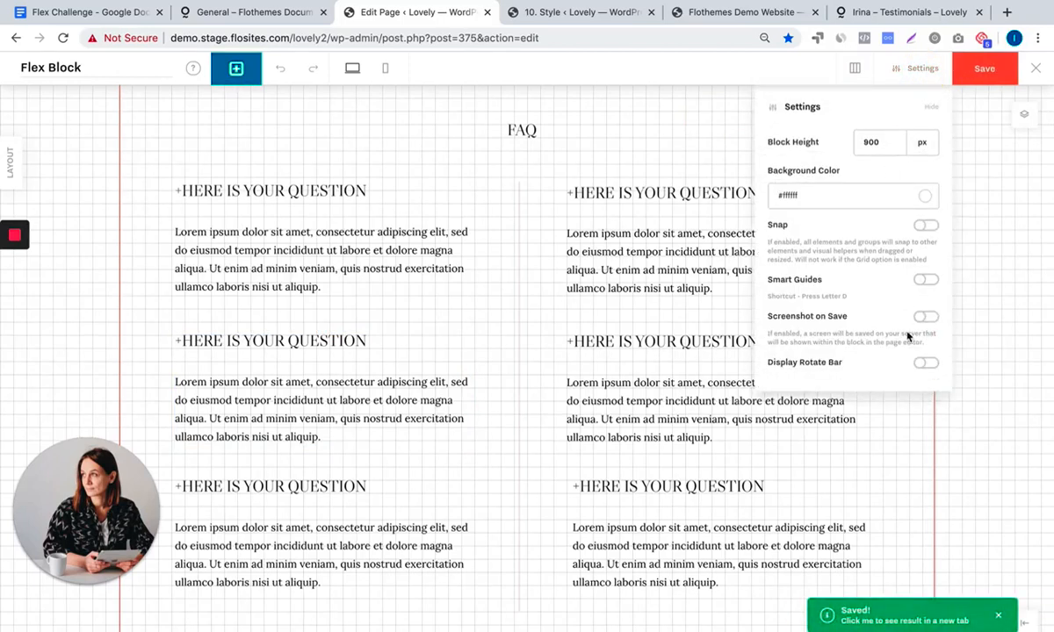
pyautogui.click(924, 317)
pyautogui.write('AQ')
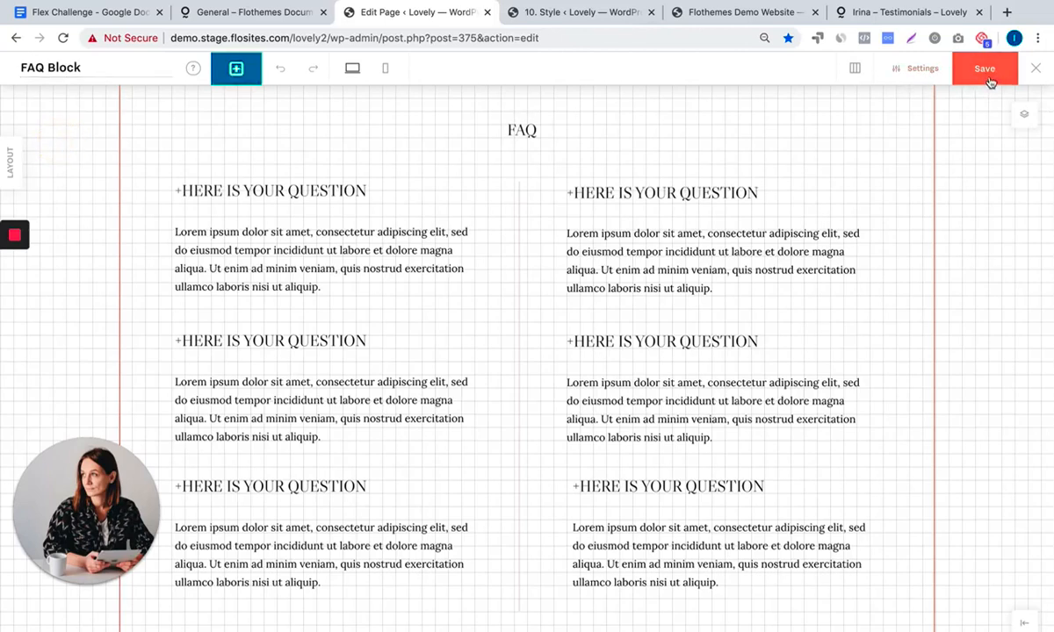
pyautogui.click(984, 66)
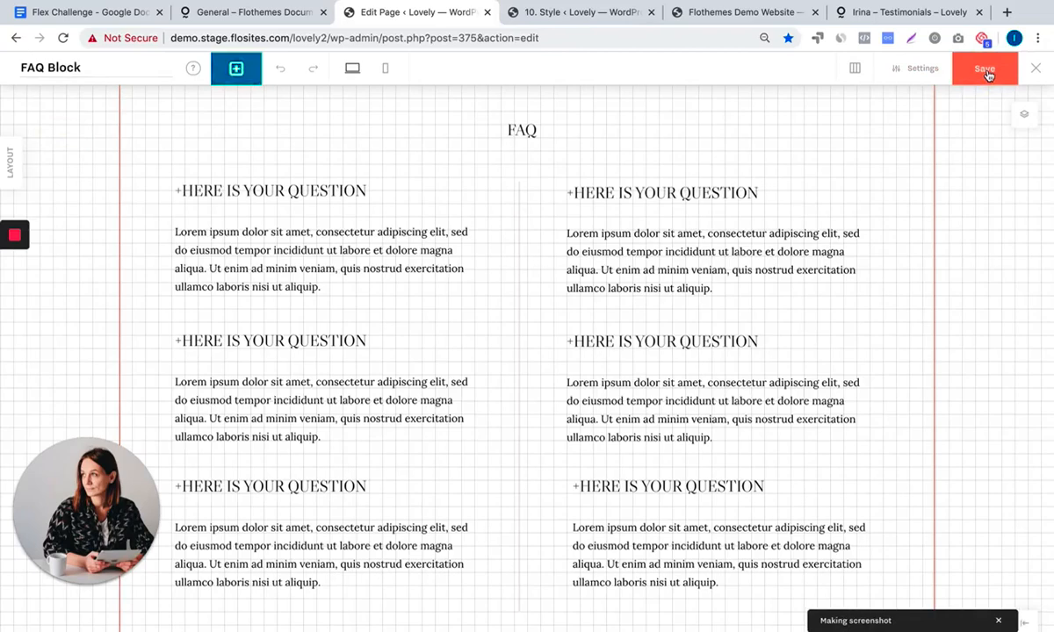
pyautogui.click(983, 67)
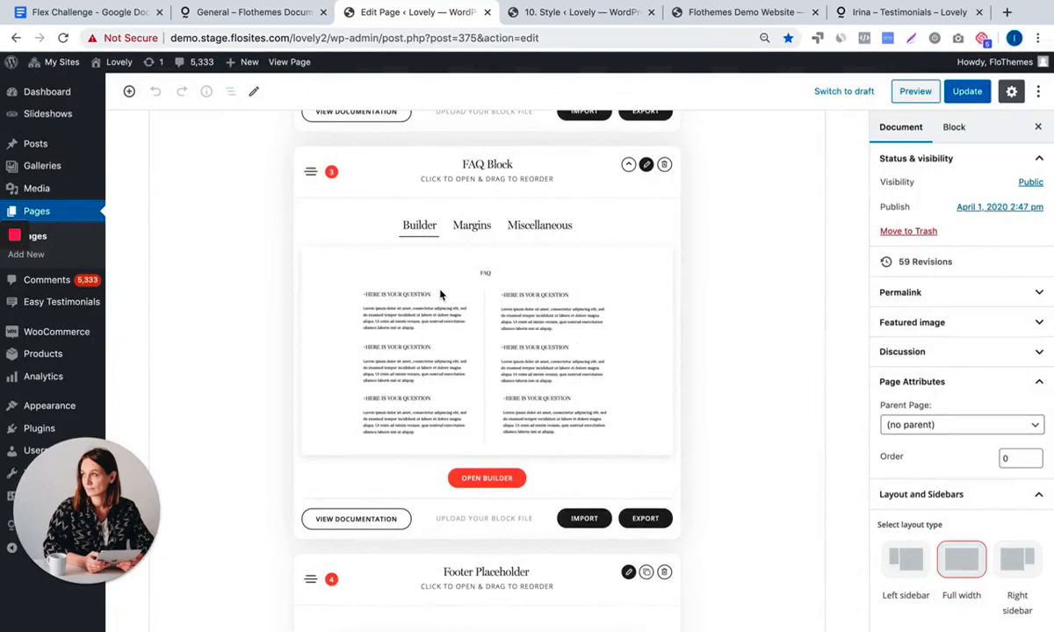
# Scroll to the FAQ Block preview in the page editor and reopen it in the builder
pyautogui.scroll(-3)
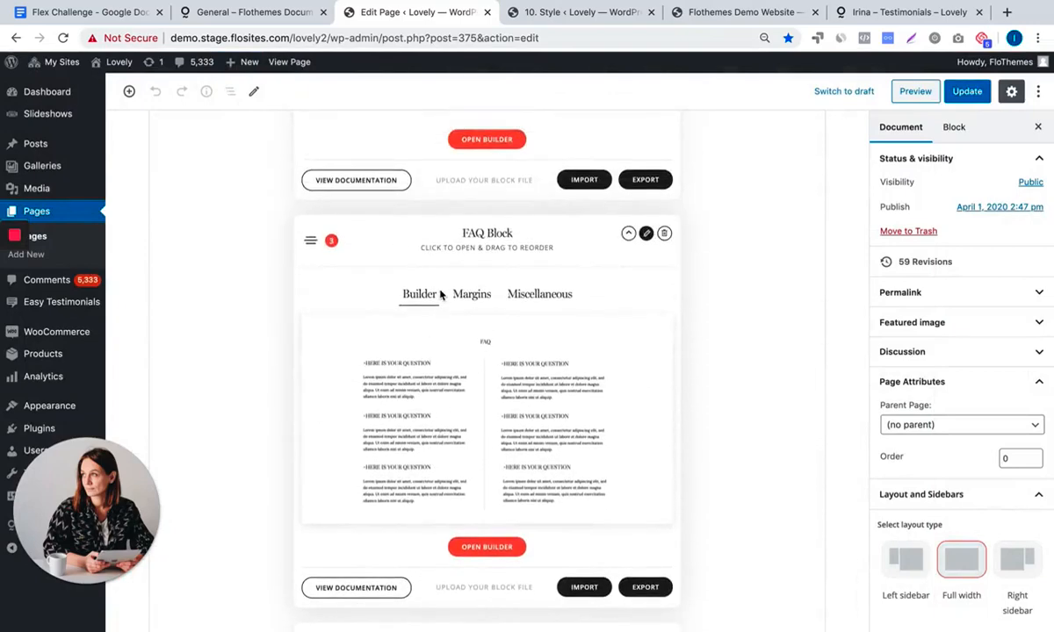
pyautogui.click(905, 11)
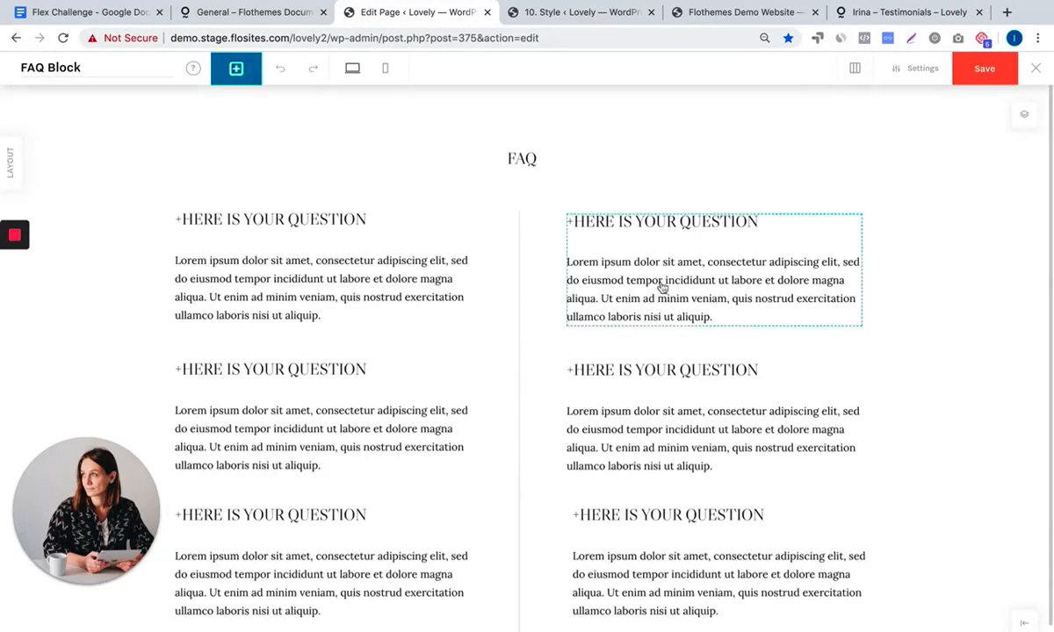
# Remove the right-column questions and add an Image placeholder sized to fill the right column
pyautogui.click(660, 368)
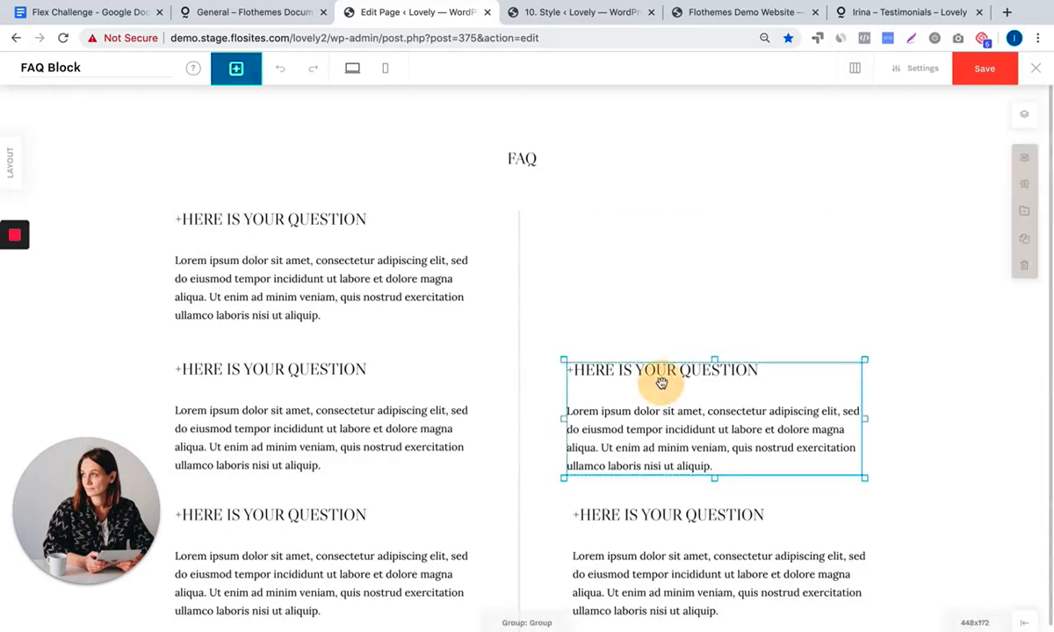
pyautogui.click(236, 68)
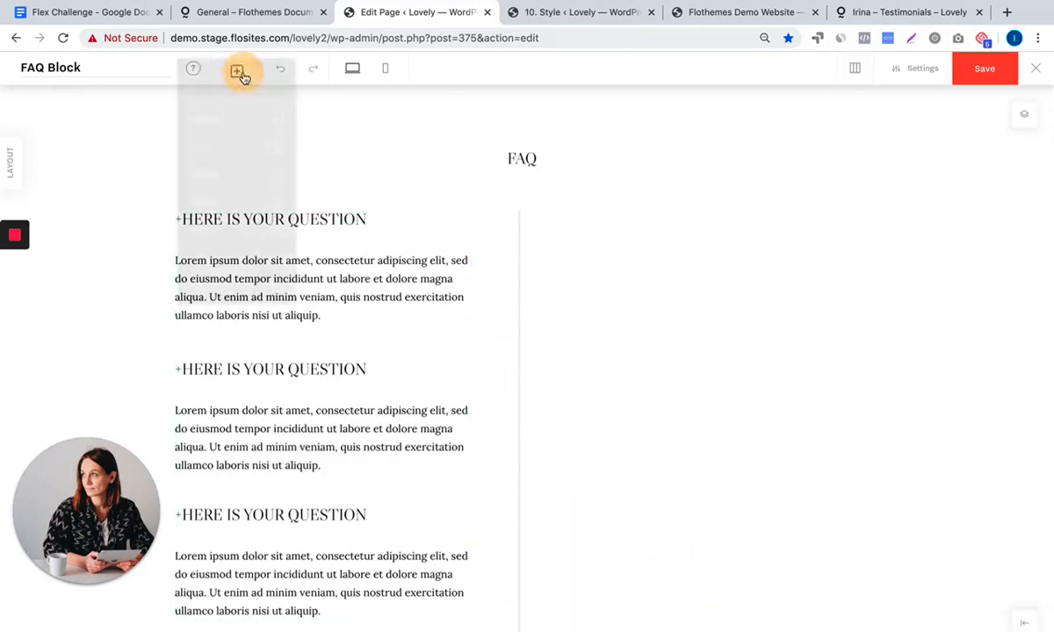
pyautogui.click(237, 72)
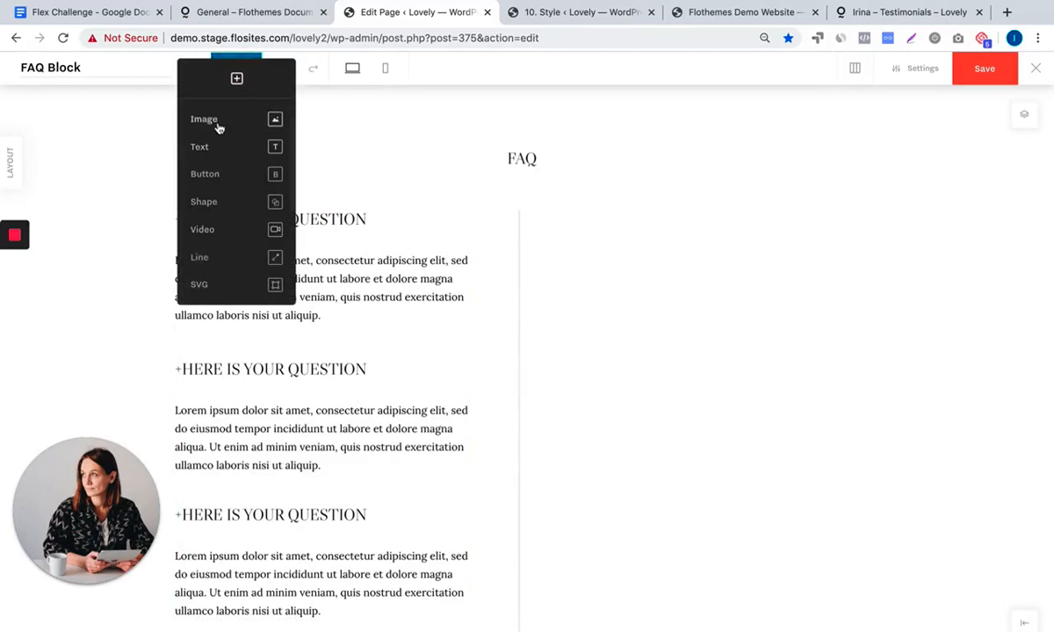
pyautogui.click(204, 120)
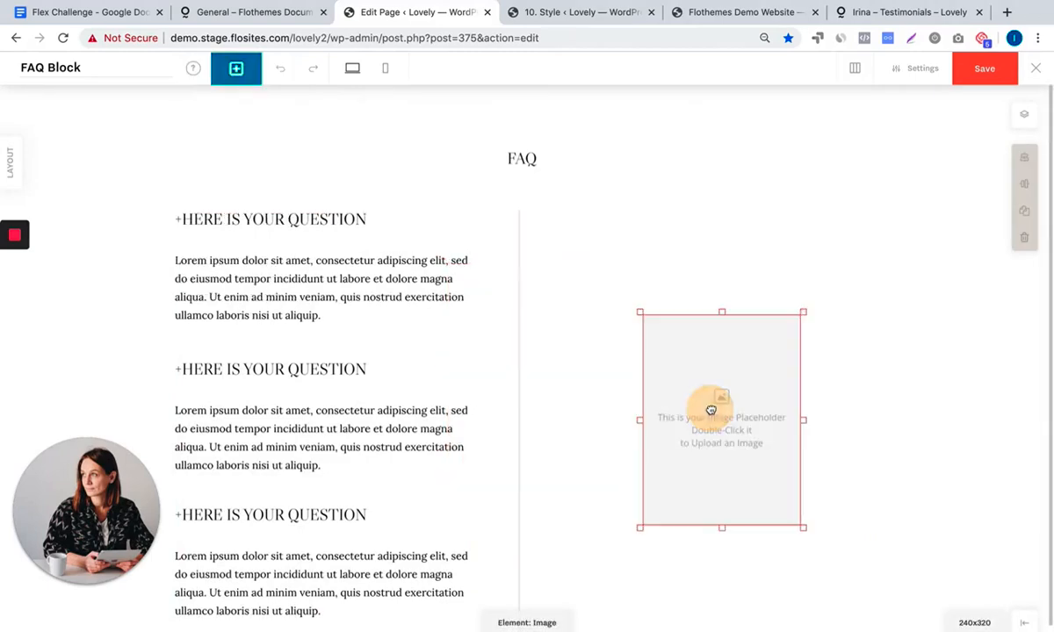
pyautogui.moveTo(713, 411); pyautogui.dragTo(843, 246)
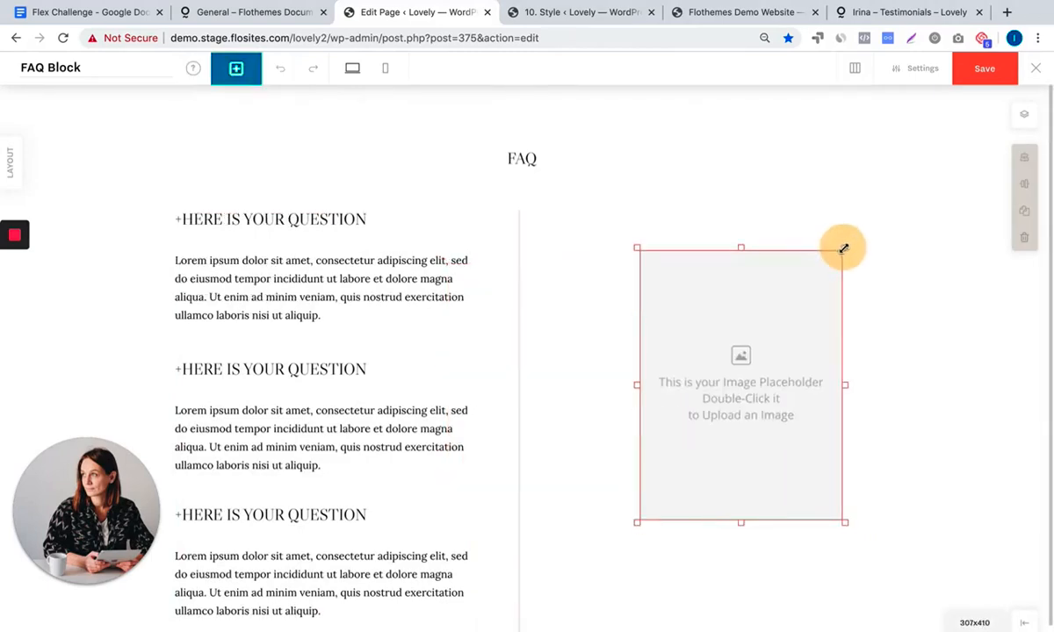
pyautogui.moveTo(843, 248); pyautogui.dragTo(875, 572)
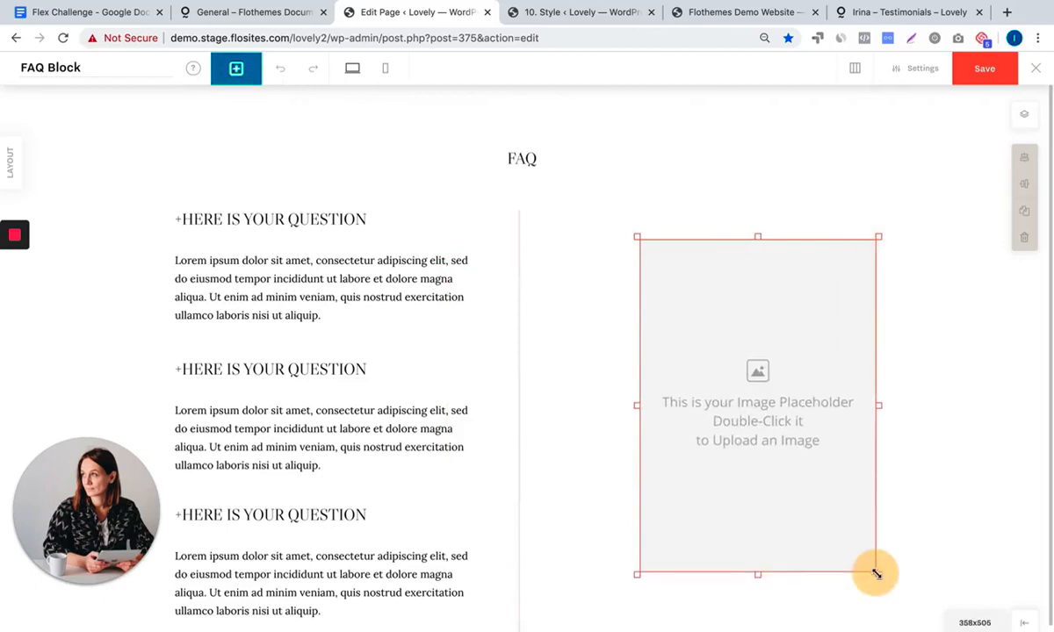
pyautogui.moveTo(877, 573); pyautogui.dragTo(890, 595)
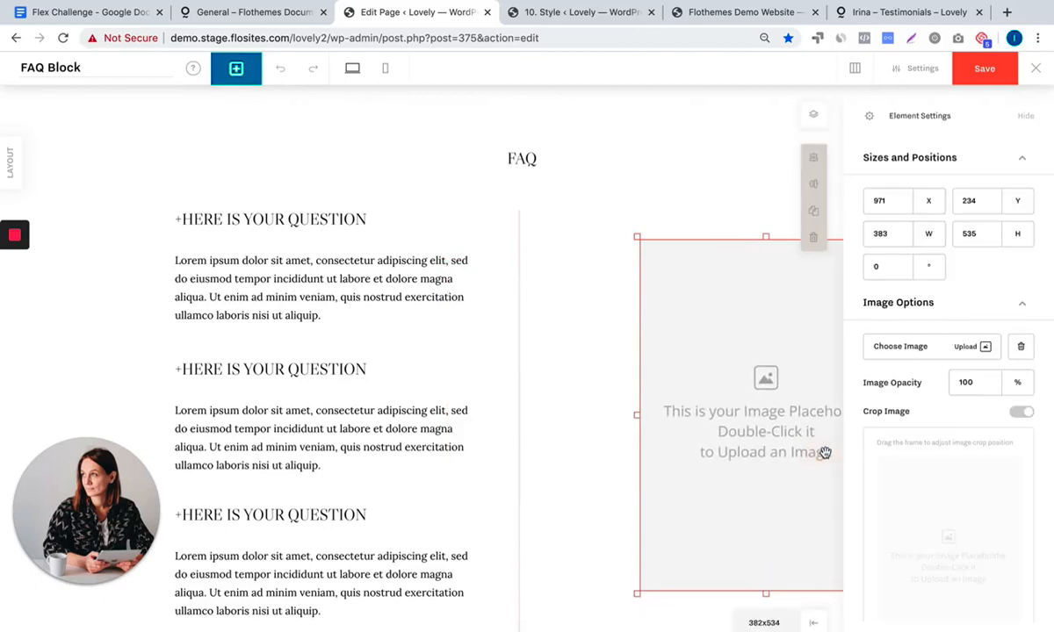
pyautogui.moveTo(717, 334)
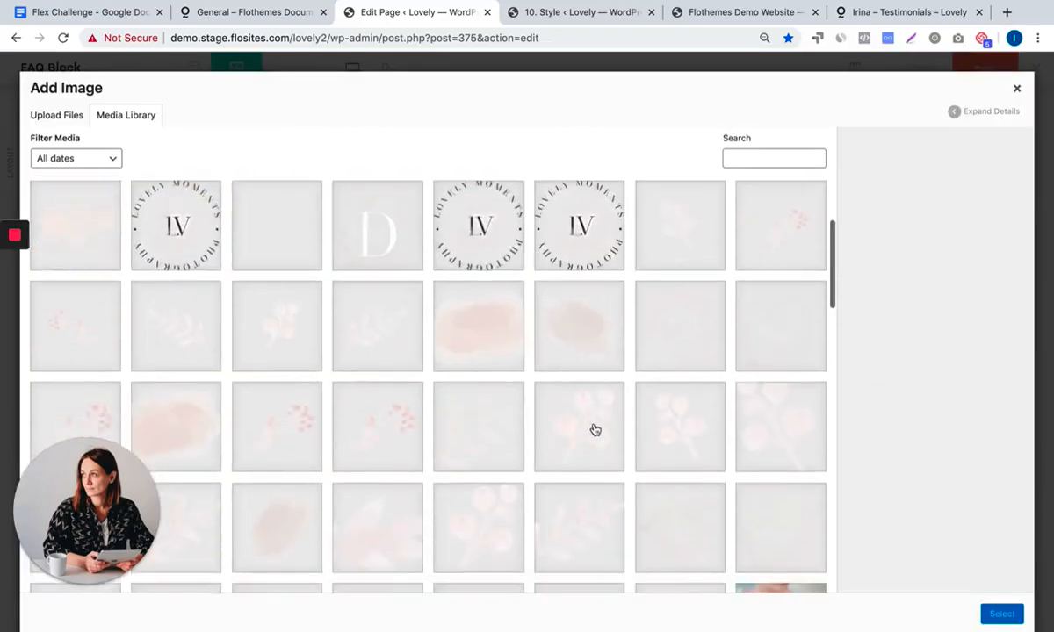
# Insert the bridal photo with pink flowers, position it beside the questions and save the block
pyautogui.click(679, 429)
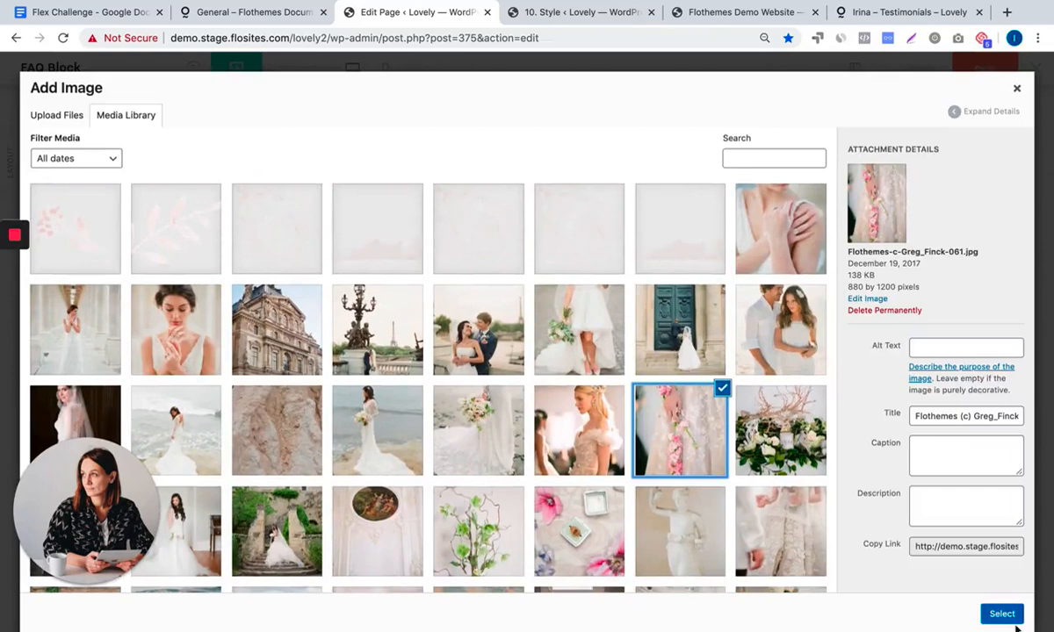
pyautogui.click(1001, 614)
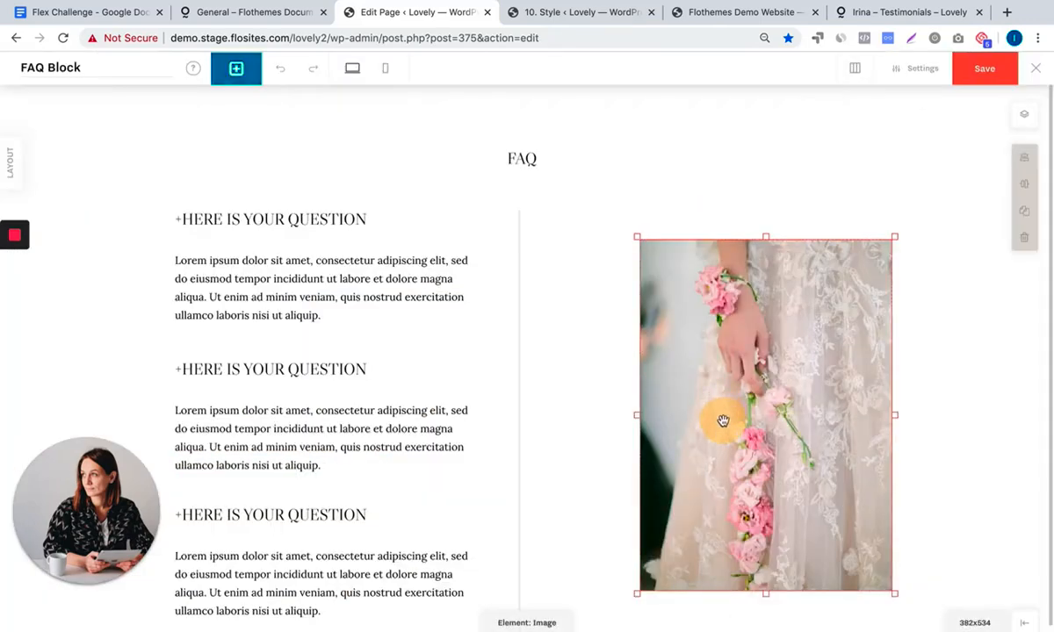
pyautogui.moveTo(722, 422); pyautogui.dragTo(742, 390)
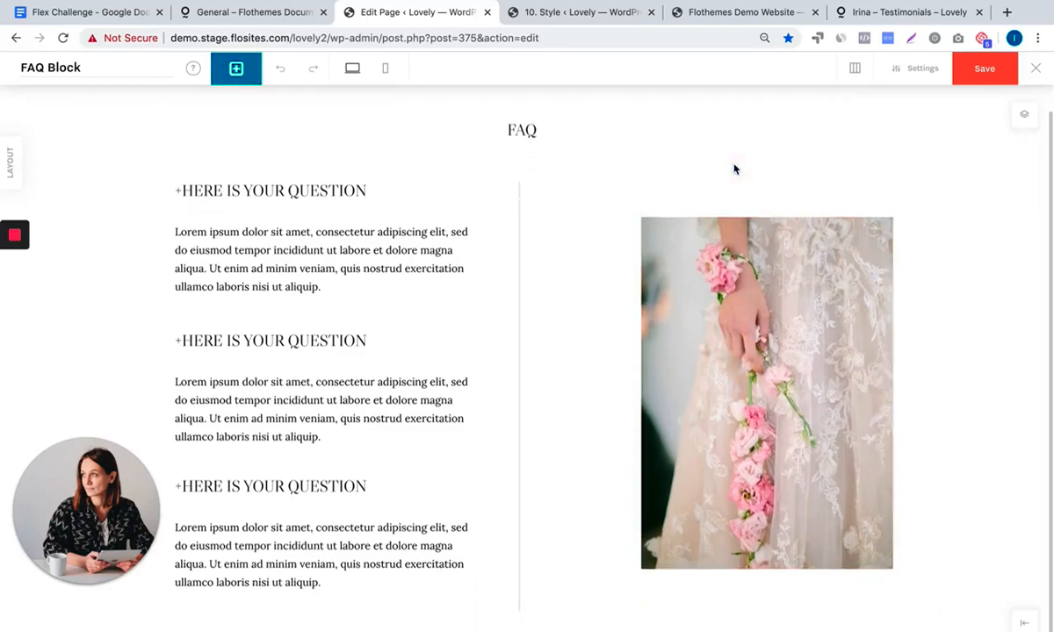
pyautogui.click(766, 394)
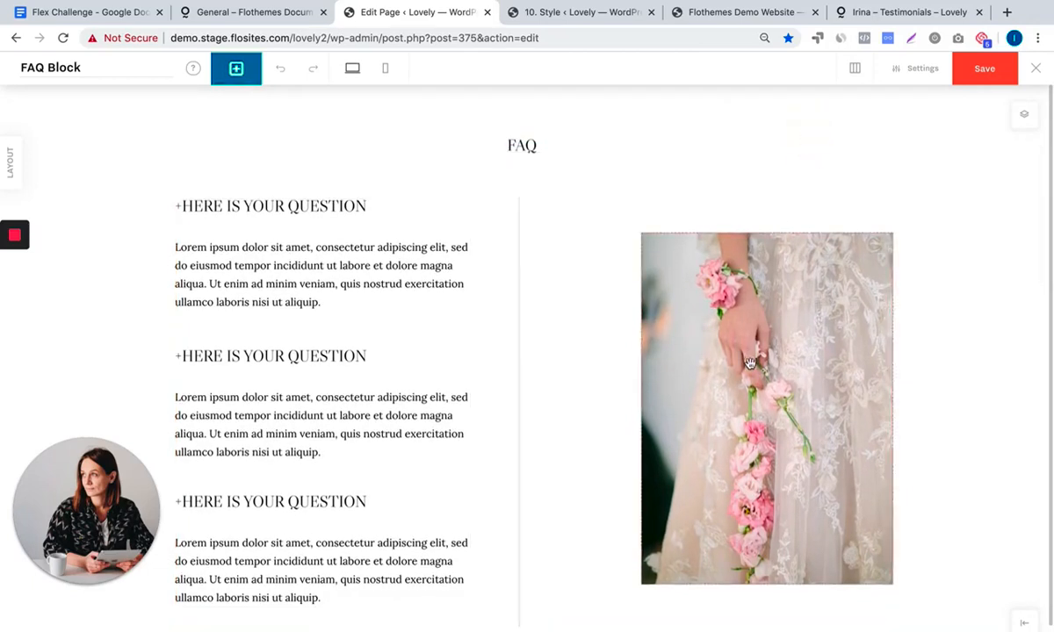
pyautogui.click(752, 362)
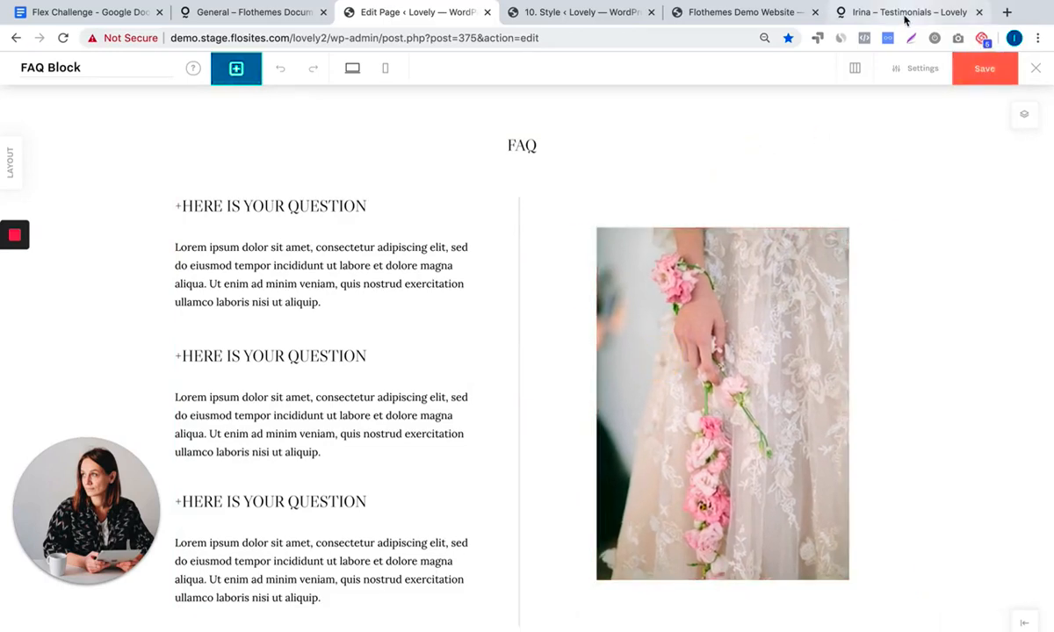
# View the FAQ with divider and wedding photo on the live Testimonials page
pyautogui.click(905, 11)
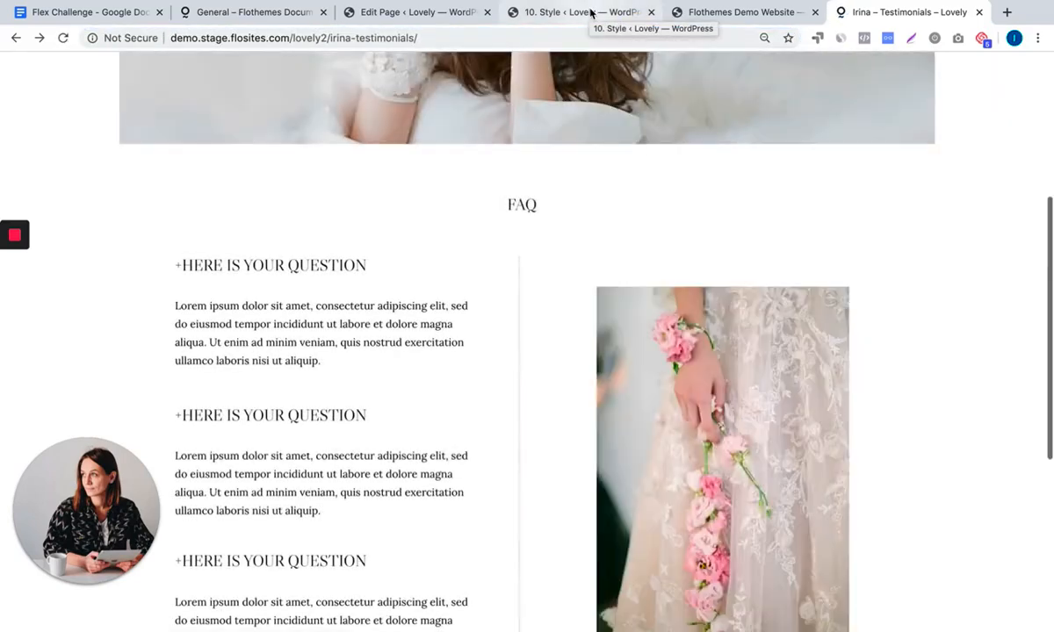
pyautogui.scroll(-3)
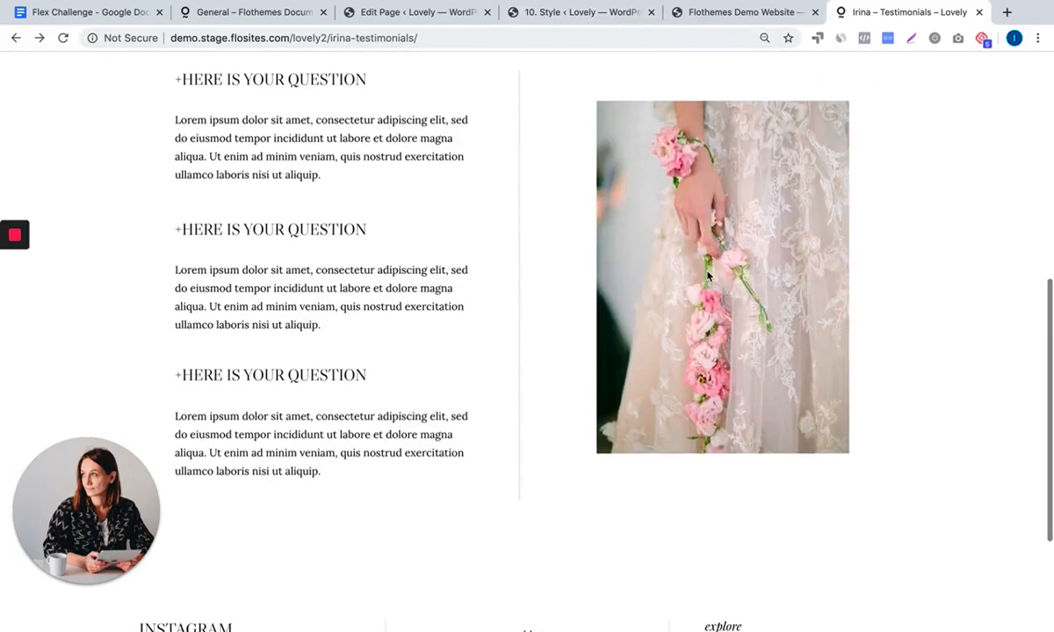
pyautogui.scroll(3)
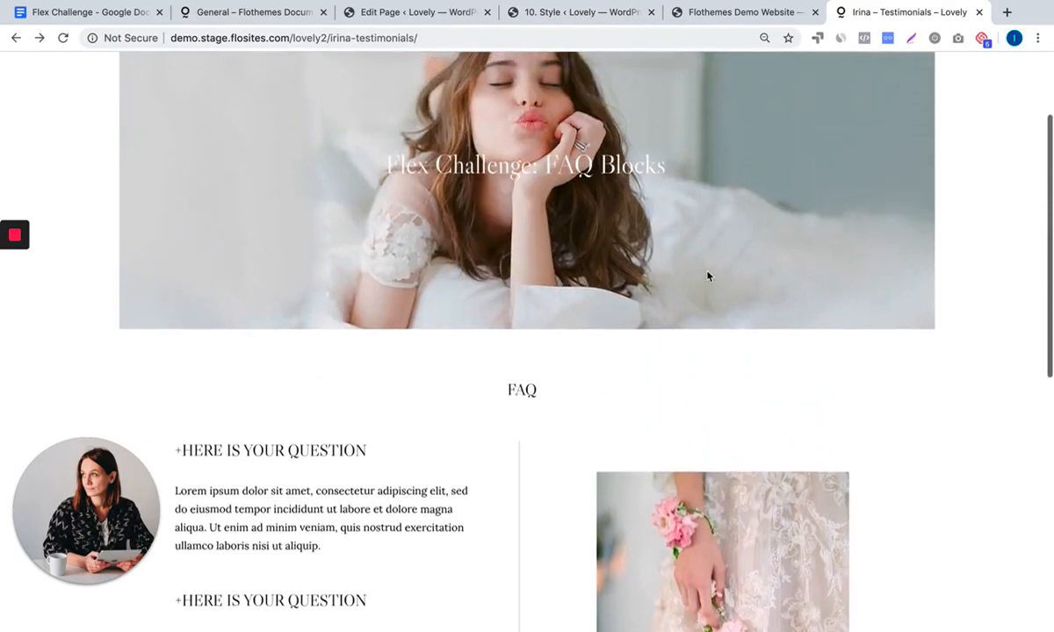
pyautogui.scroll(-3)
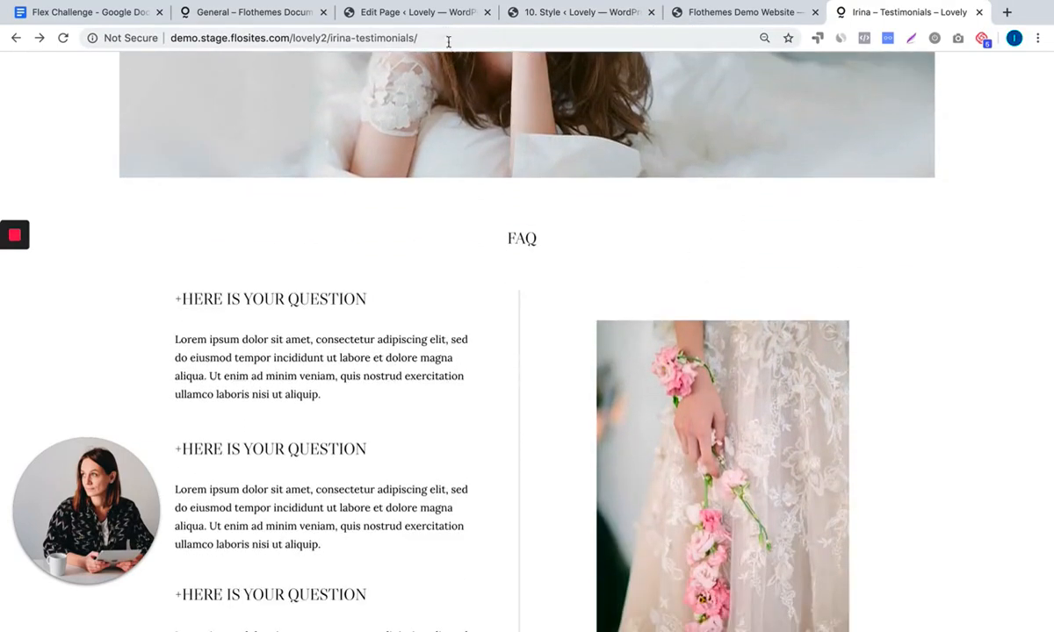